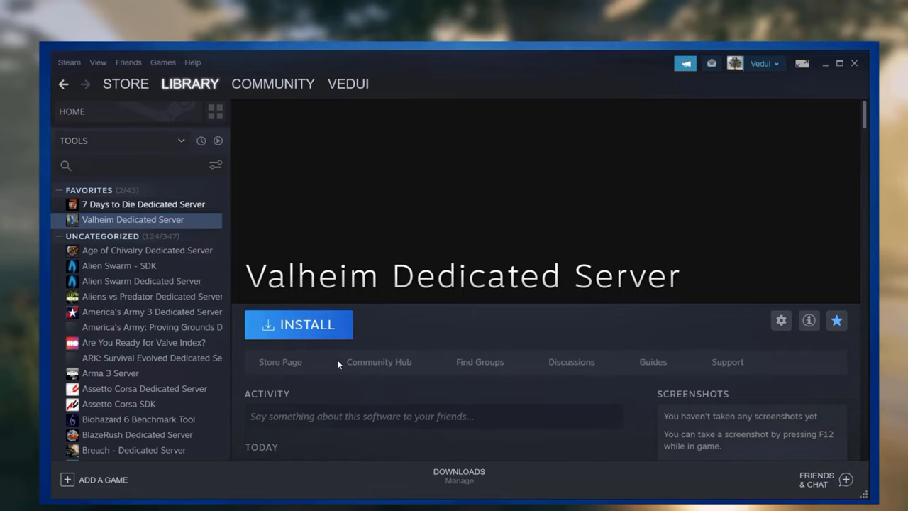
Begin a game with the existing character and launch a world from the Select World list
click(297, 323)
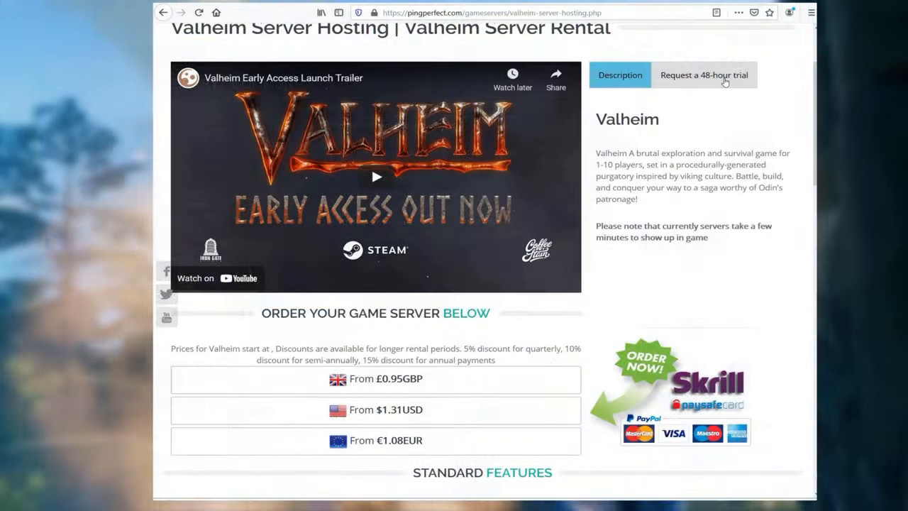
scroll(down, 3)
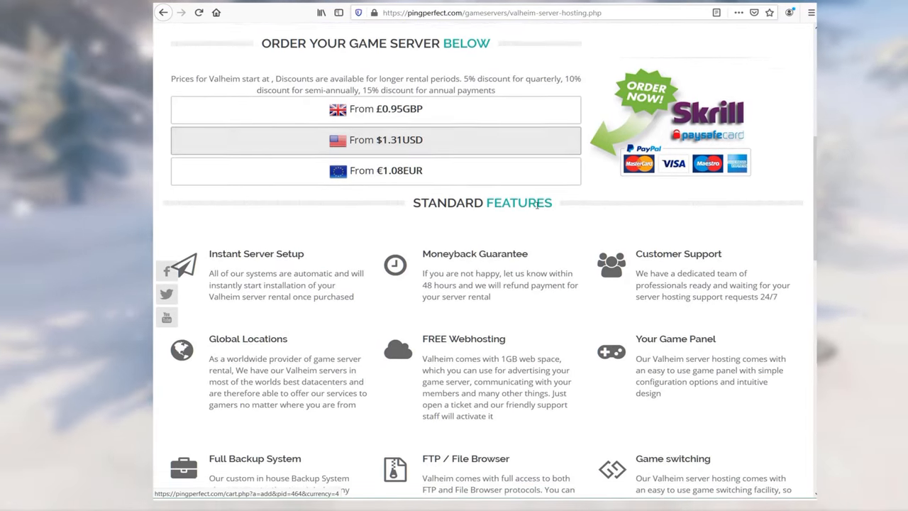
scroll(down, 3)
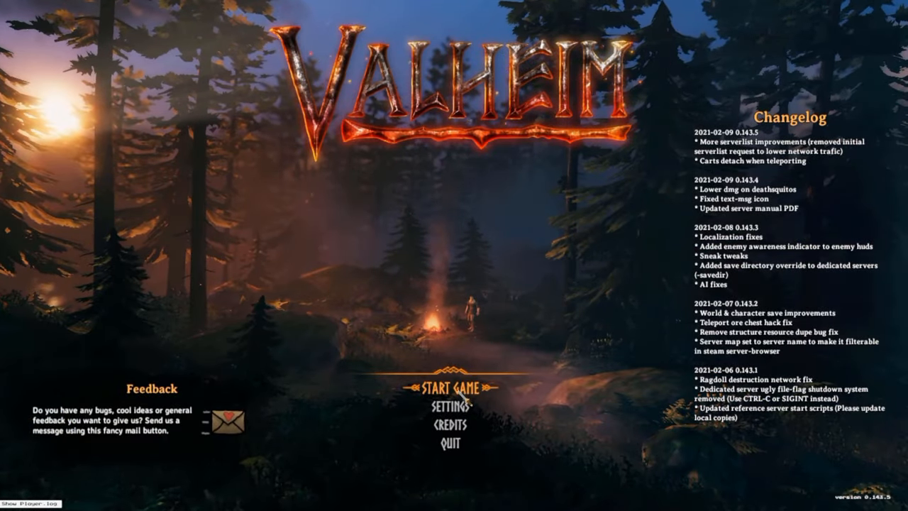
click(451, 392)
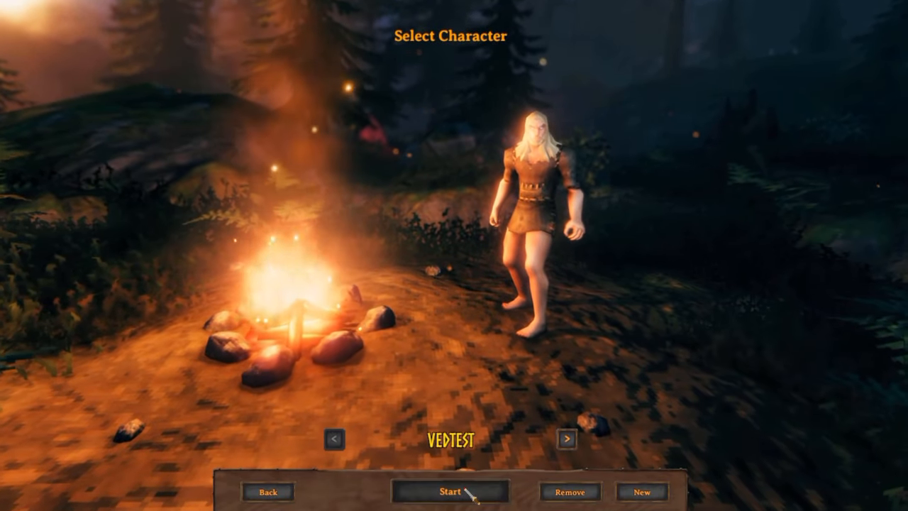
click(448, 491)
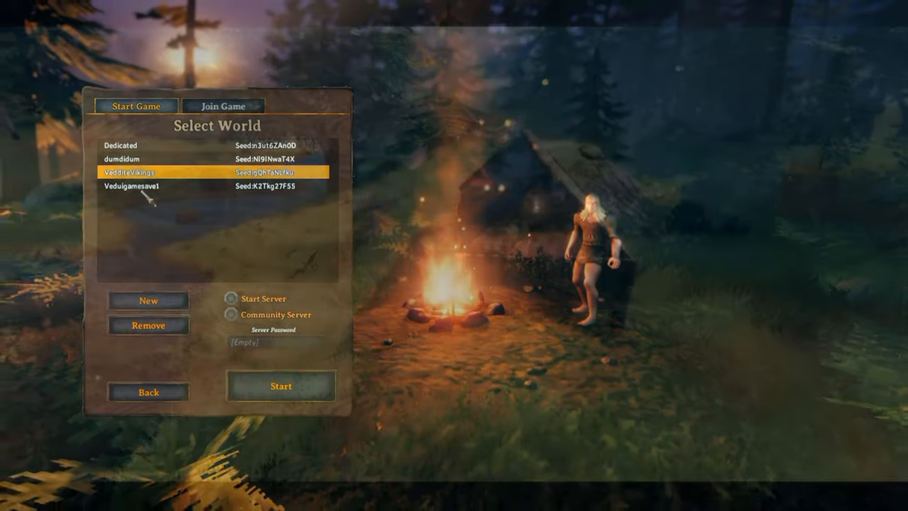
click(280, 386)
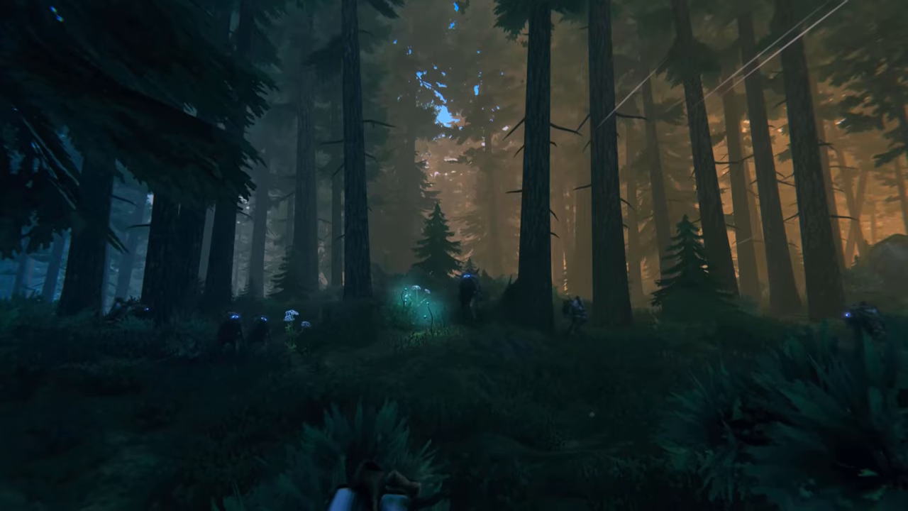
mouse_move(454, 255)
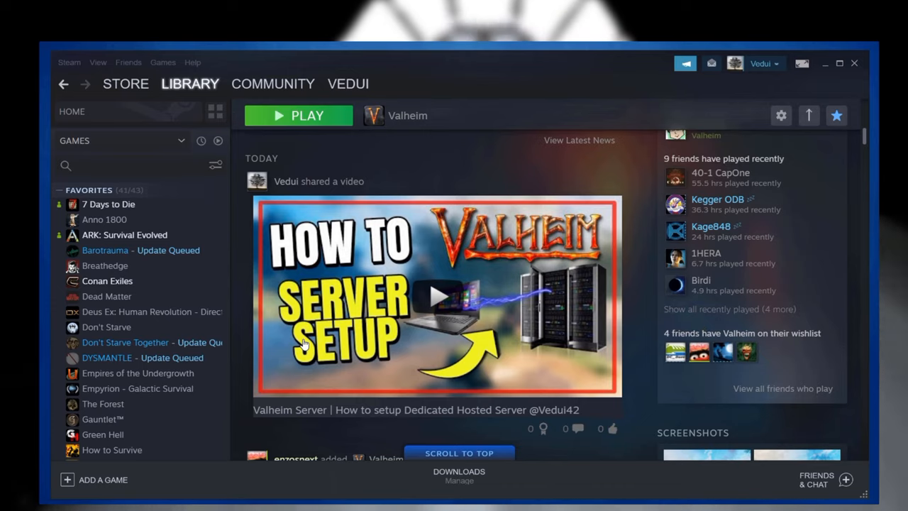
mouse_move(190, 127)
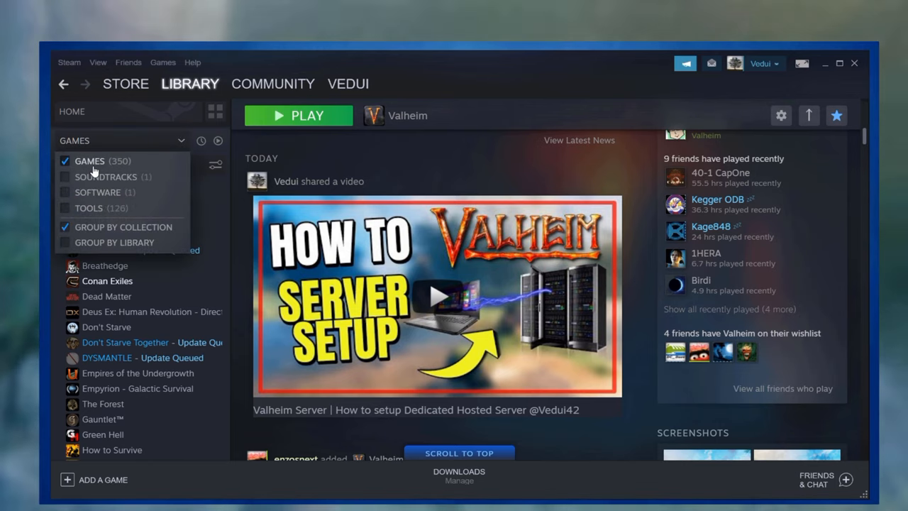
Filter the library to Tools only and install Valheim Dedicated Server at the default location
click(66, 161)
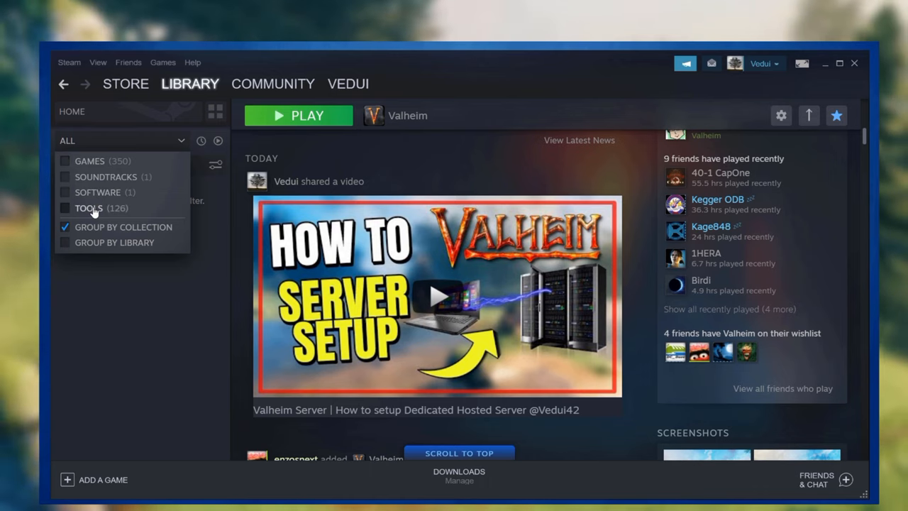
click(88, 207)
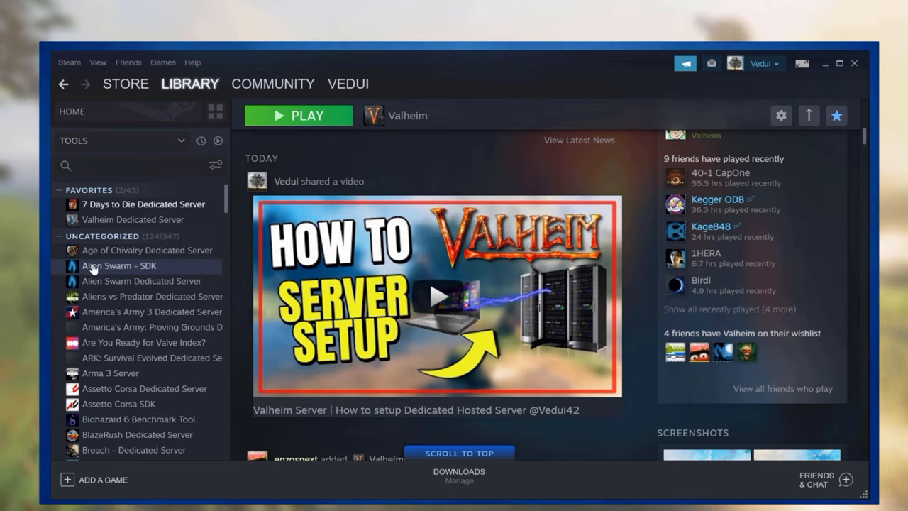
click(134, 218)
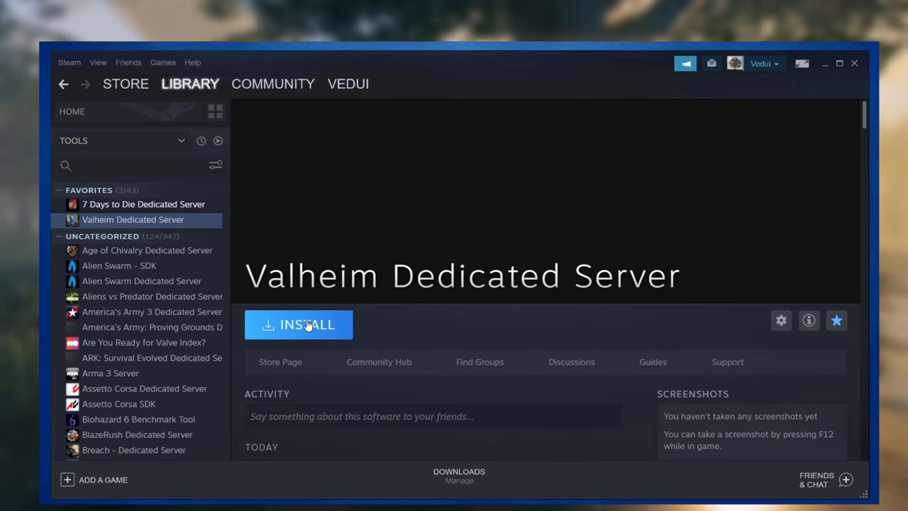
click(298, 324)
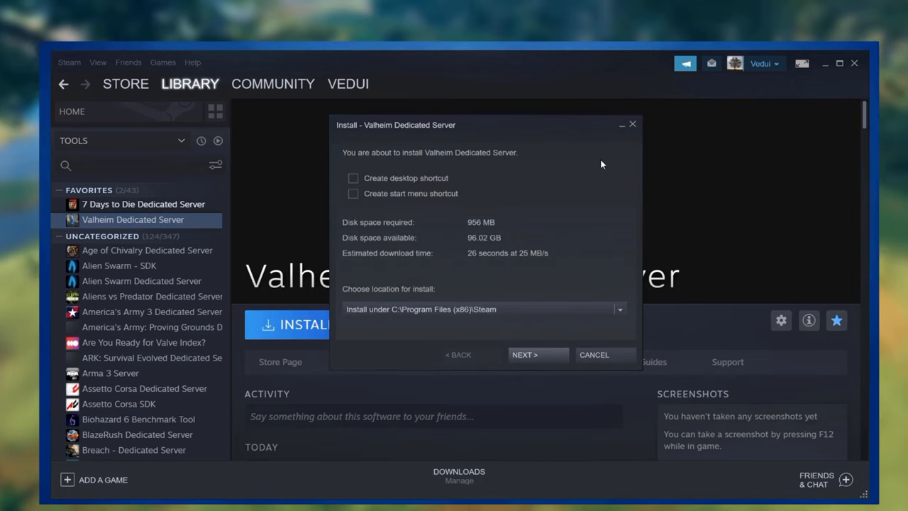
mouse_move(528, 355)
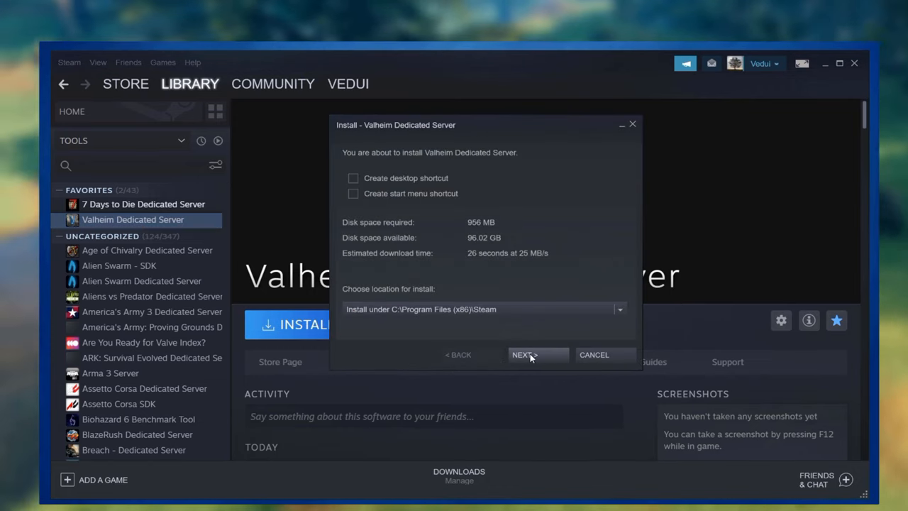
click(525, 355)
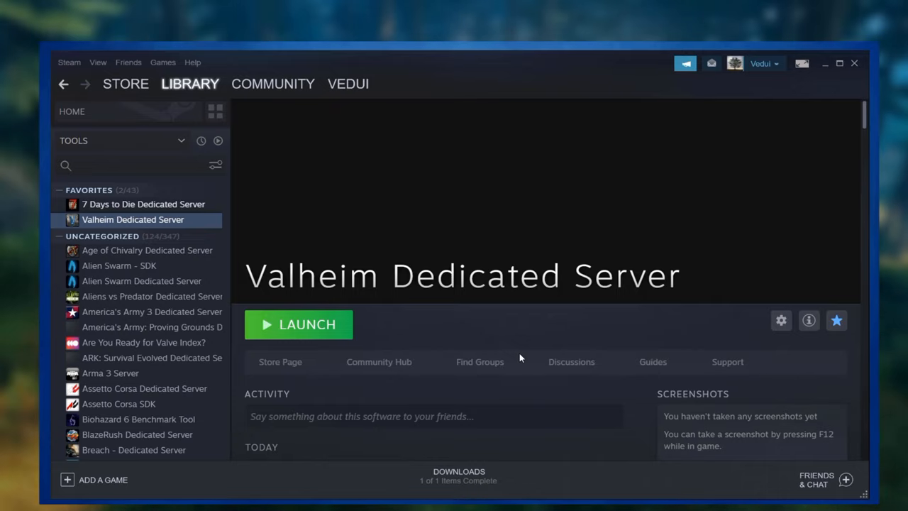
mouse_move(422, 365)
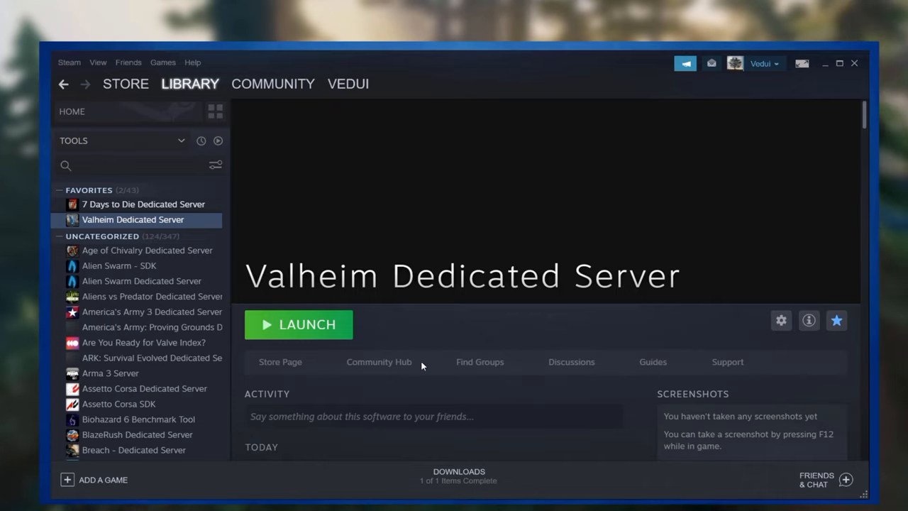
mouse_move(287, 332)
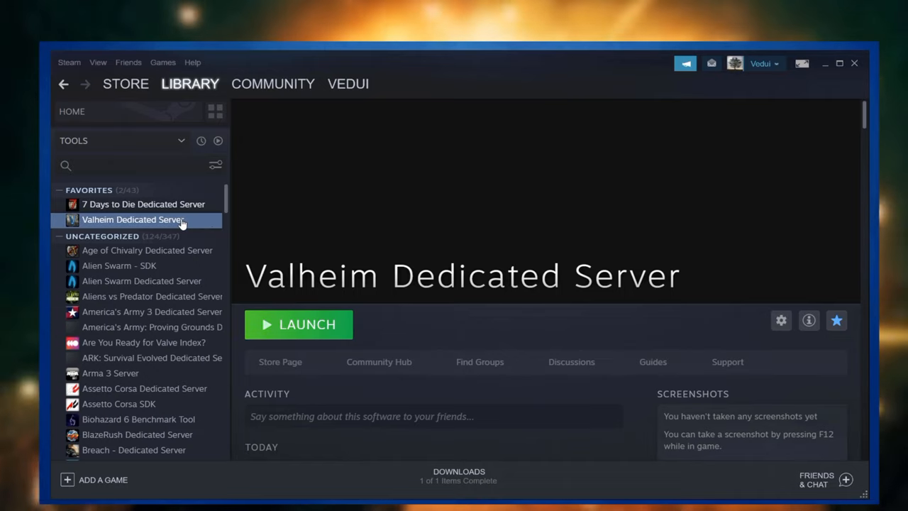
Browse the server's local files via Properties and select Valheim Dedicated Server Manual.pdf
right_click(134, 219)
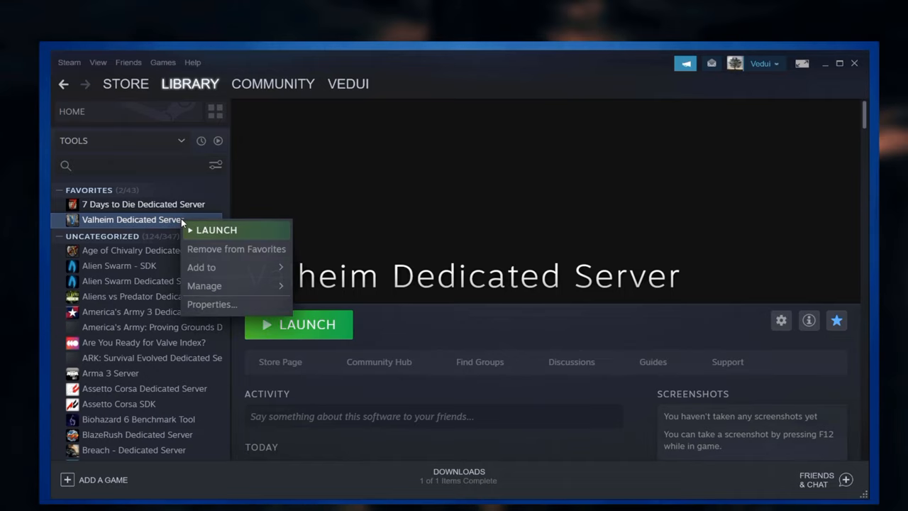
click(212, 303)
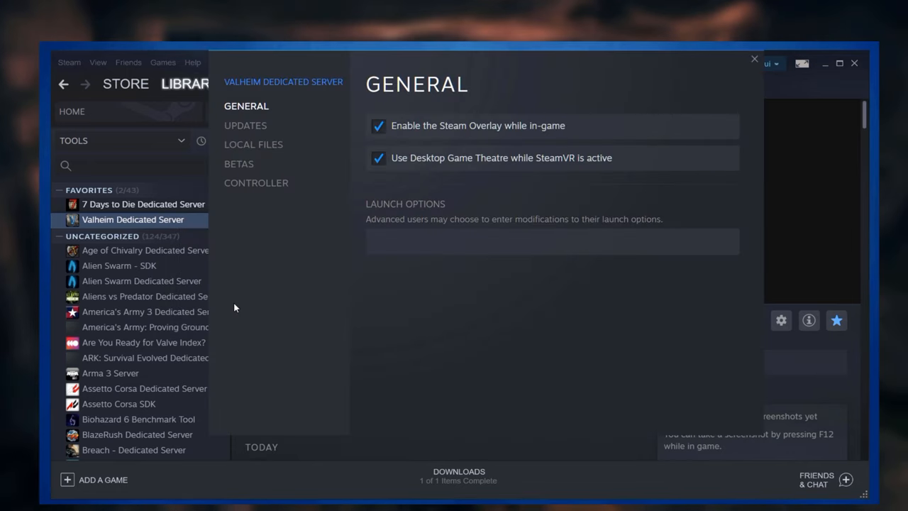
click(253, 145)
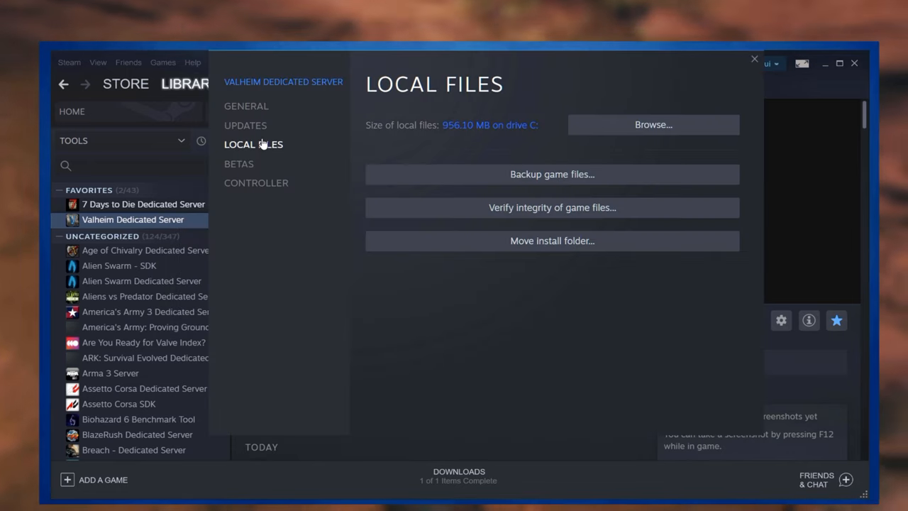
click(652, 125)
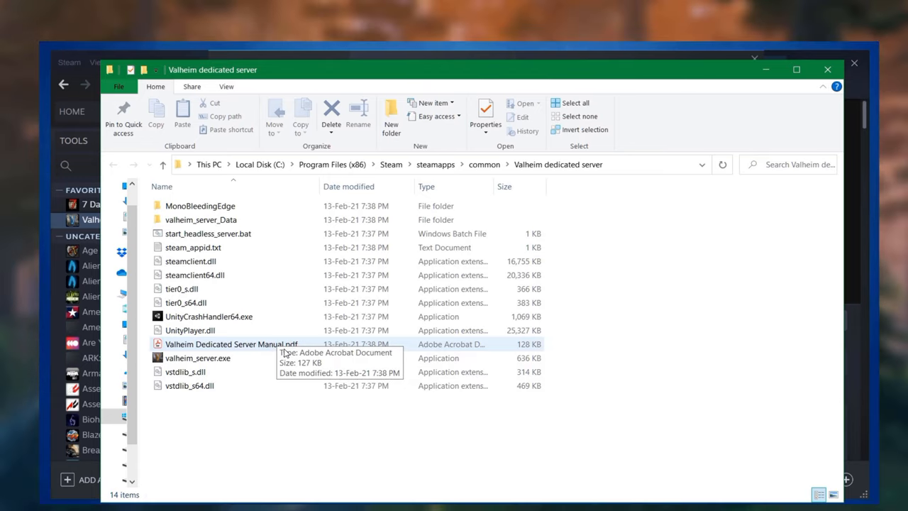
mouse_move(244, 351)
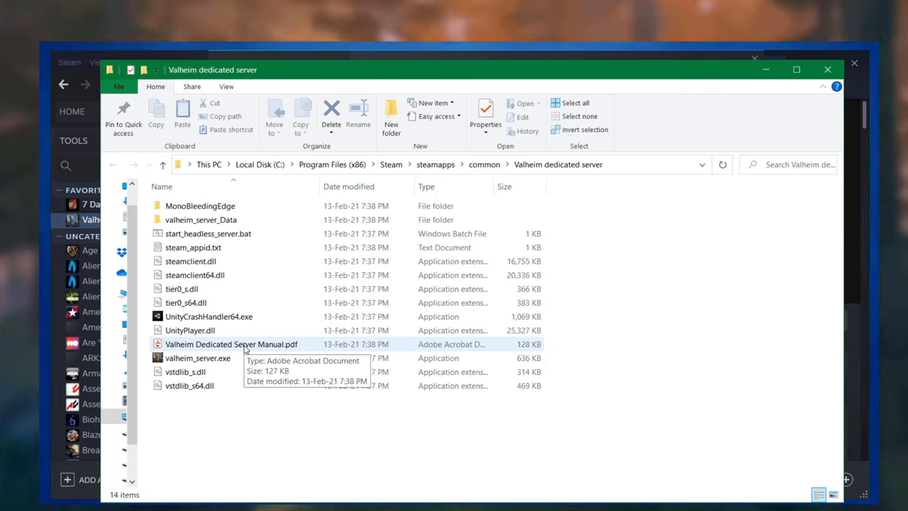
click(232, 345)
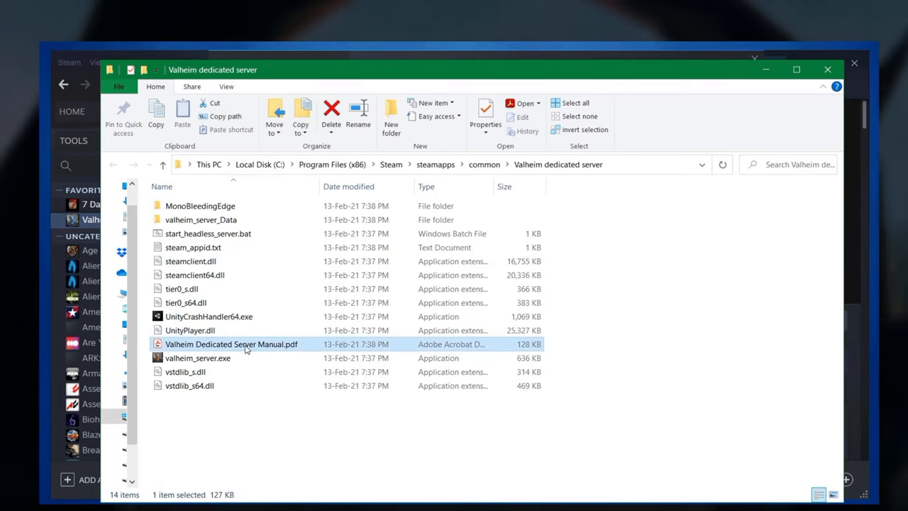
Read the manual in Acrobat Reader down to the Running the Dedicated Server section
double_click(231, 345)
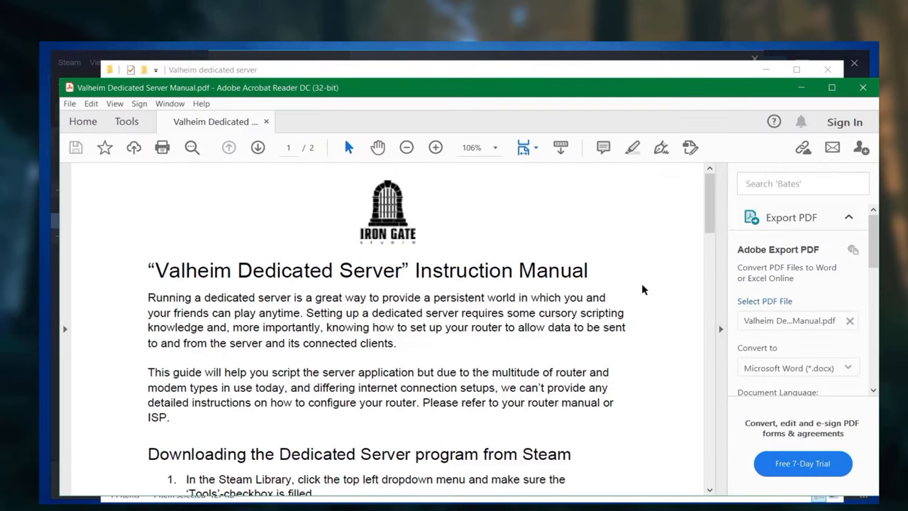
scroll(down, 3)
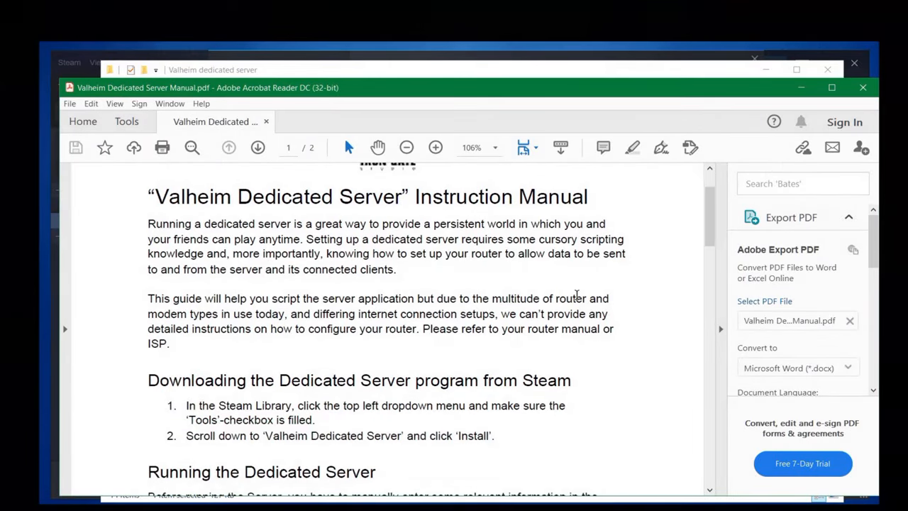
scroll(down, 3)
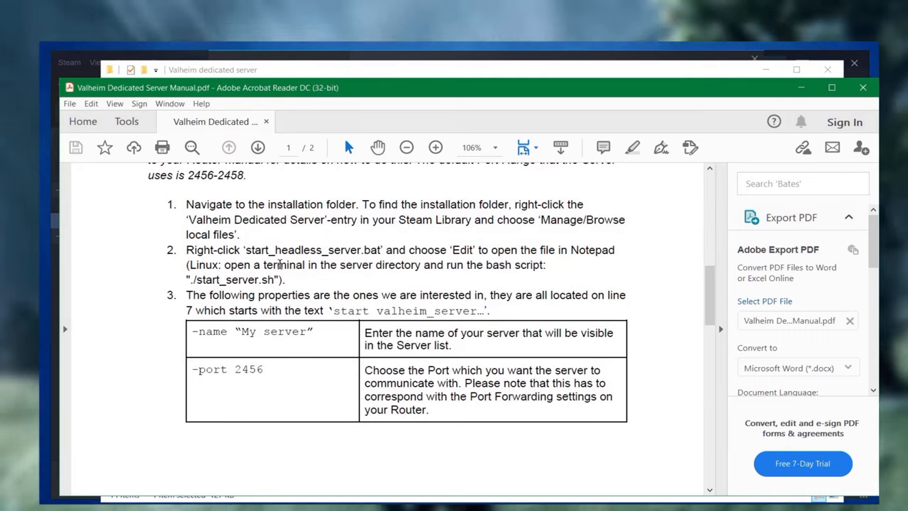
mouse_move(309, 284)
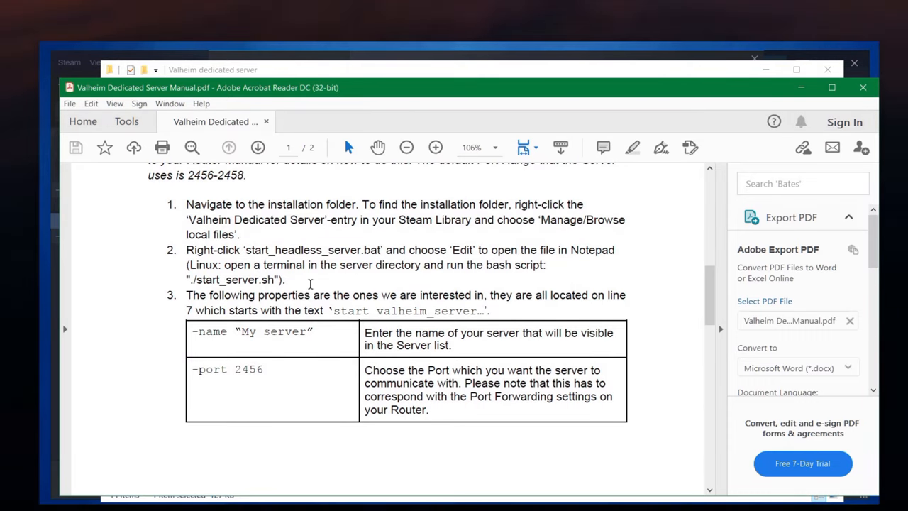
mouse_move(355, 276)
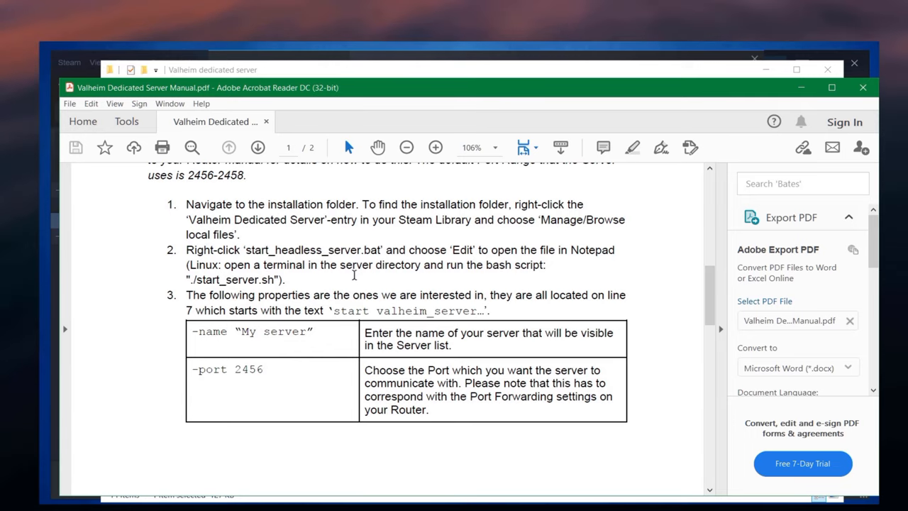
scroll(down, 3)
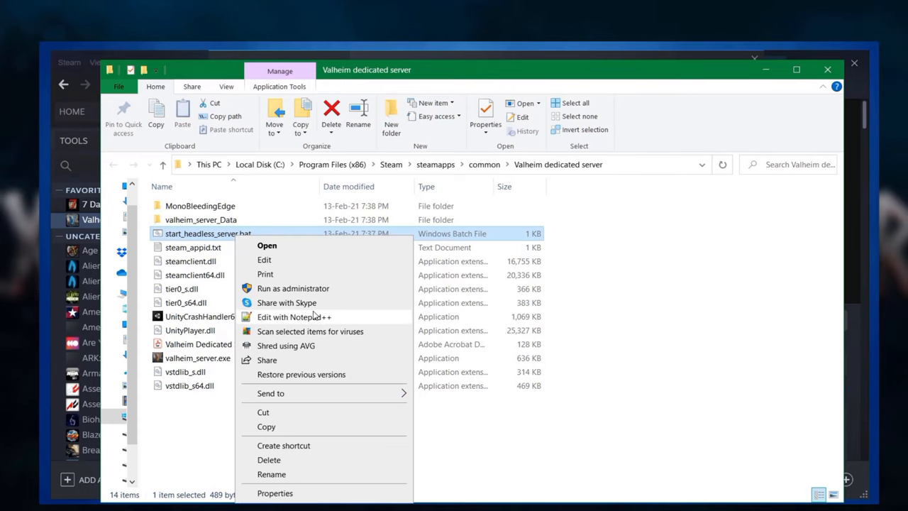
Copy start_headless_server.bat as 'start_headless_server - active.bat' and edit it with Notepad++
click(294, 316)
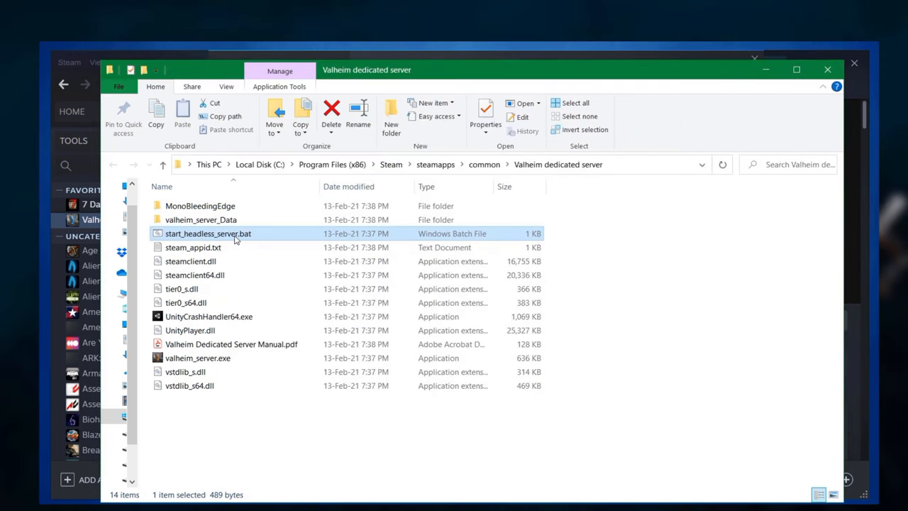
right_click(207, 232)
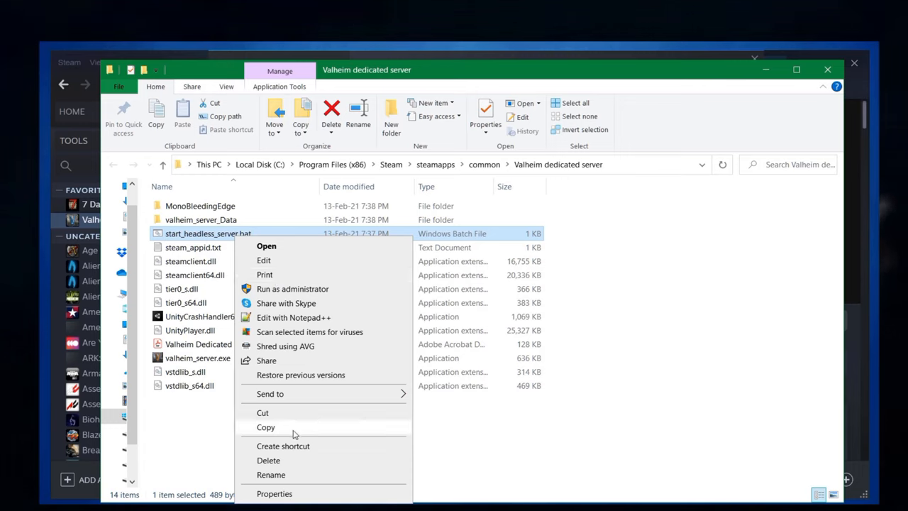
click(266, 425)
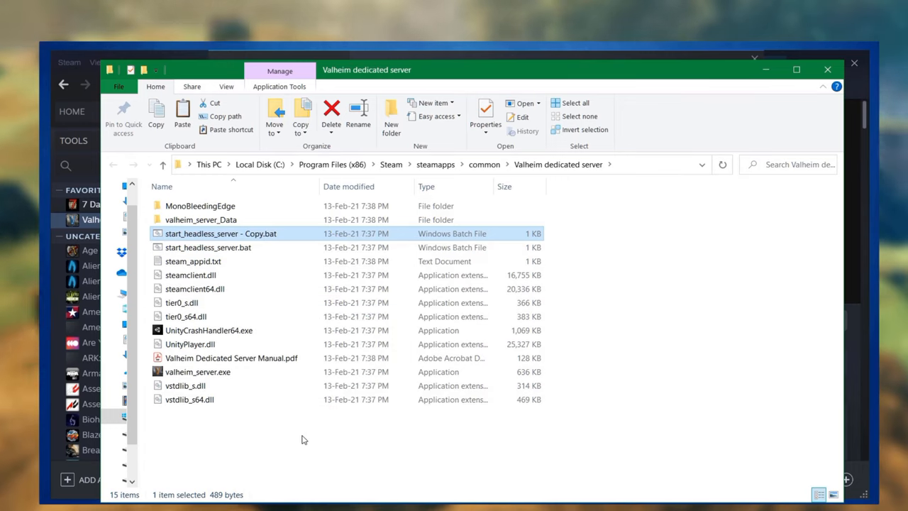
mouse_move(261, 241)
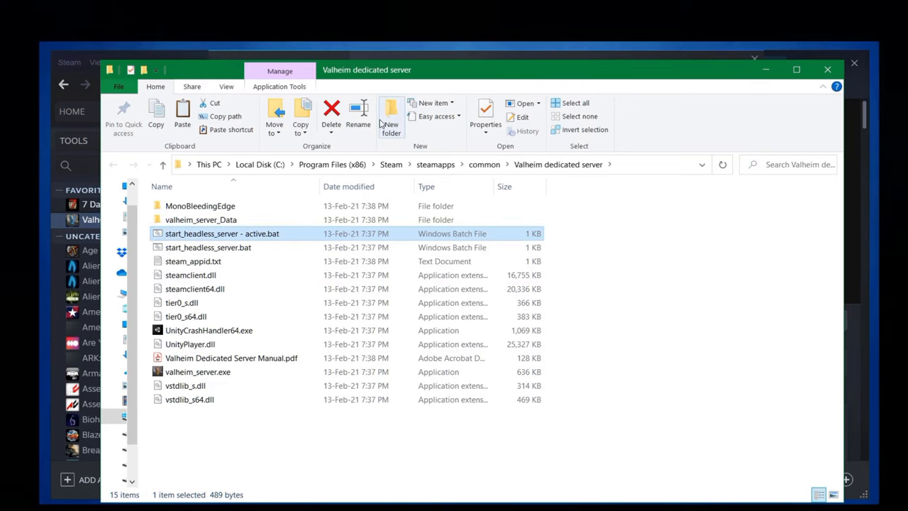
mouse_move(245, 246)
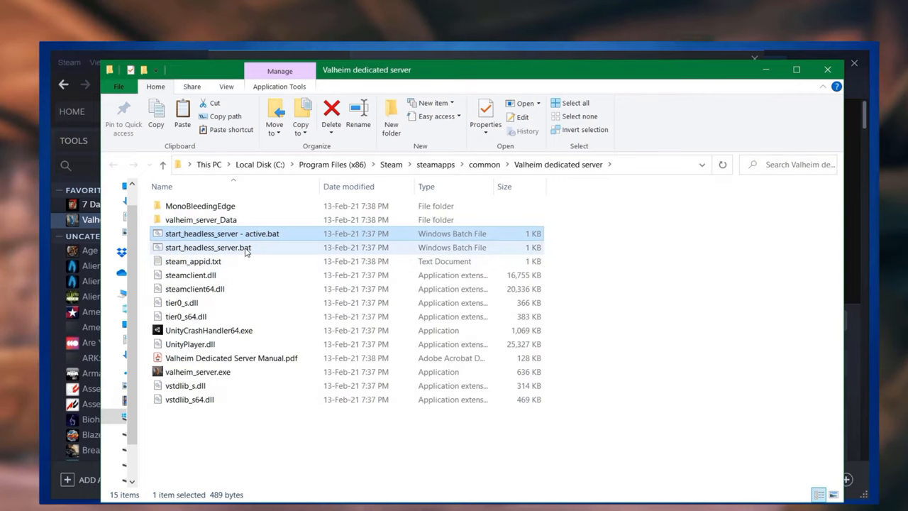
mouse_move(207, 247)
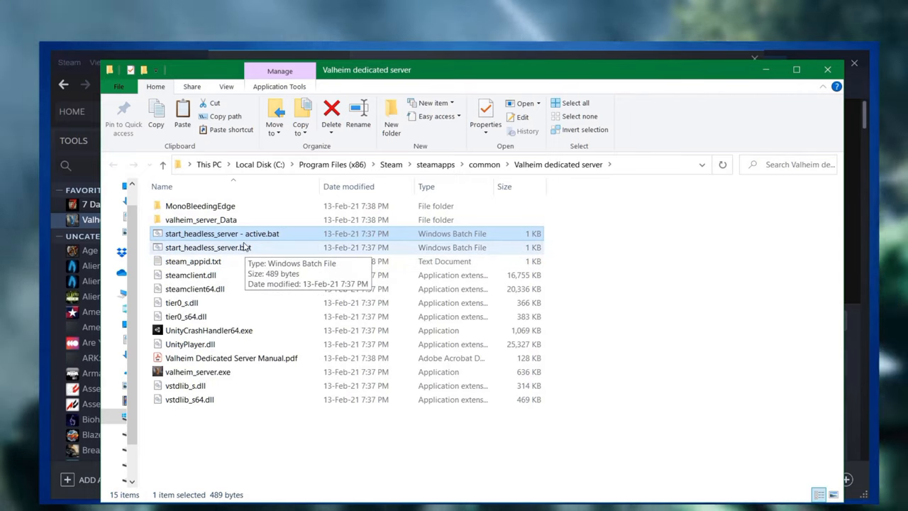
mouse_move(236, 261)
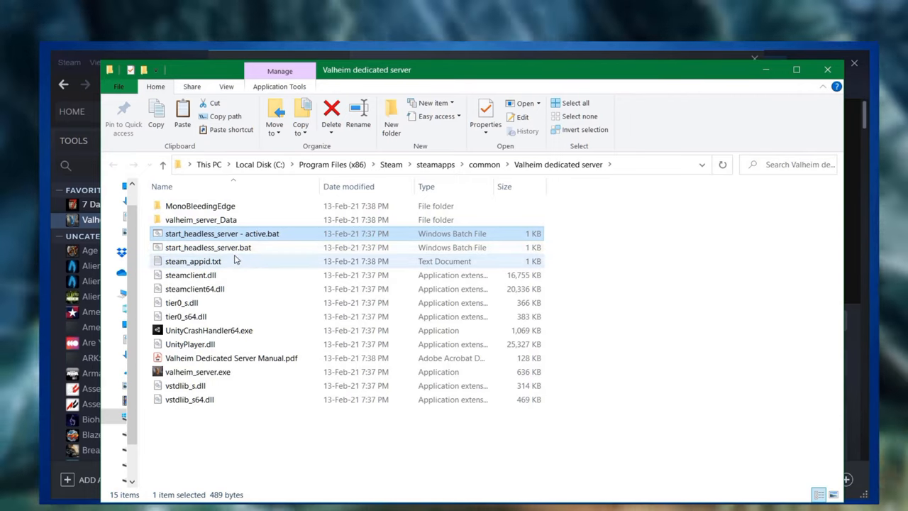
mouse_move(243, 238)
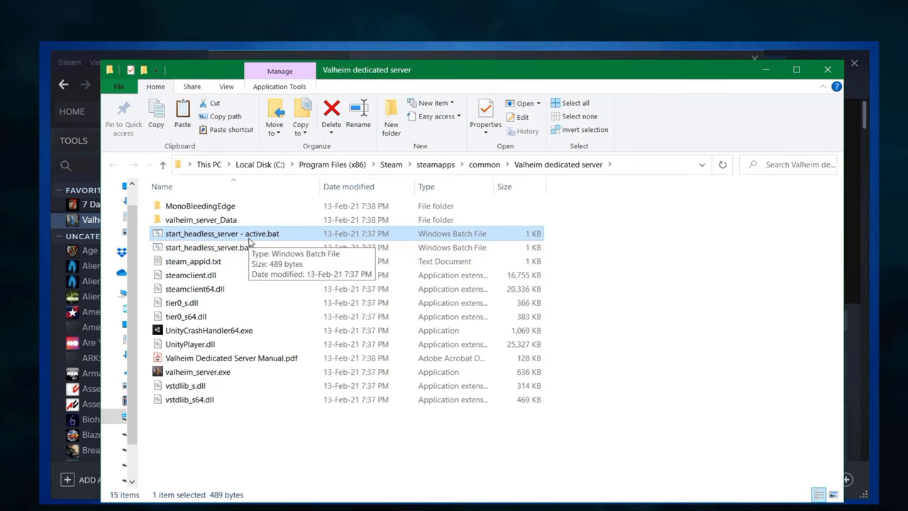
mouse_move(247, 244)
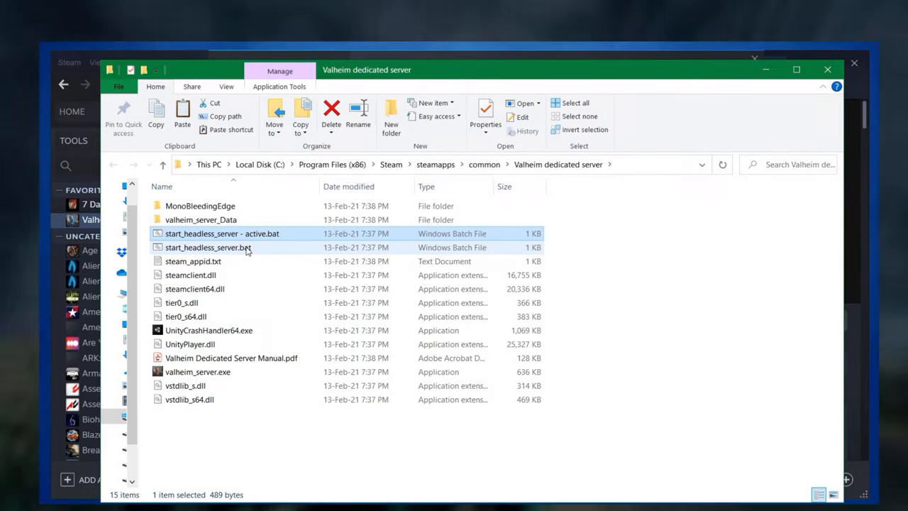
click(221, 232)
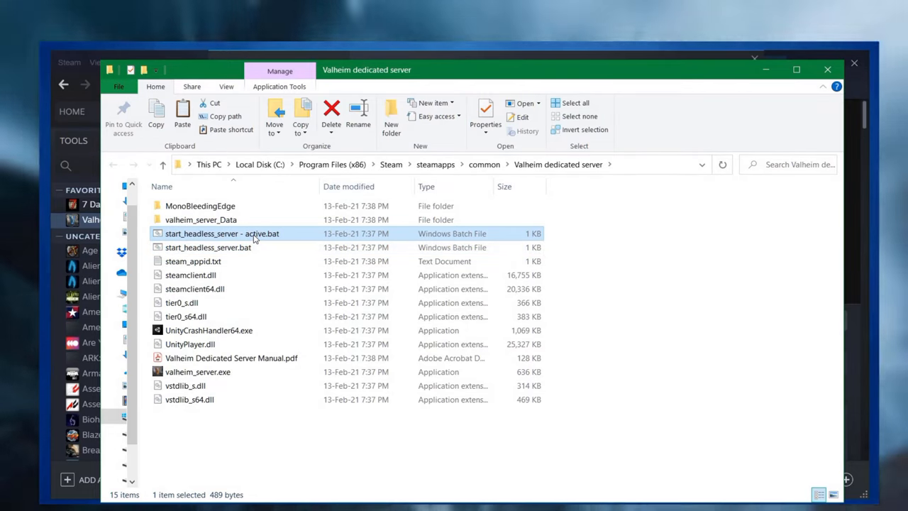
right_click(222, 233)
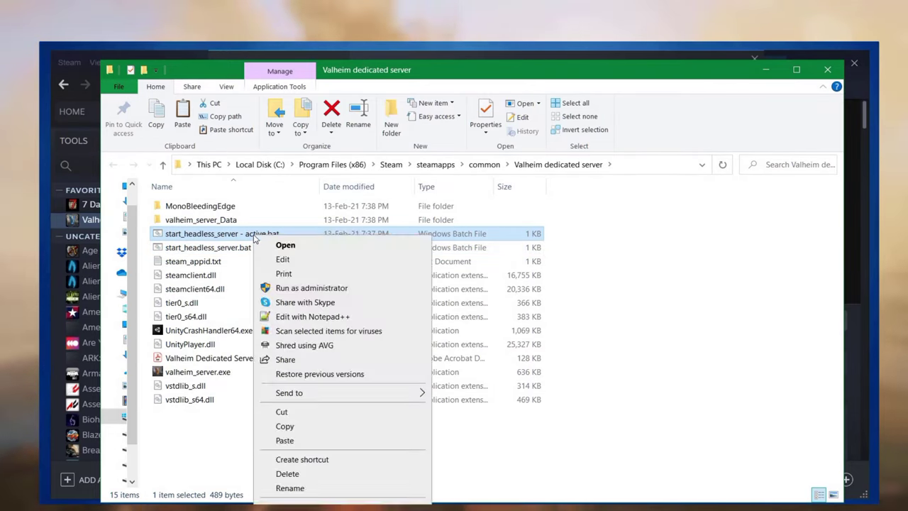
click(312, 317)
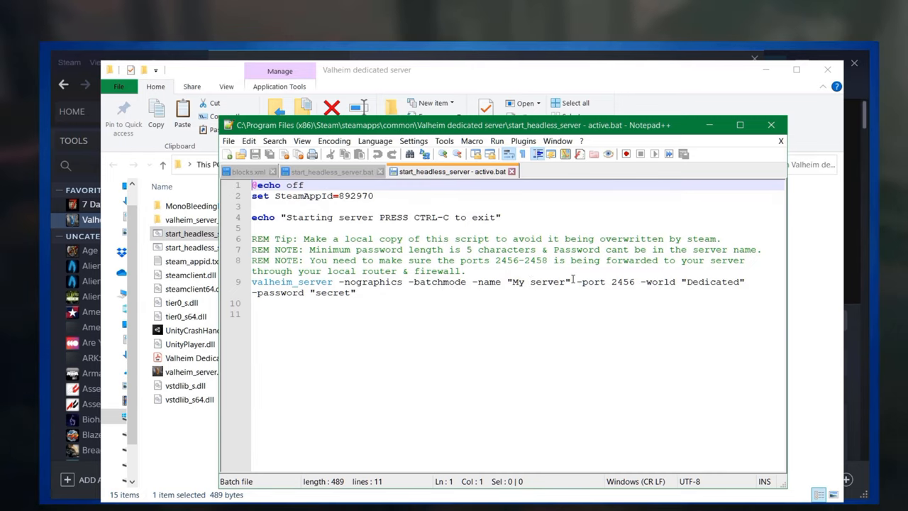
double_click(538, 281)
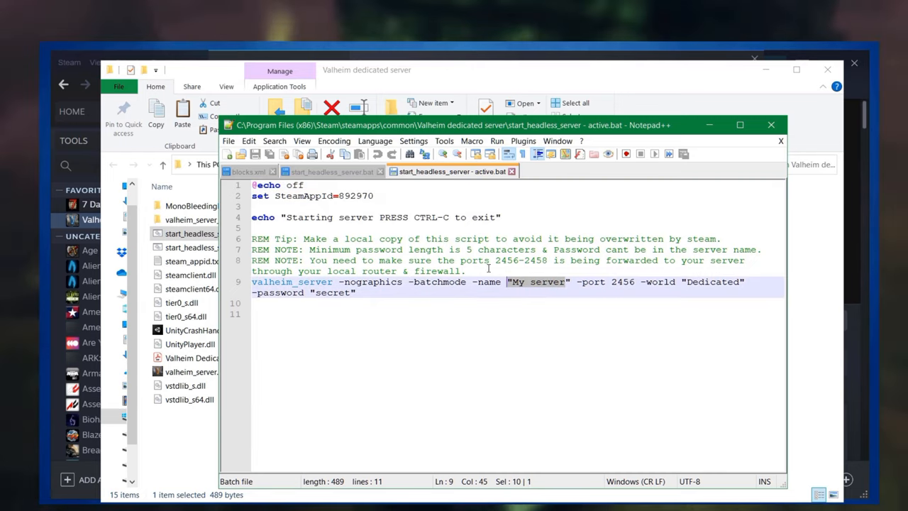
text(Vedd)
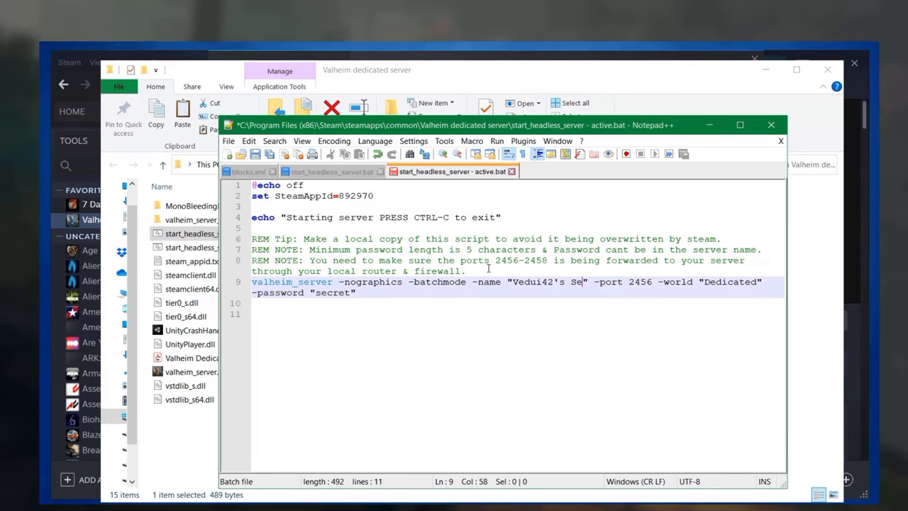
text(rver)
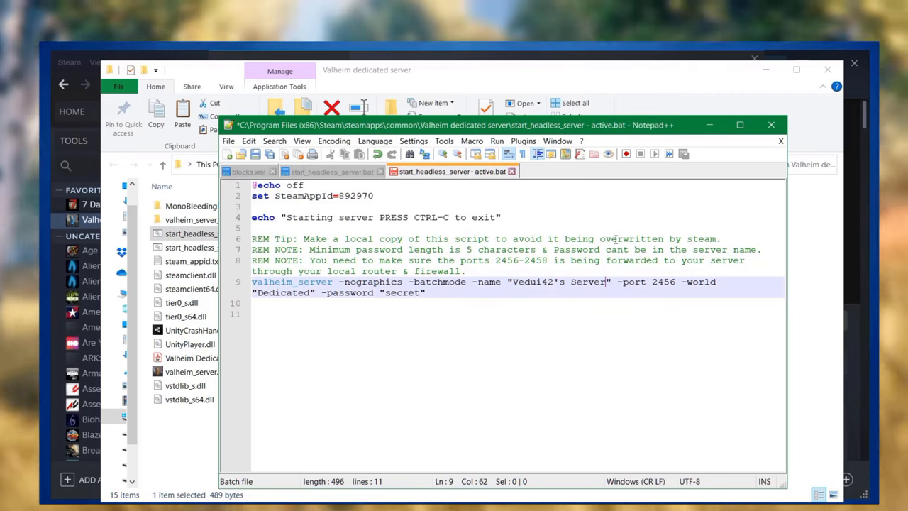
mouse_move(672, 284)
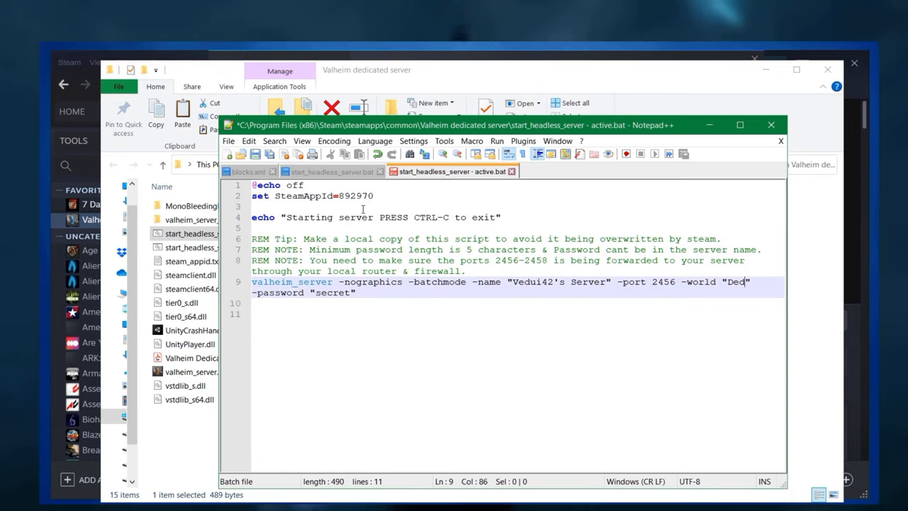
text(u)
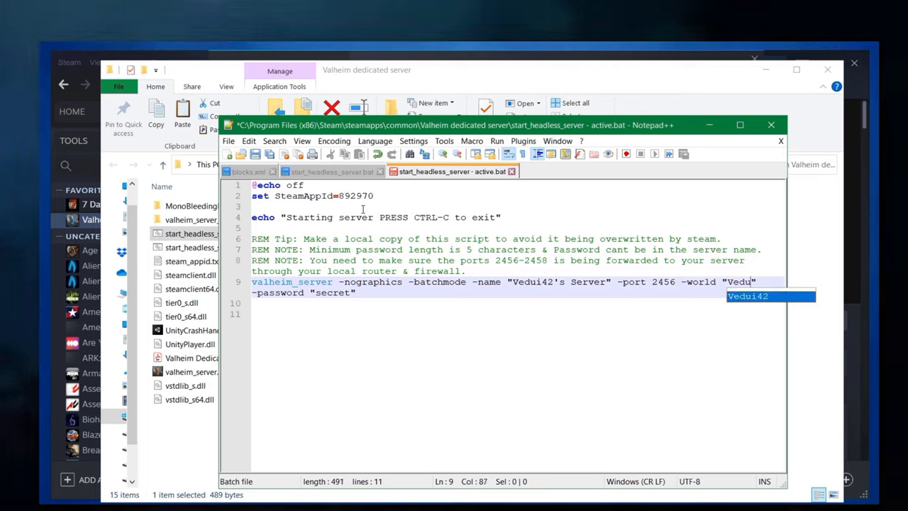
text(igamesave)
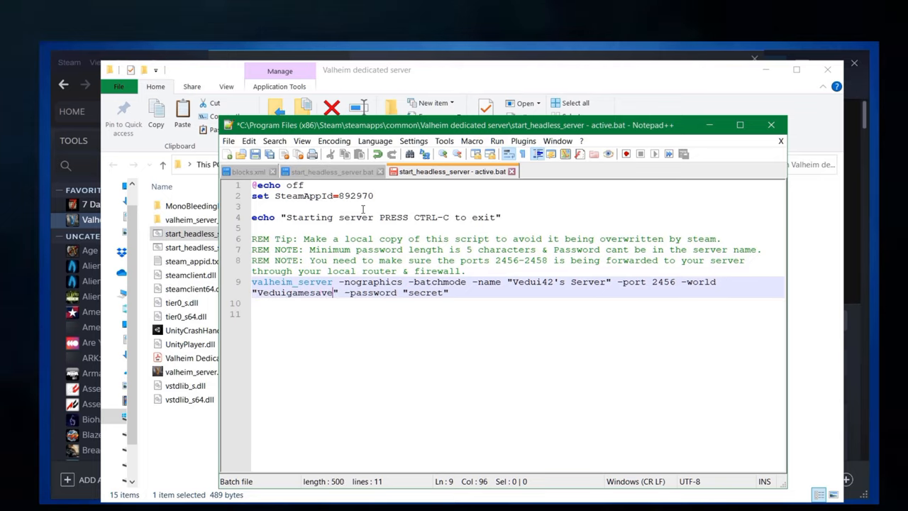
text(1)
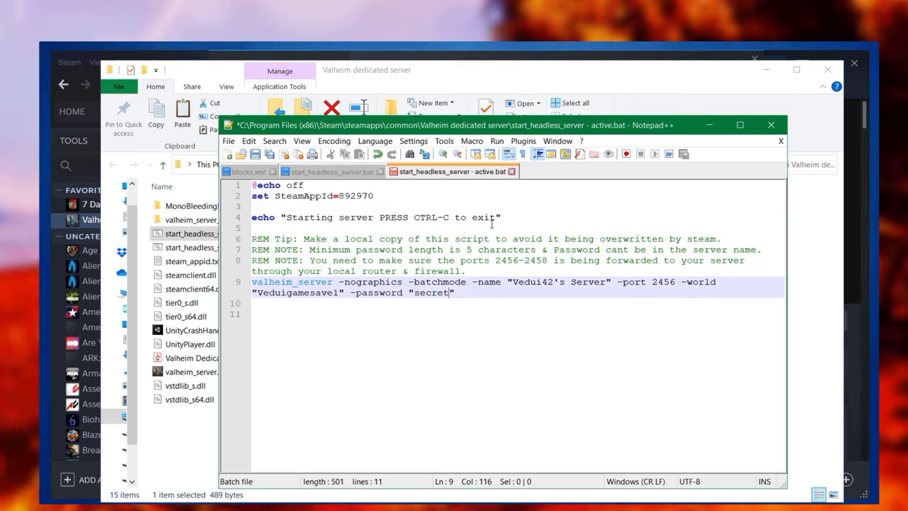
key(Backspace)
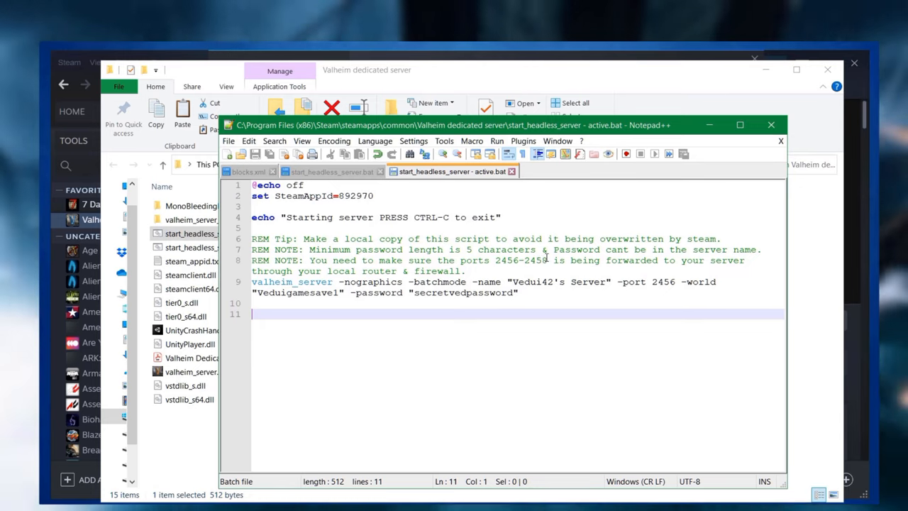
click(496, 260)
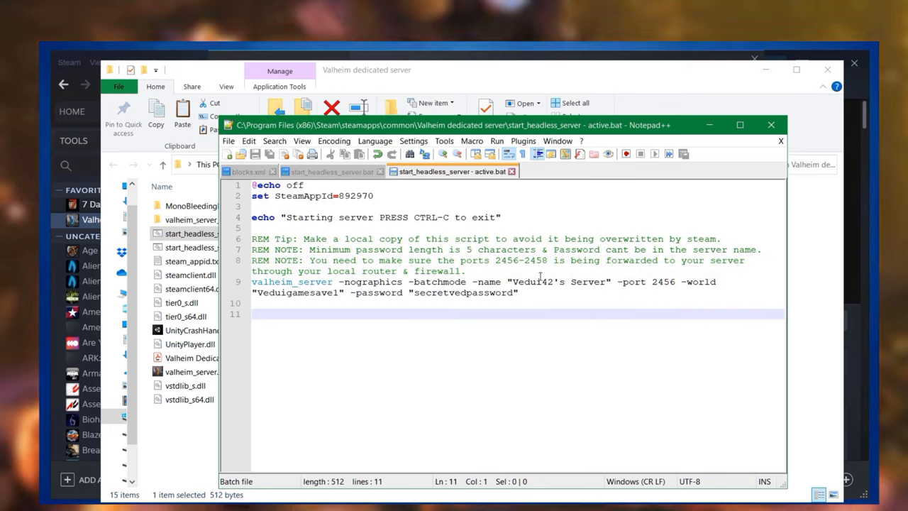
mouse_move(665, 265)
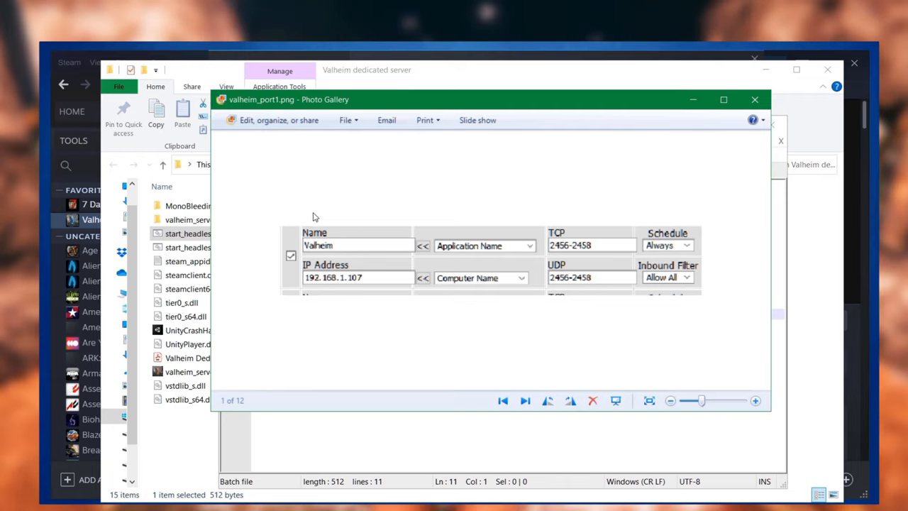
mouse_move(553, 253)
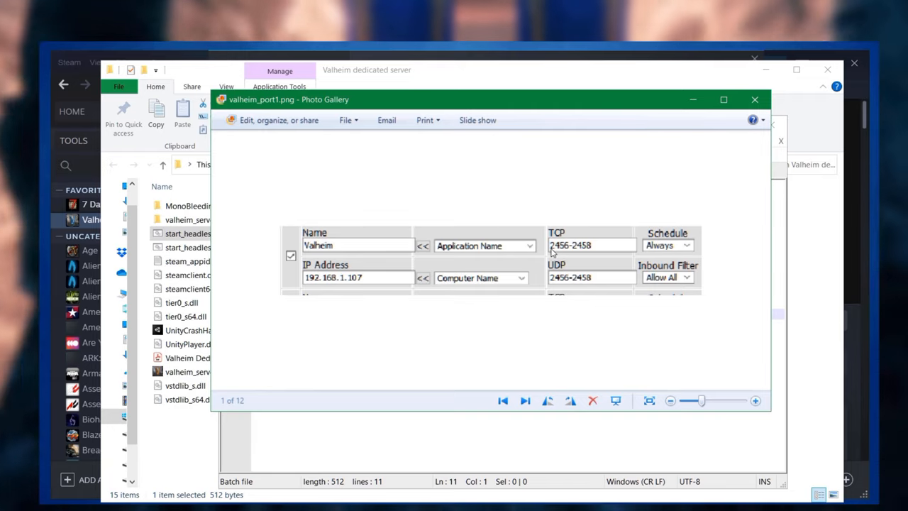
mouse_move(579, 270)
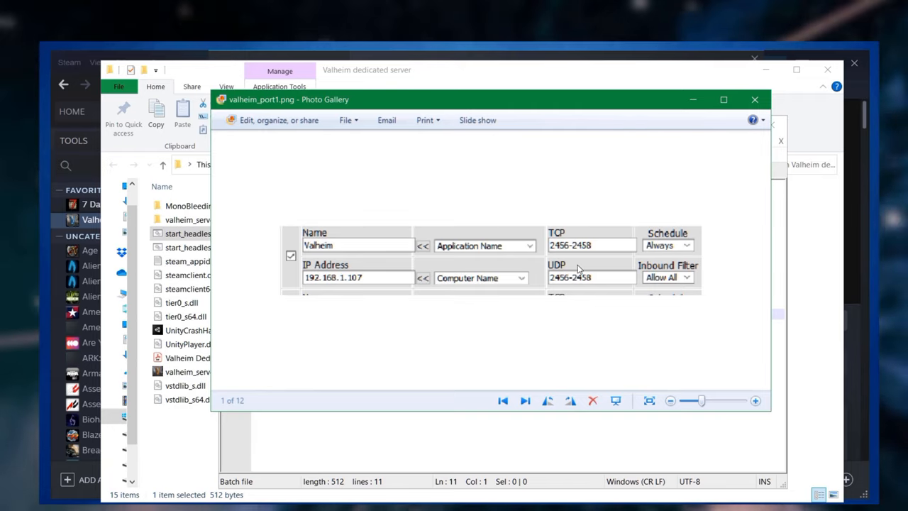
mouse_move(570, 252)
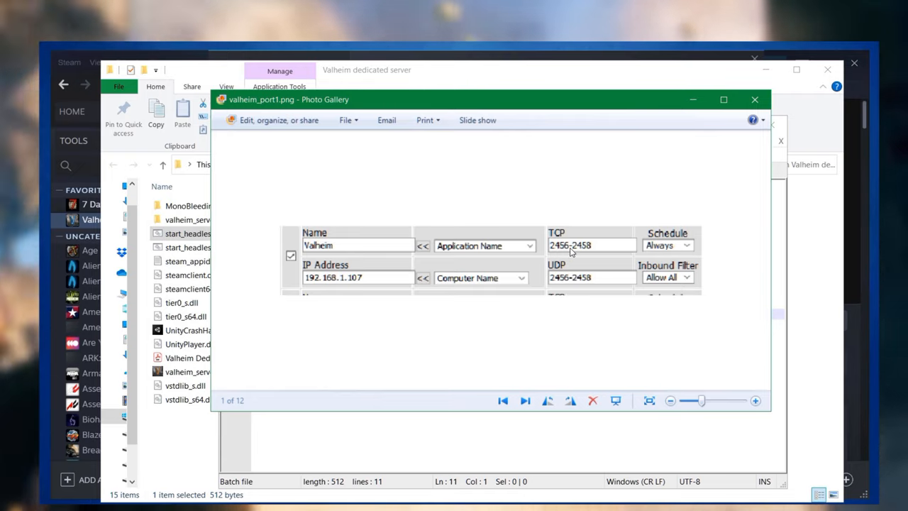
mouse_move(613, 255)
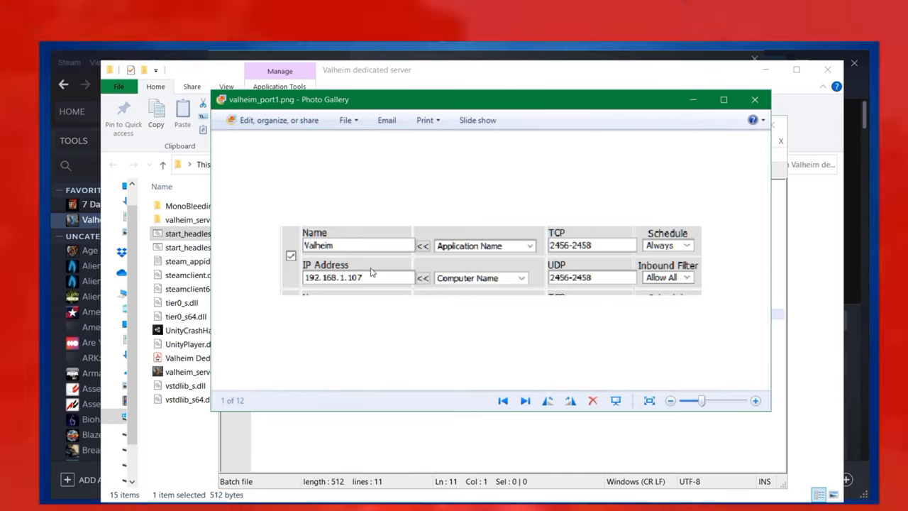
mouse_move(385, 275)
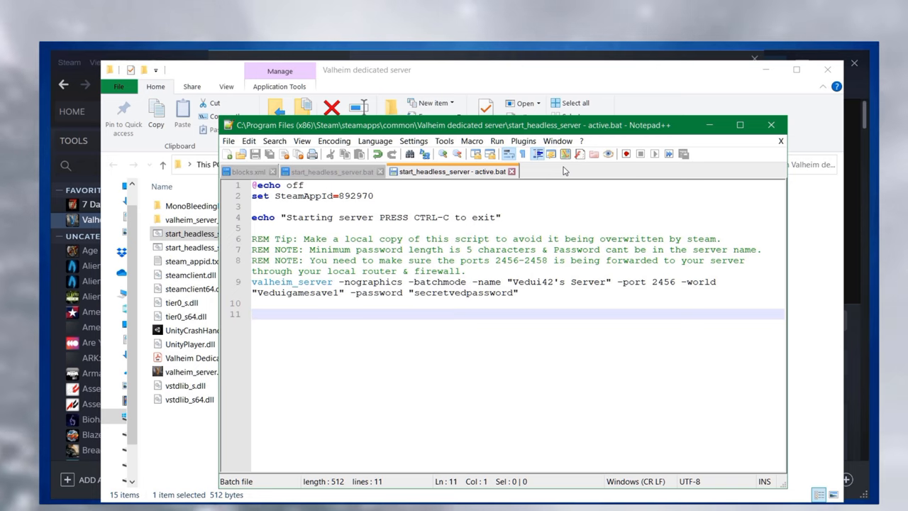
Leave Notepad++ and run 'start_headless_server - active.bat' to launch the server
click(770, 124)
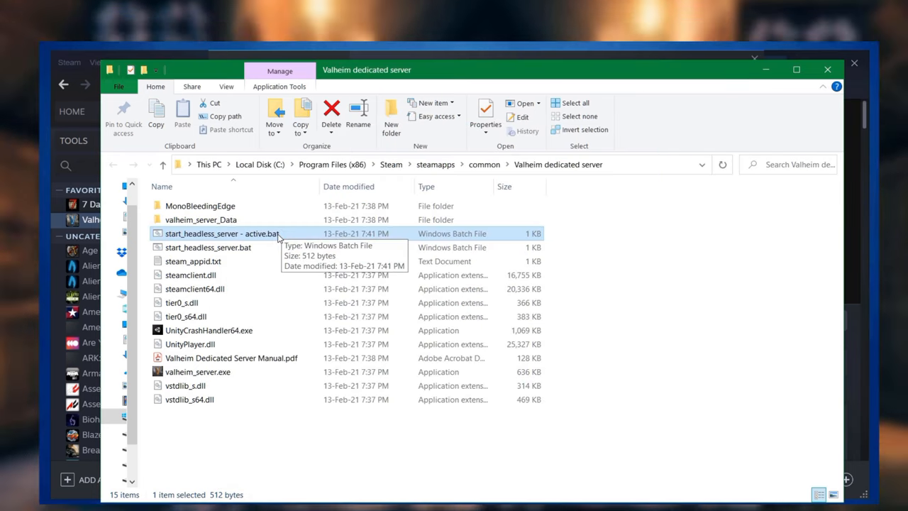
double_click(221, 233)
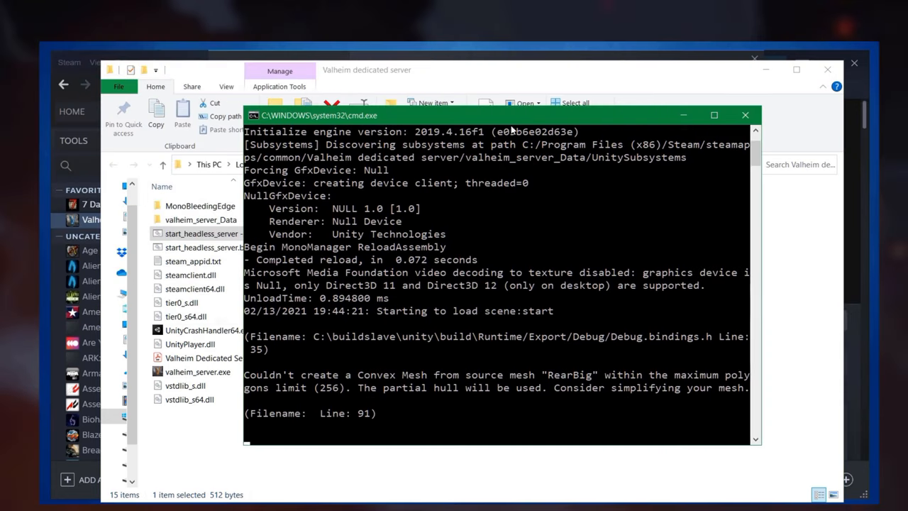
mouse_move(383, 173)
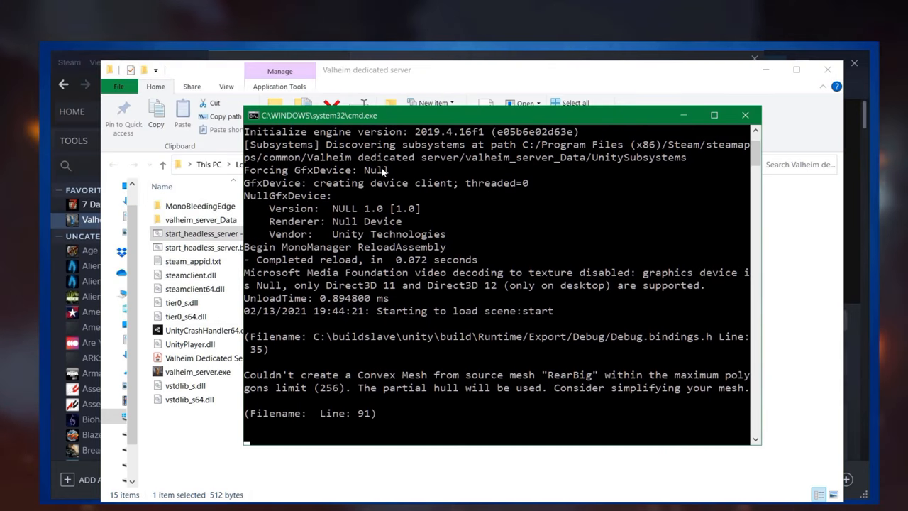
mouse_move(371, 324)
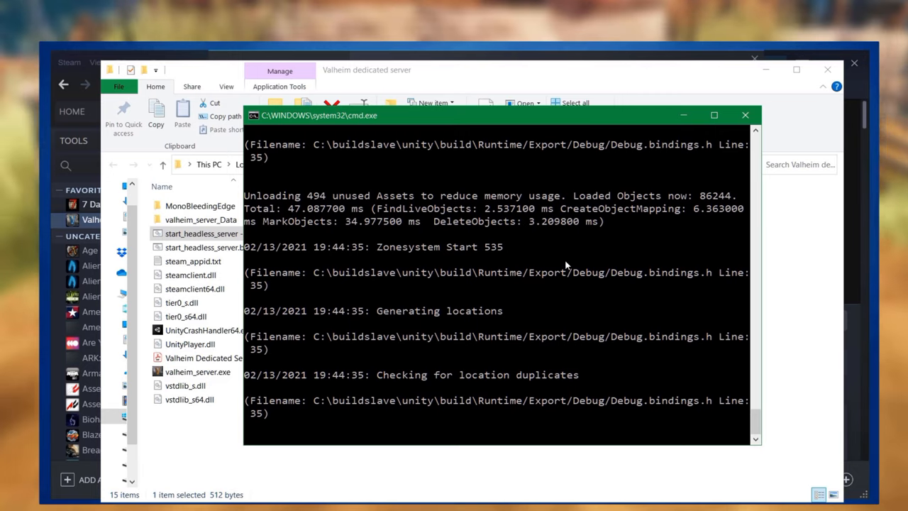
mouse_move(599, 292)
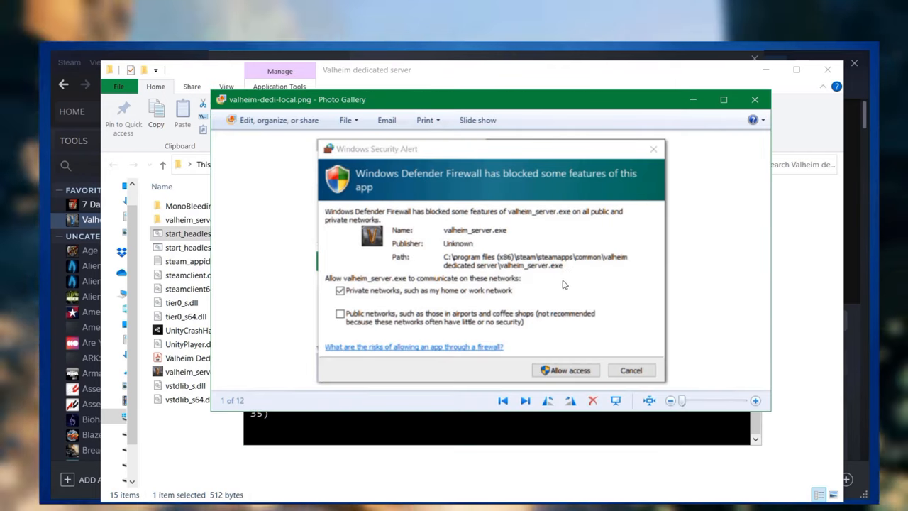
mouse_move(317, 142)
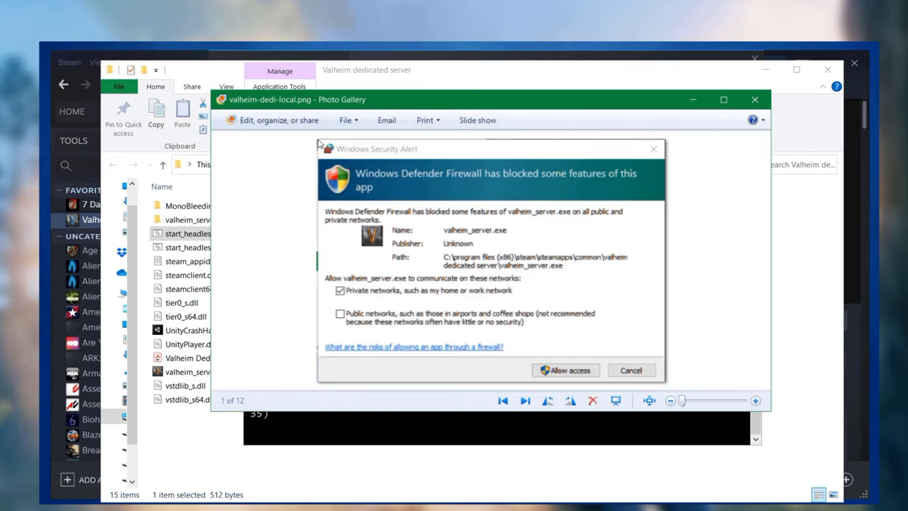
mouse_move(508, 190)
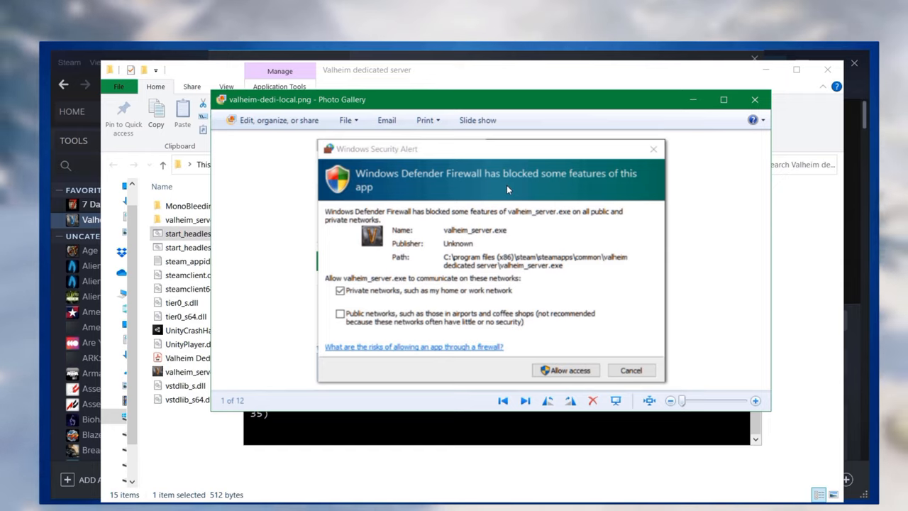
mouse_move(518, 222)
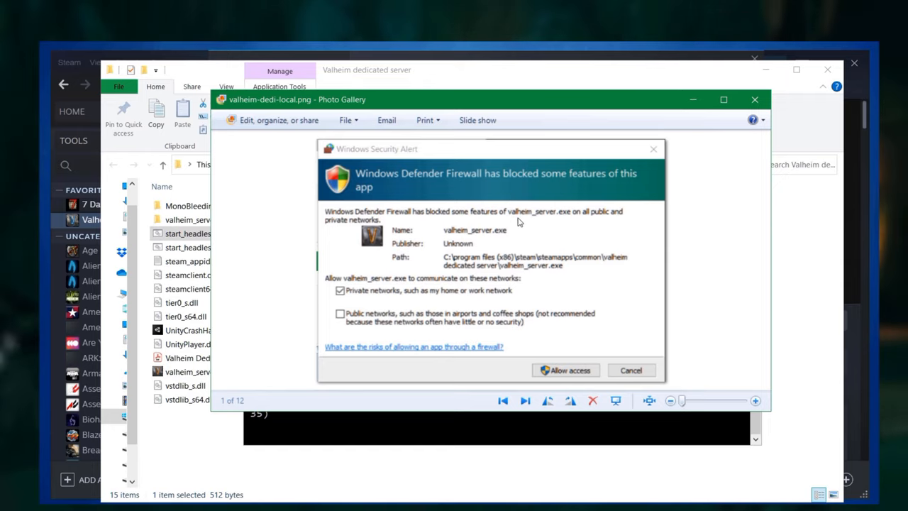
mouse_move(573, 366)
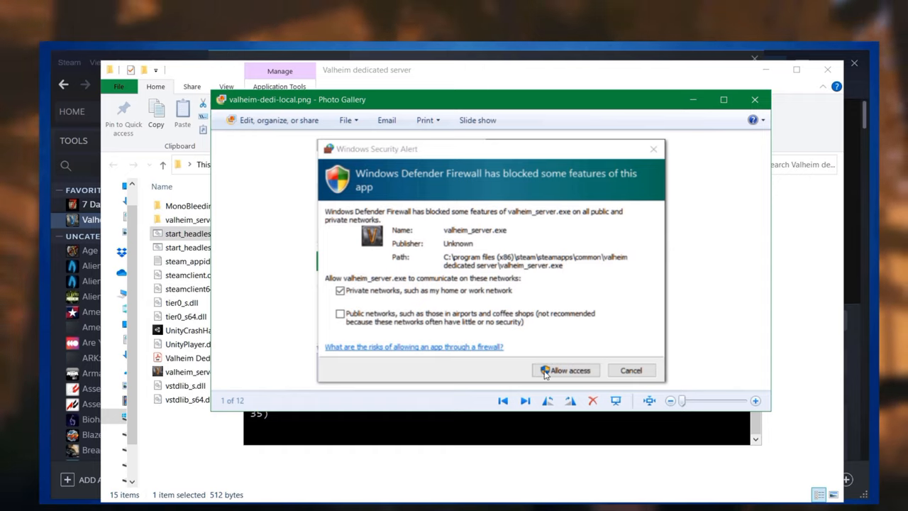
mouse_move(567, 375)
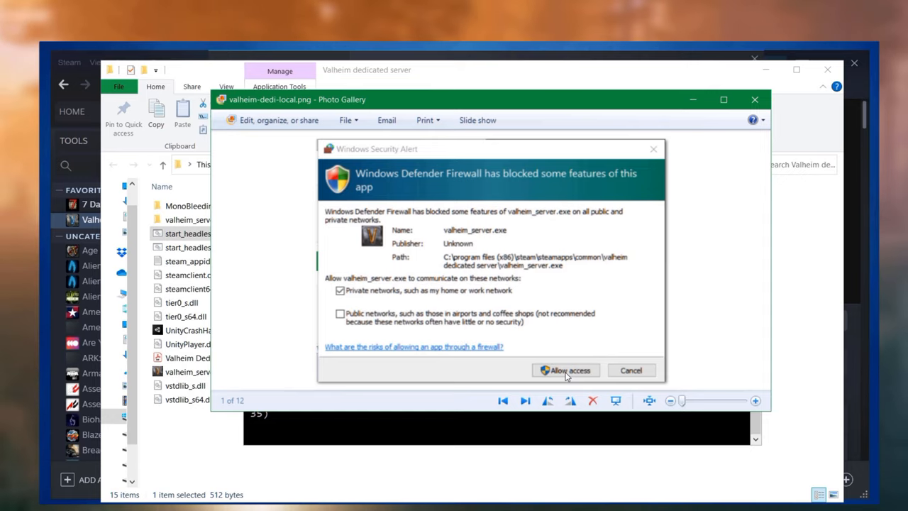
mouse_move(571, 300)
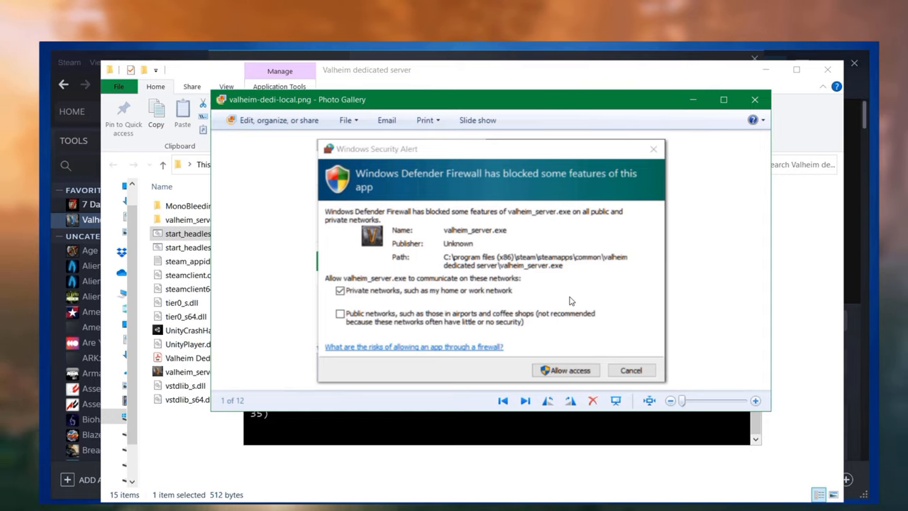
mouse_move(734, 127)
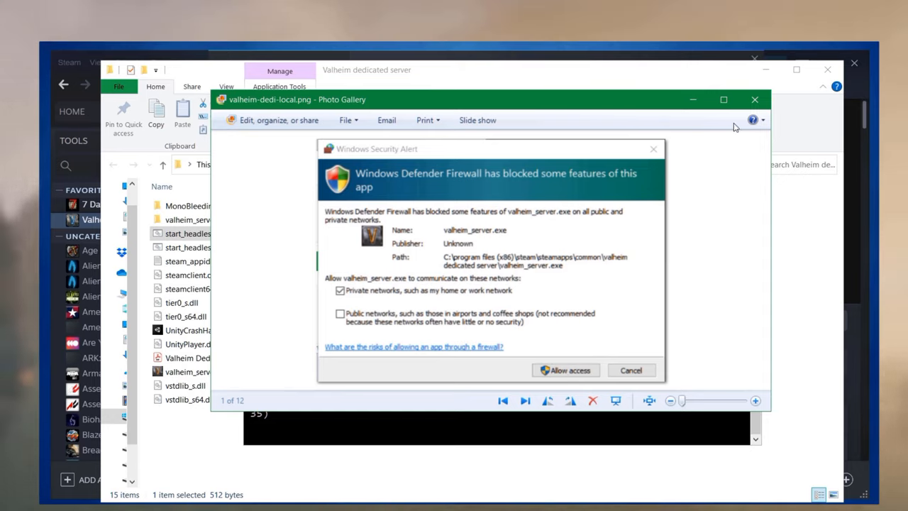
mouse_move(602, 165)
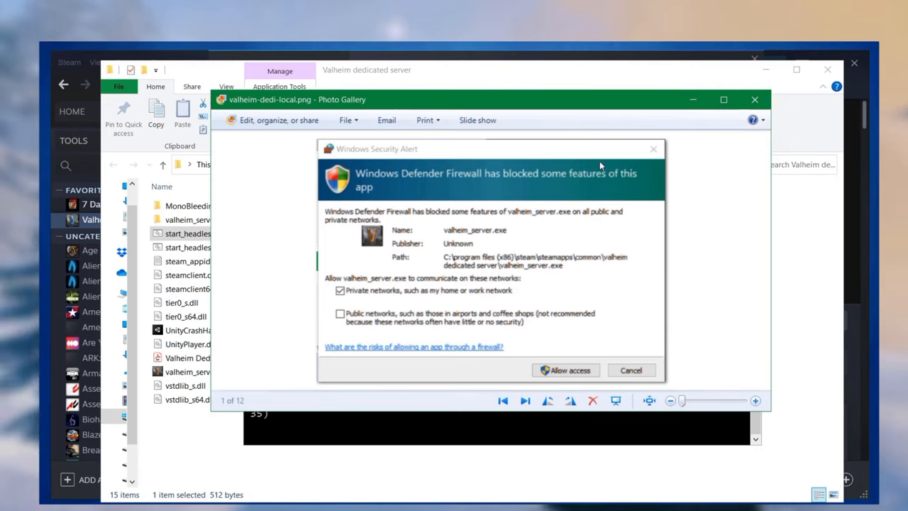
mouse_move(754, 100)
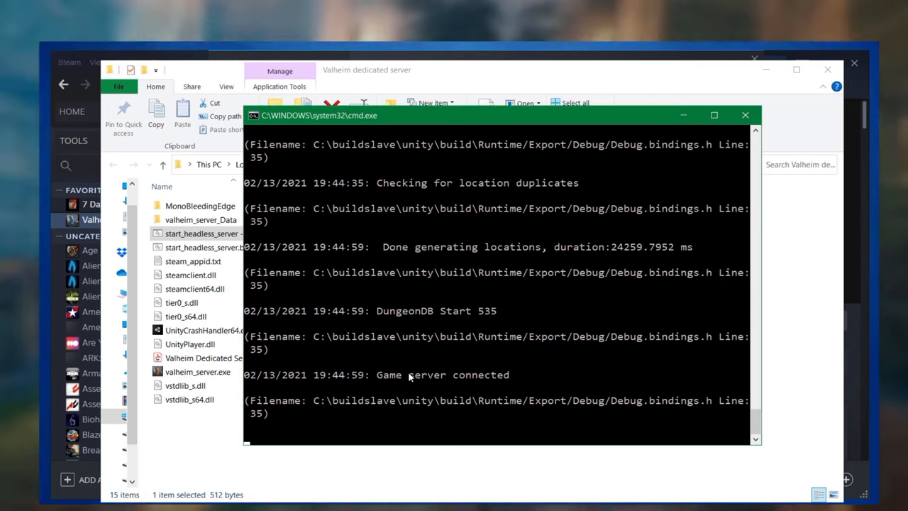
mouse_move(532, 377)
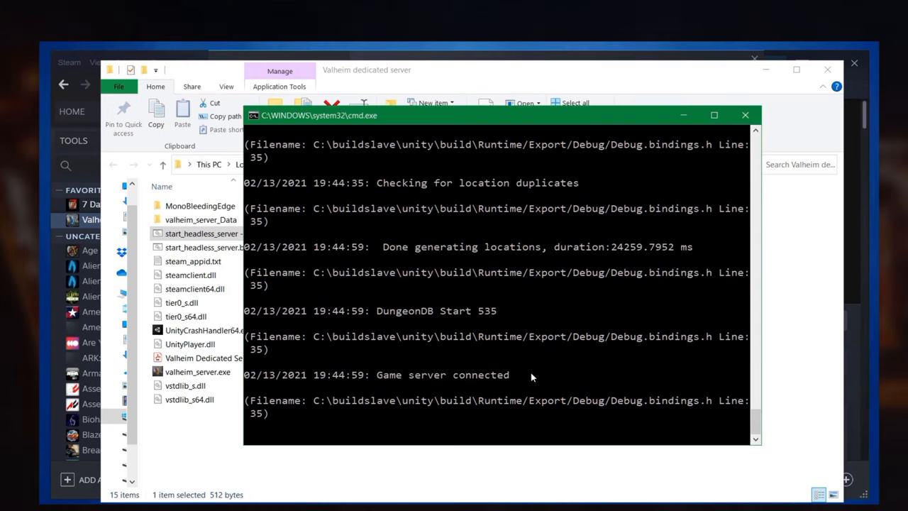
mouse_move(749, 247)
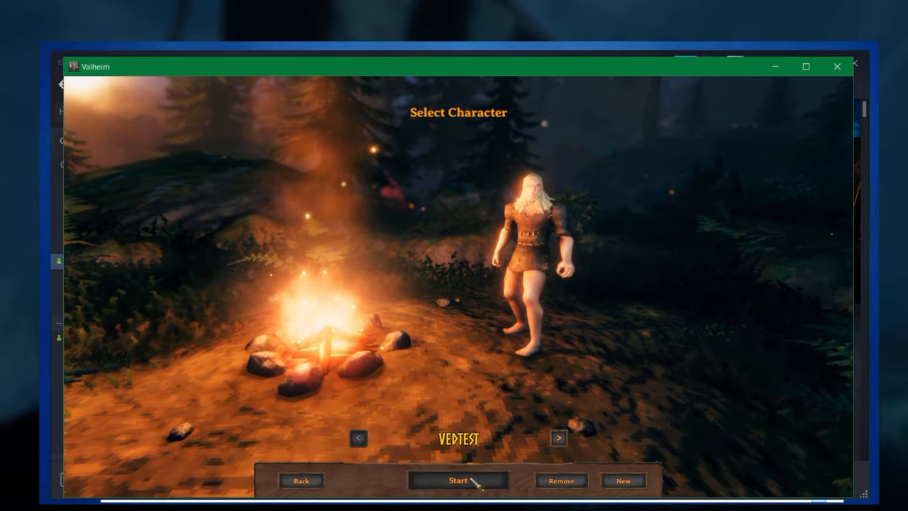
Start with the character, filter the Join Game list by 'vedui' and select the dedicated server
click(456, 480)
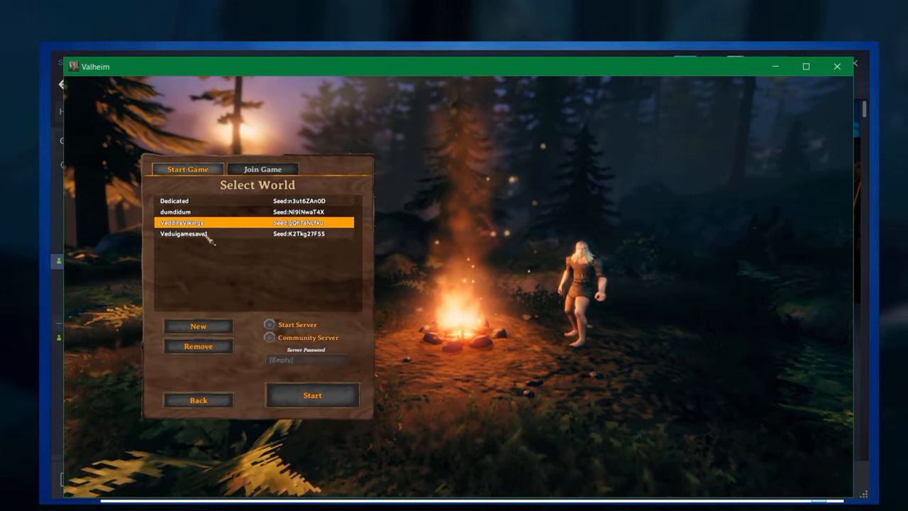
click(199, 213)
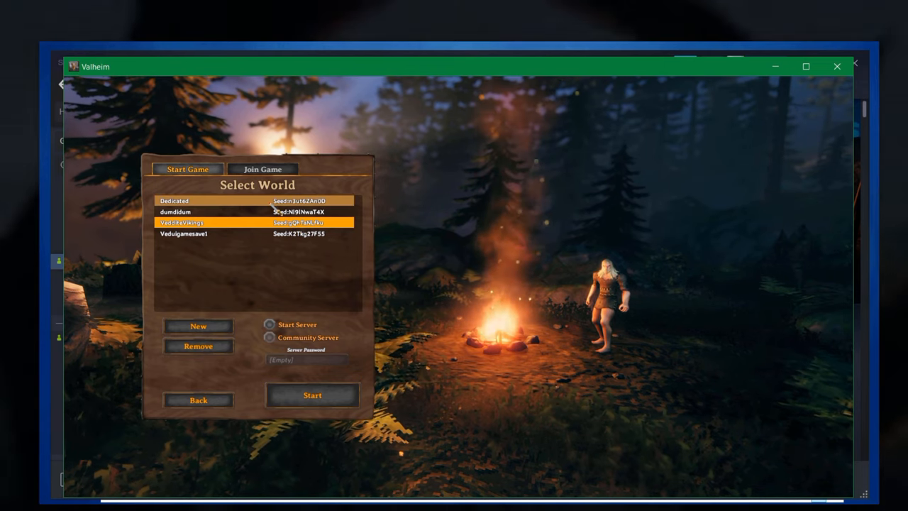
click(262, 169)
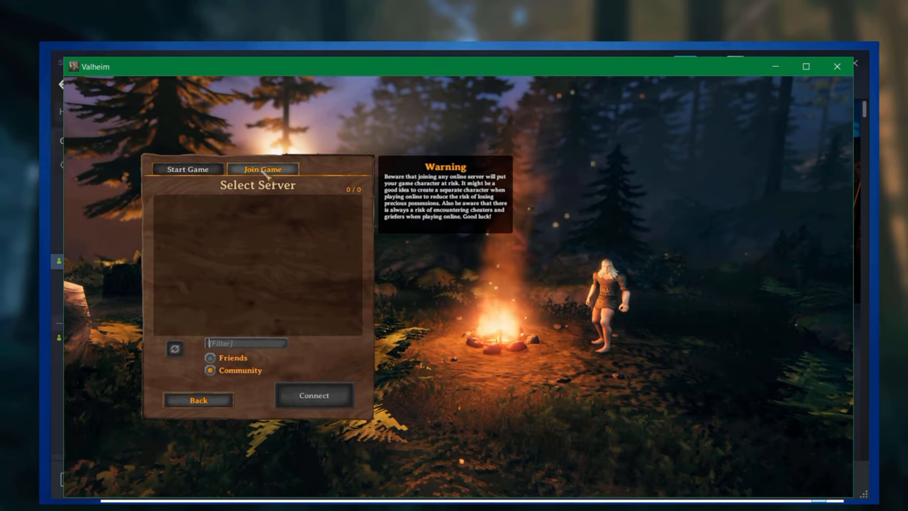
click(174, 349)
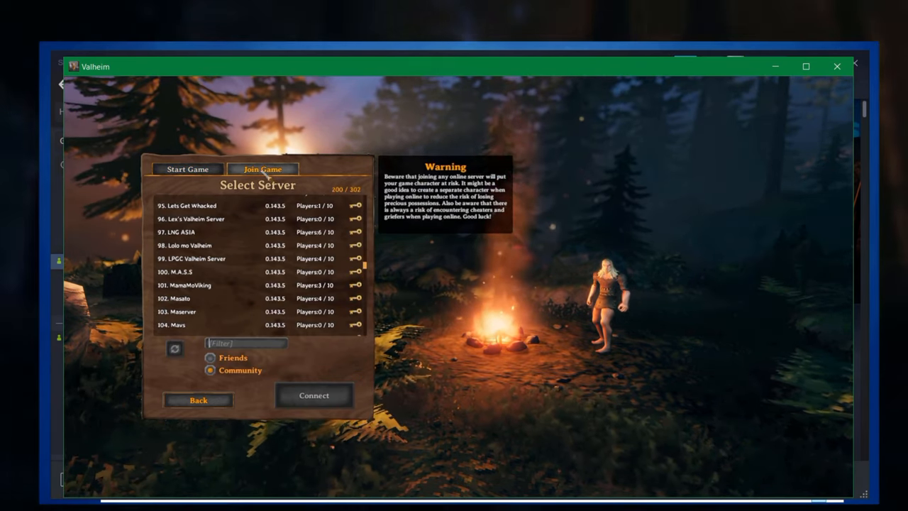
text(vedui)
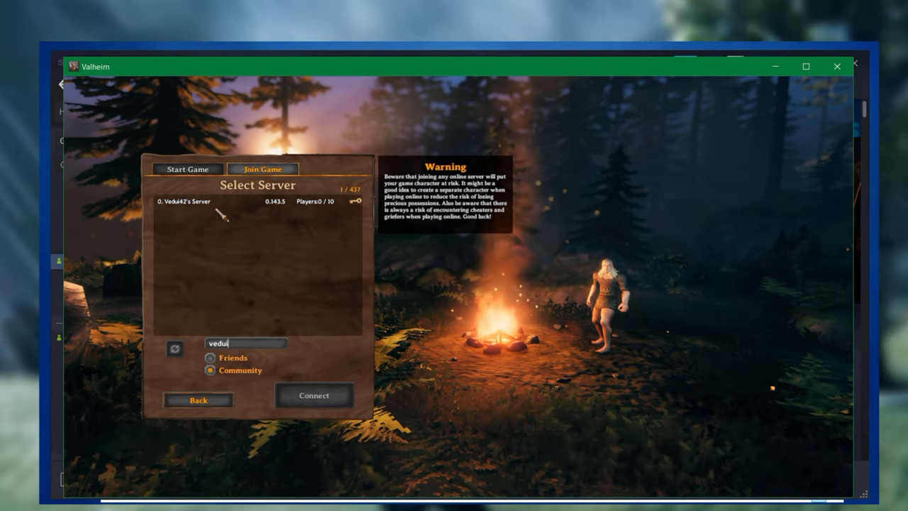
click(255, 201)
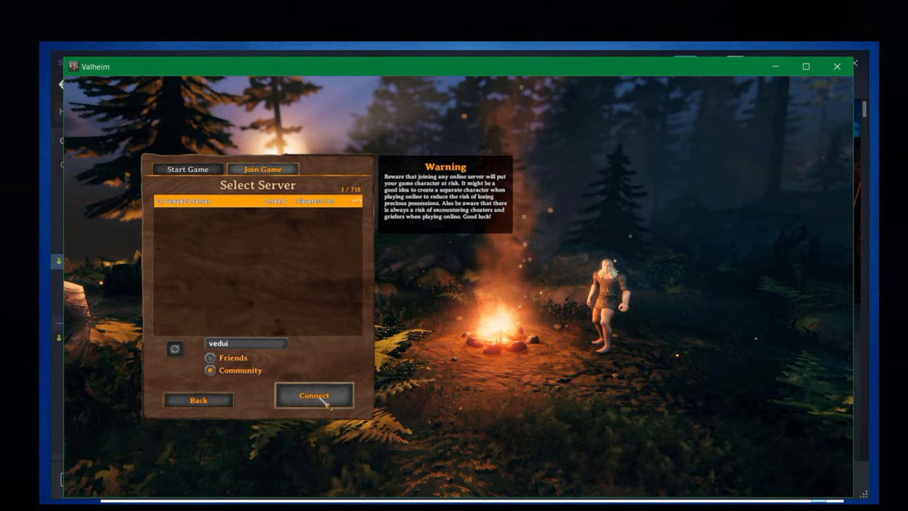
Connect to the server and submit its password to join
click(314, 394)
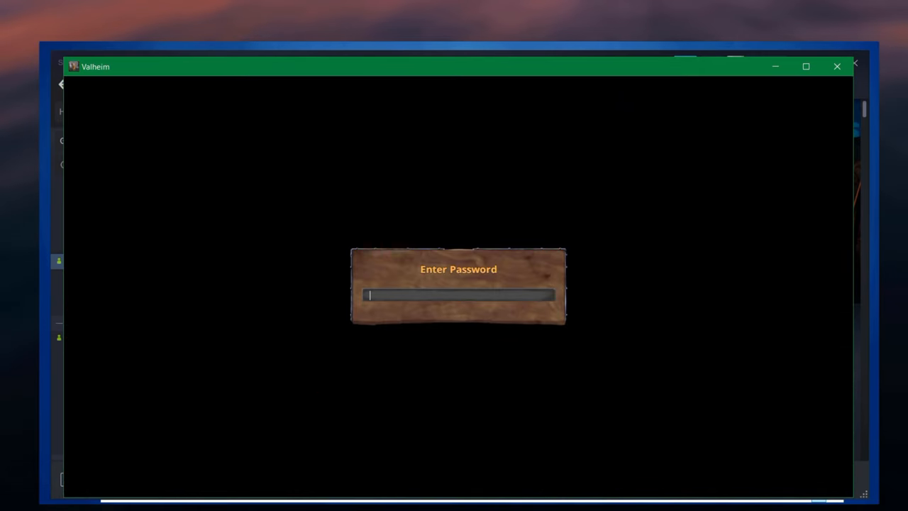
text(**)
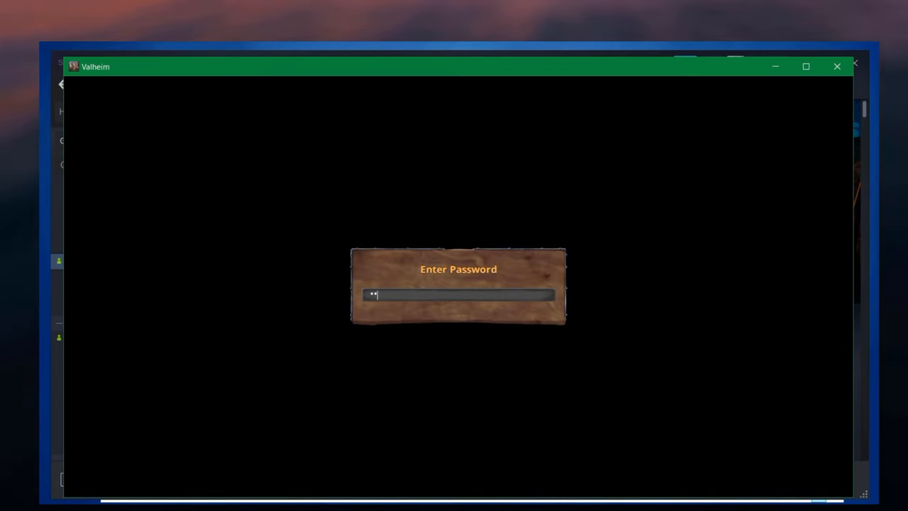
text(password)
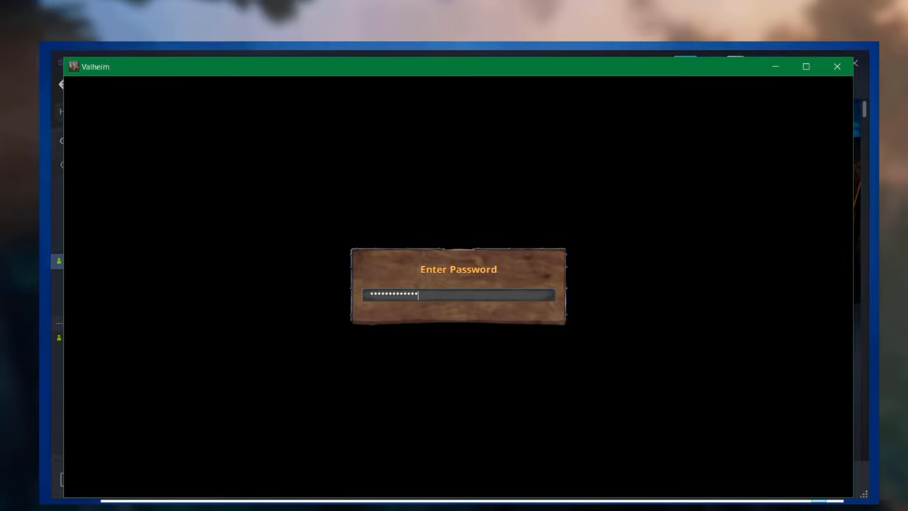
key(Return)
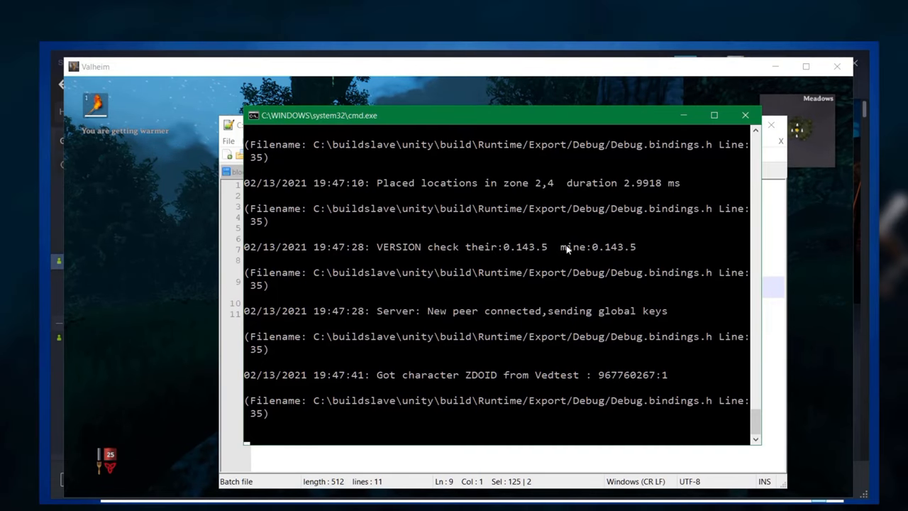
mouse_move(447, 323)
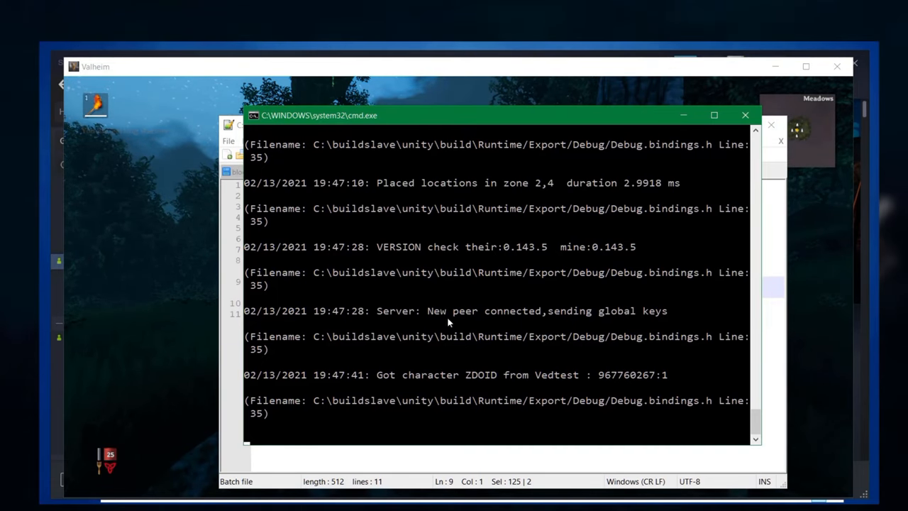
mouse_move(579, 336)
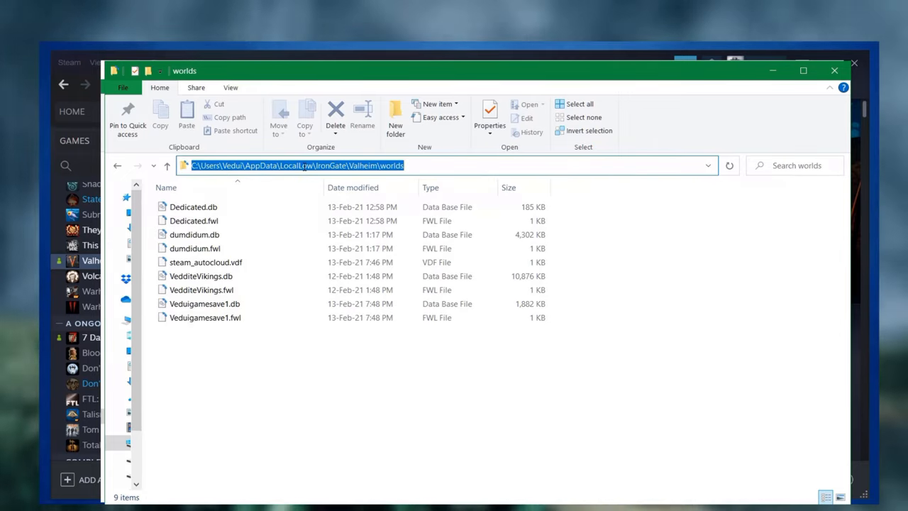
mouse_move(315, 238)
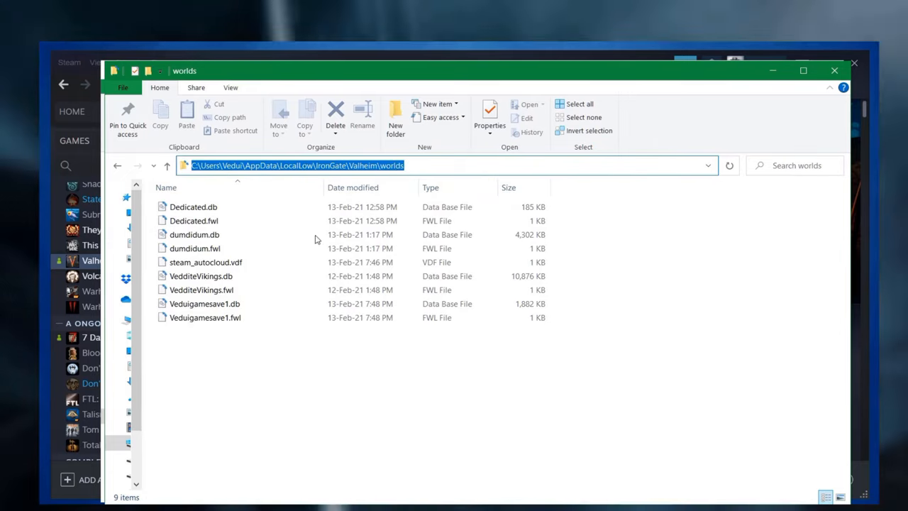
In AppData\LocalLow\IronGate\Valheim\worlds, single out the Vedugamesave1 .db and .fwl files
click(202, 275)
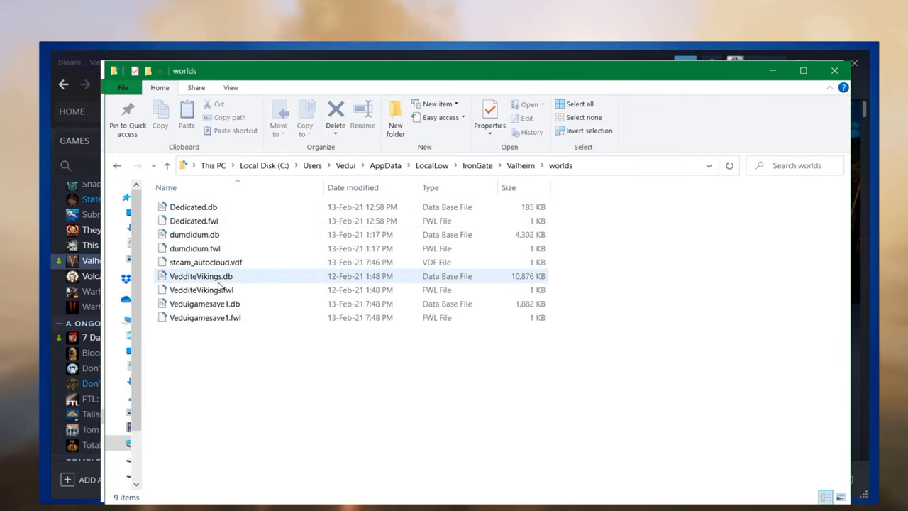
click(192, 222)
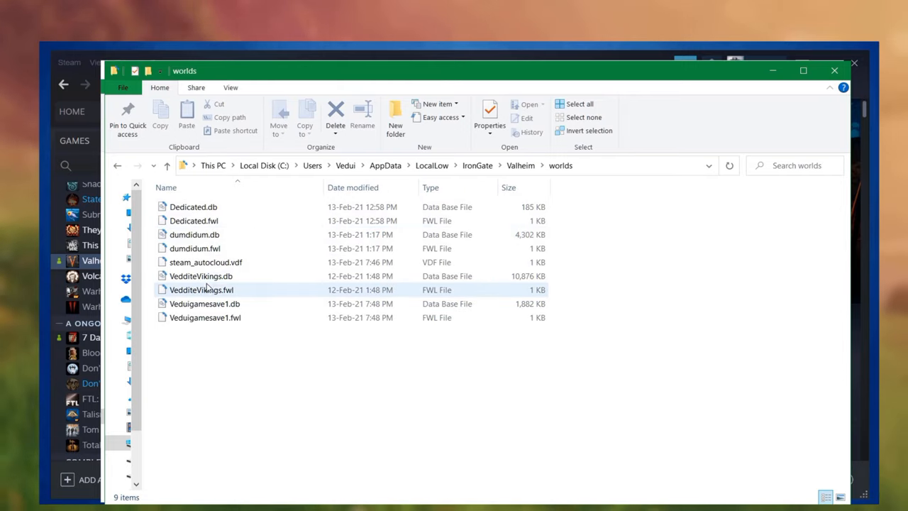
click(204, 318)
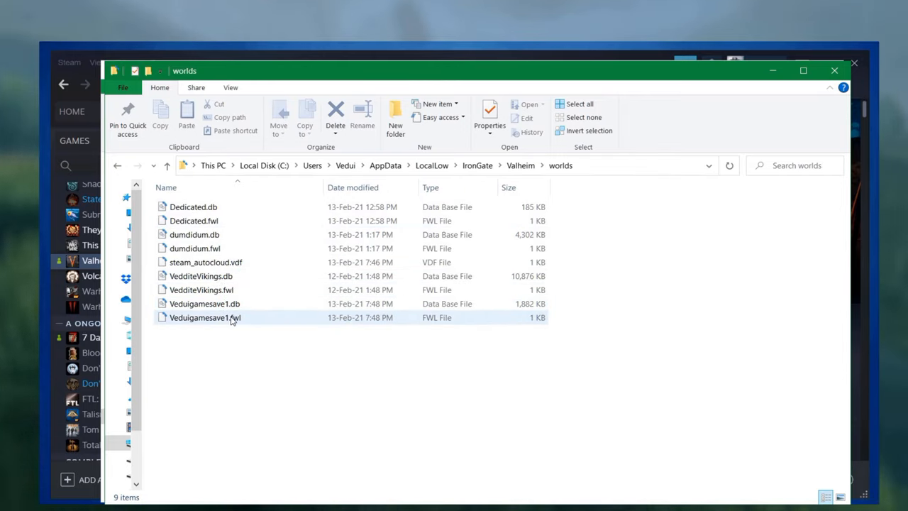
click(204, 318)
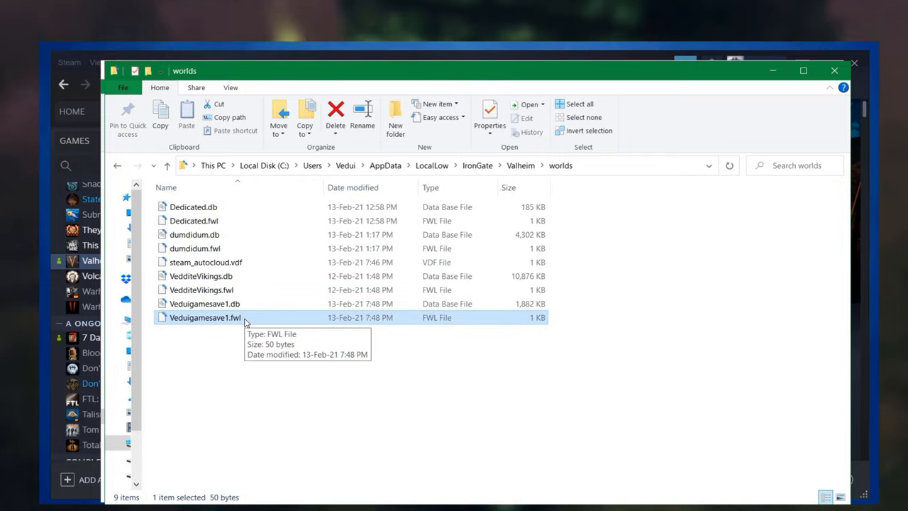
mouse_move(224, 304)
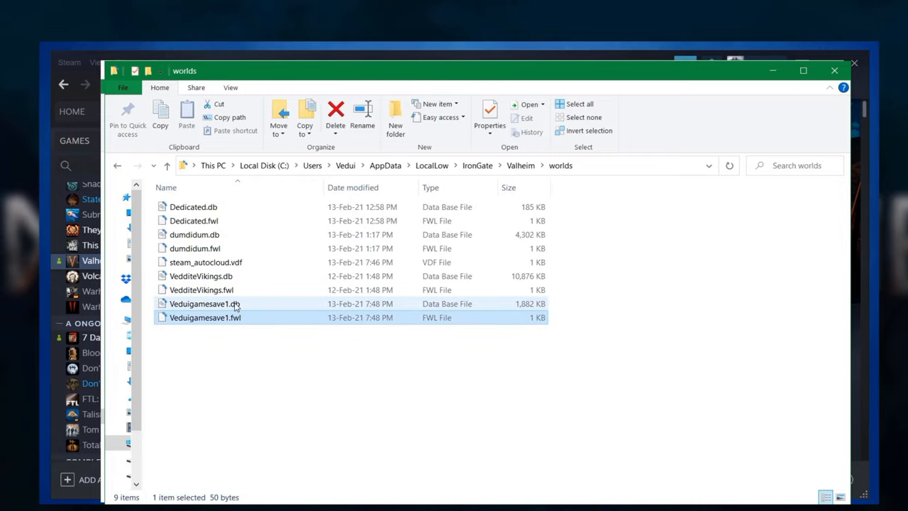
click(204, 304)
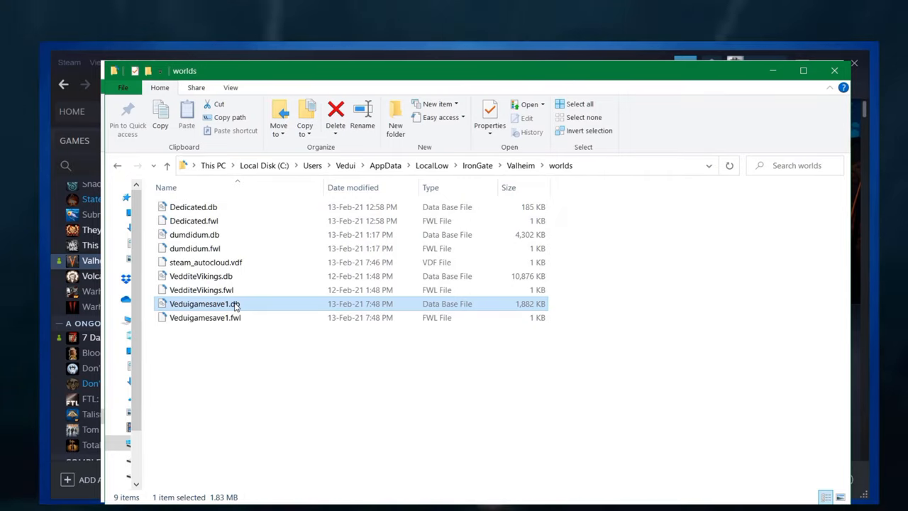
click(204, 318)
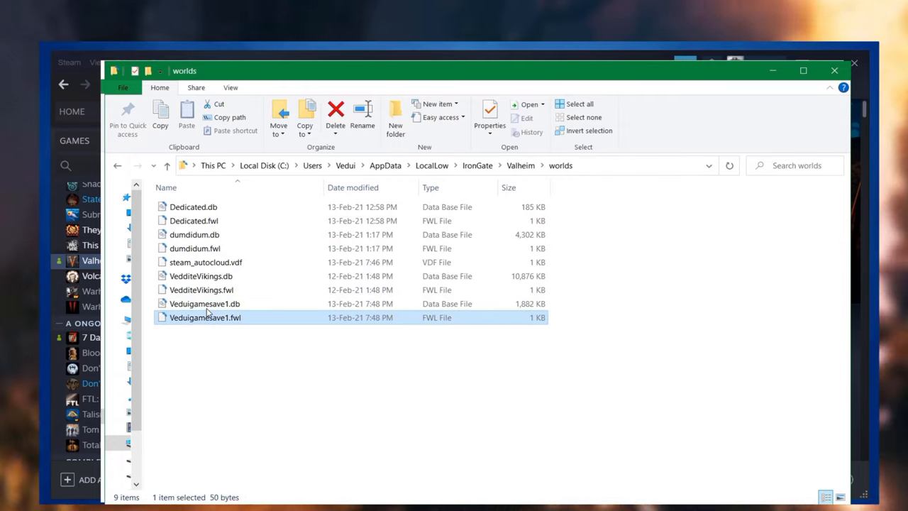
click(205, 304)
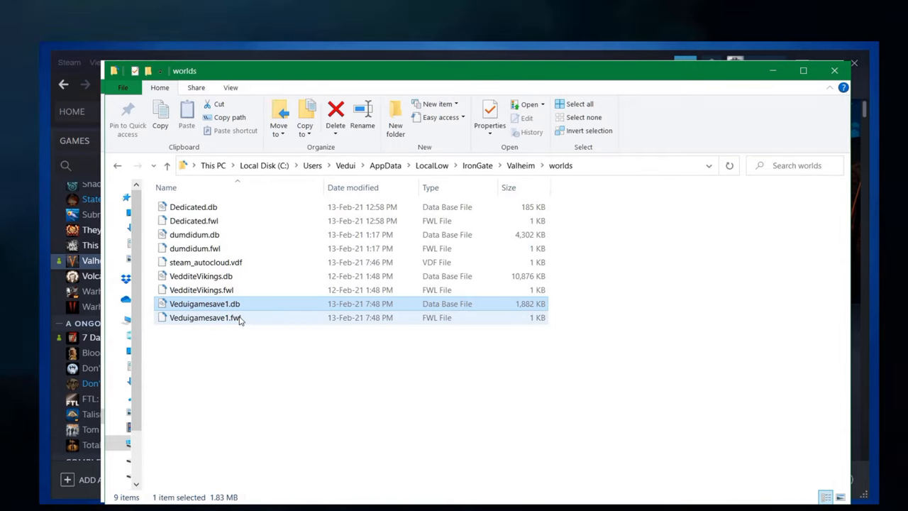
mouse_move(230, 309)
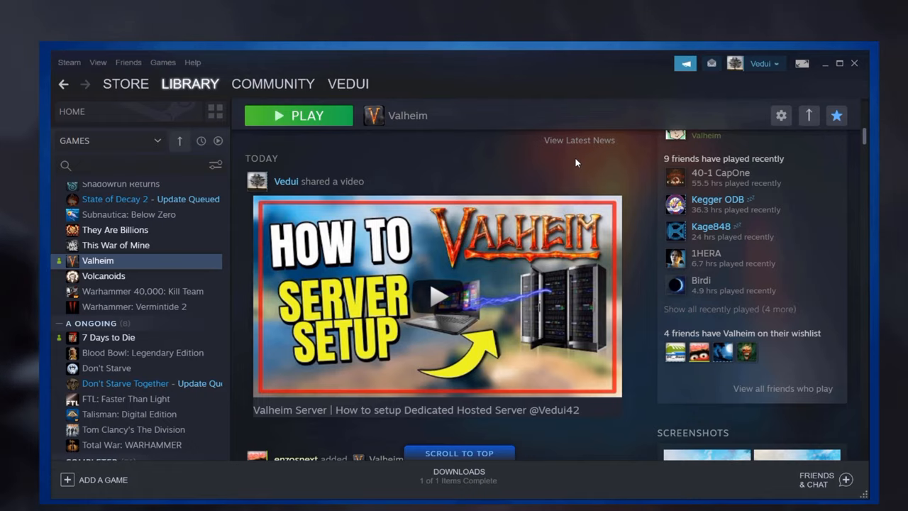
Return to the Valheim page in the Steam Library
click(297, 115)
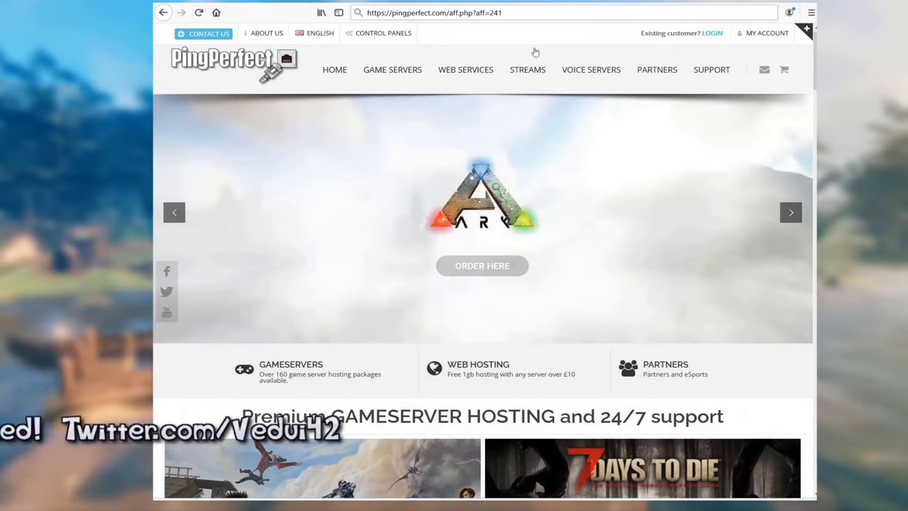
Scroll through PingPerfect's Valheim hosting features down to the Order Your Game Server prices
scroll(down, 3)
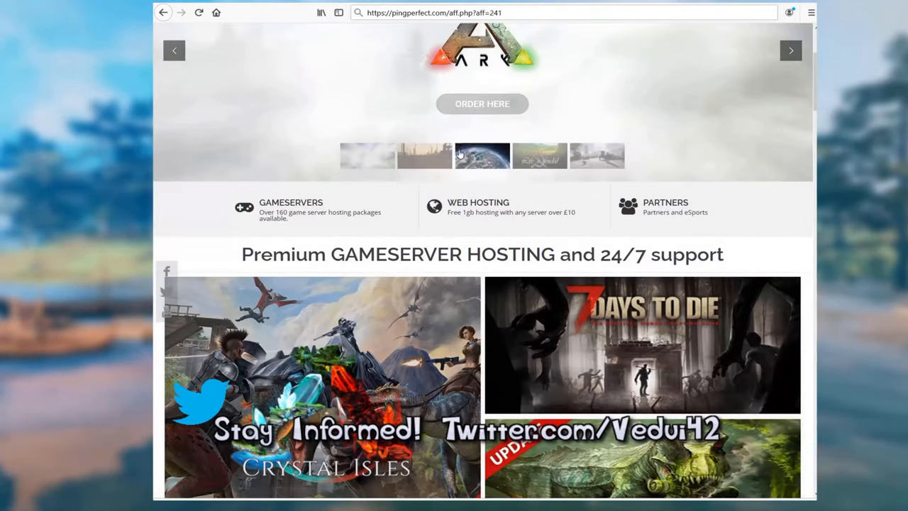
scroll(down, 3)
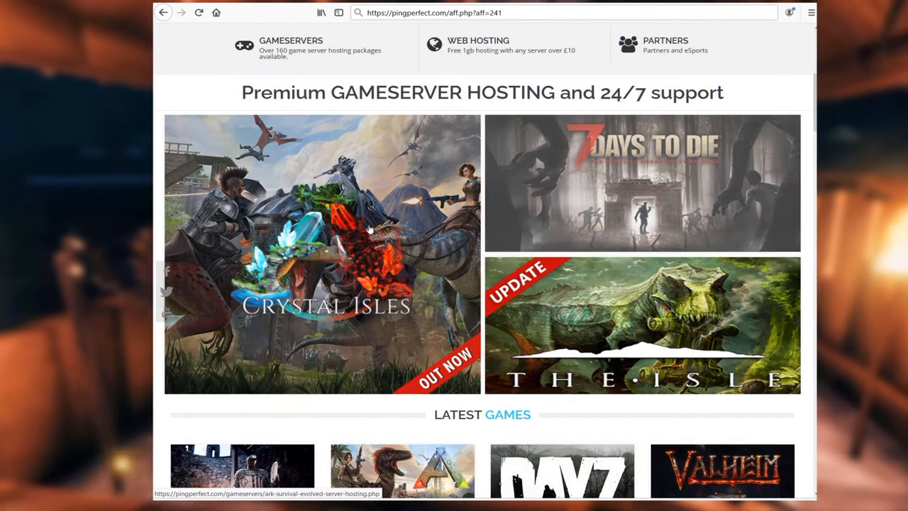
scroll(down, 3)
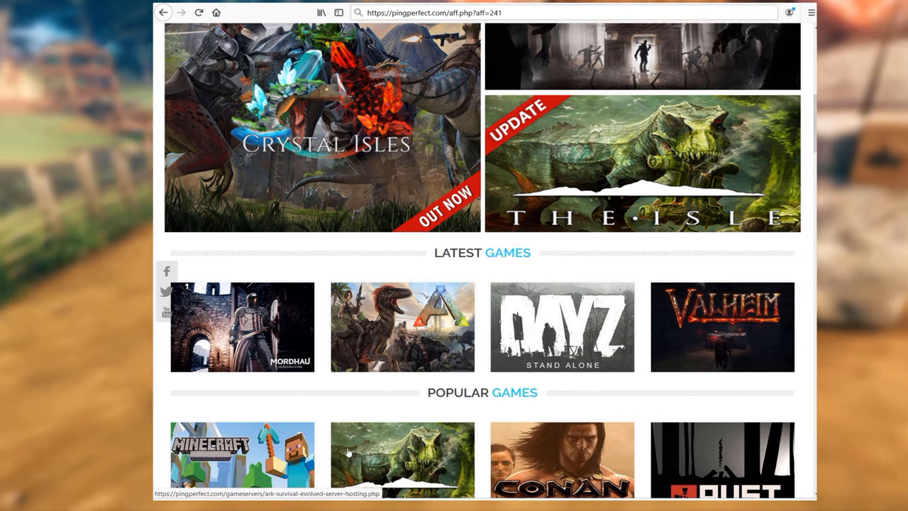
mouse_move(722, 326)
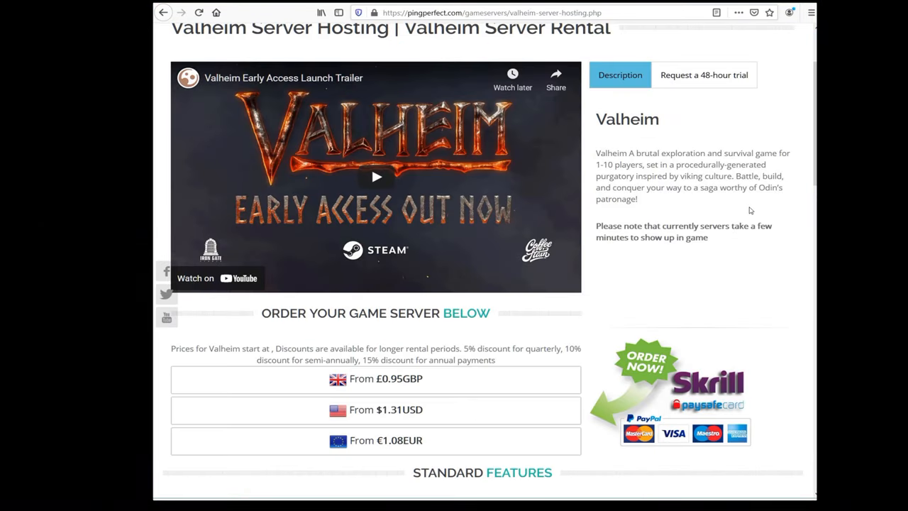
mouse_move(704, 74)
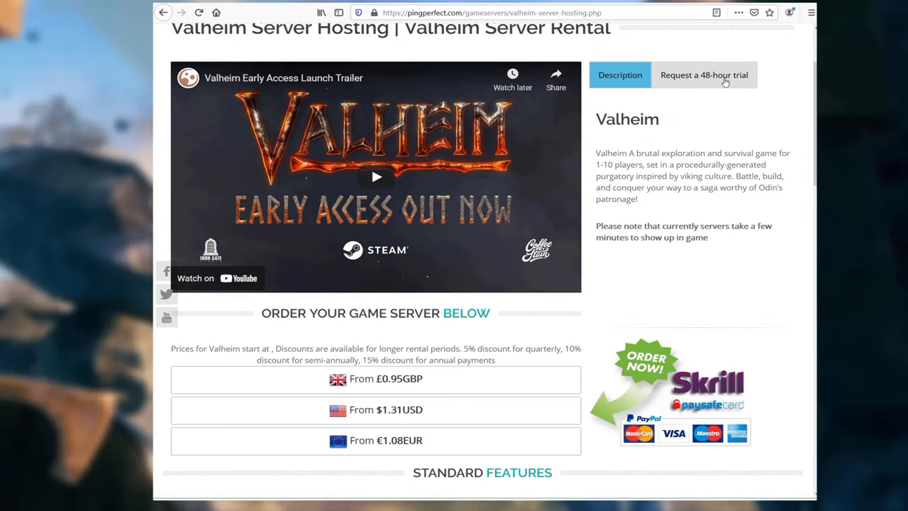
scroll(down, 3)
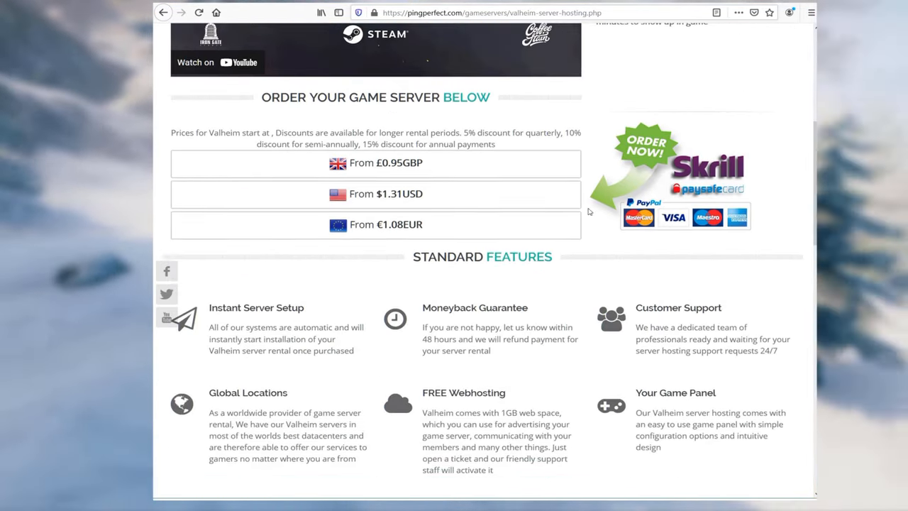
scroll(down, 3)
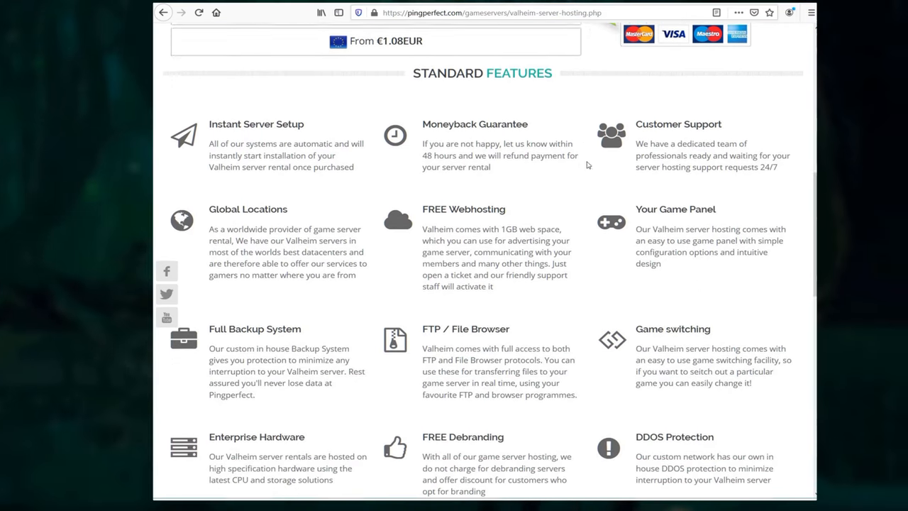
scroll(down, 3)
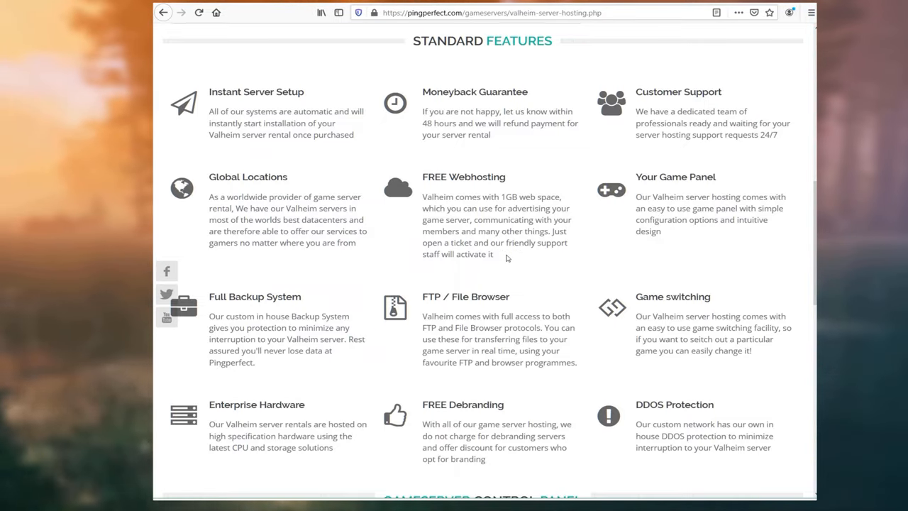
mouse_move(701, 132)
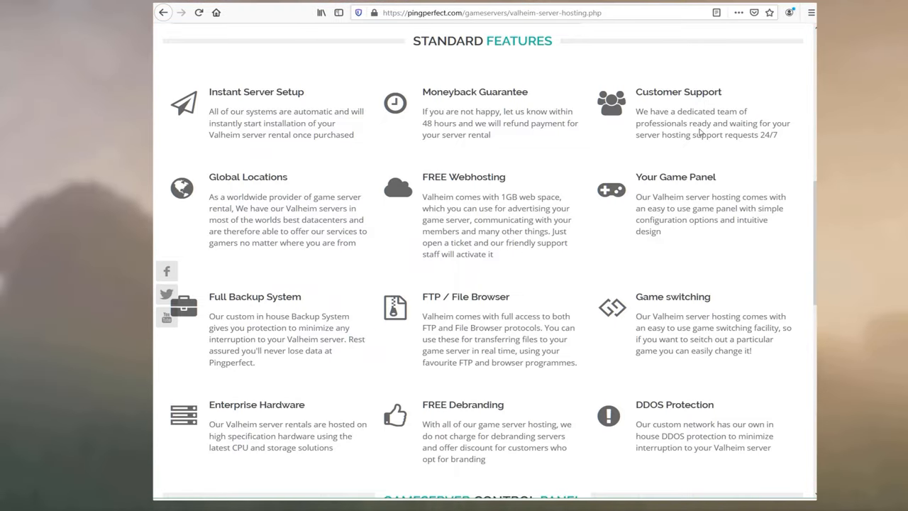
mouse_move(686, 369)
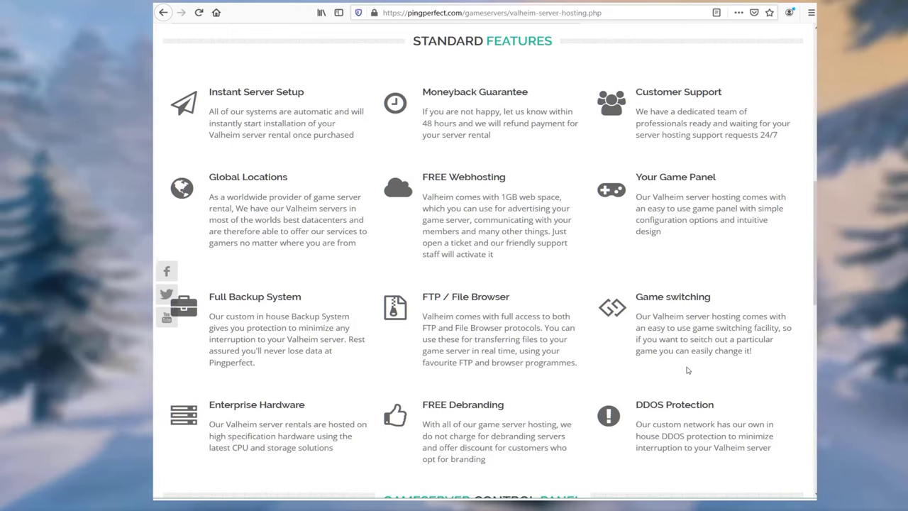
scroll(down, 3)
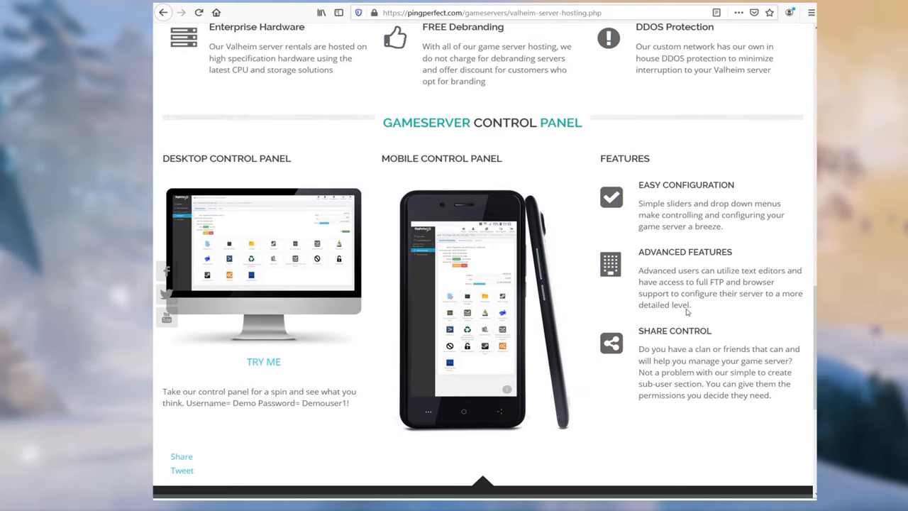
mouse_move(527, 247)
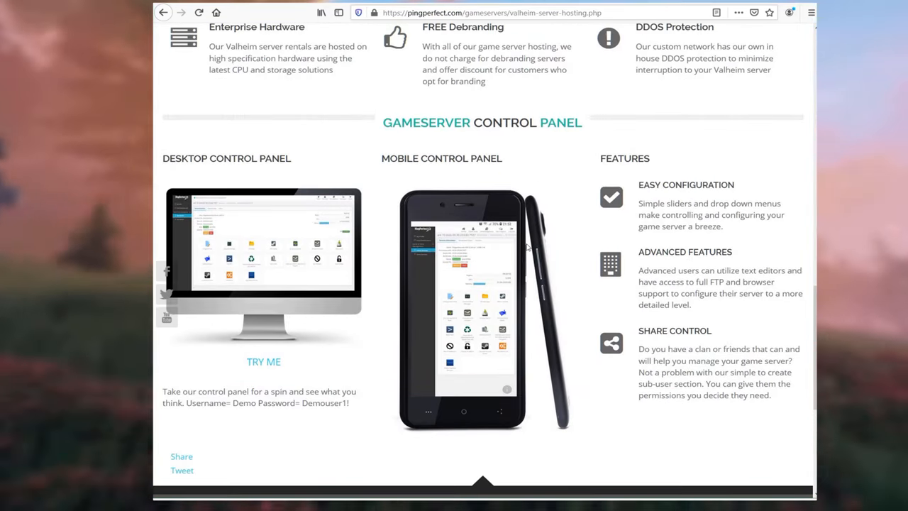
scroll(up, 3)
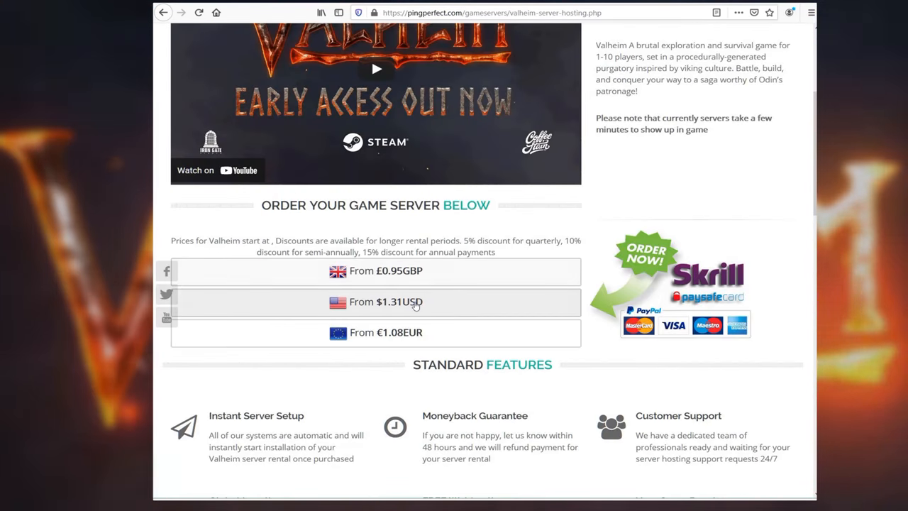
mouse_move(439, 303)
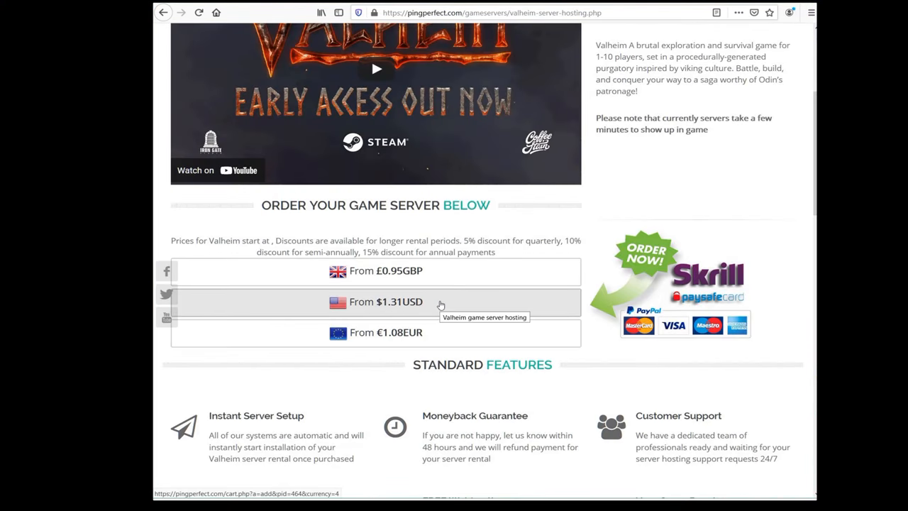
Order the USD Valheim server with USA - Atlanta location, Pingperfect branding and SSD hosting, totalling $13.79
click(386, 301)
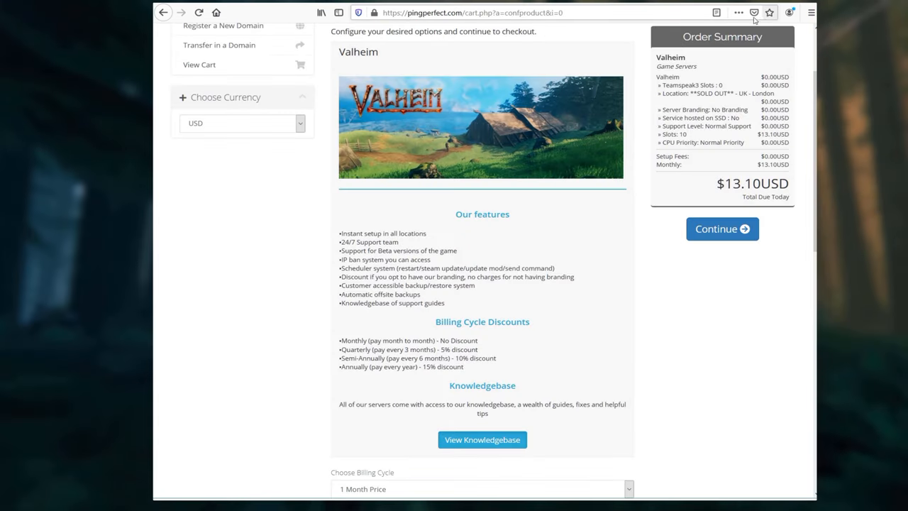
mouse_move(740, 173)
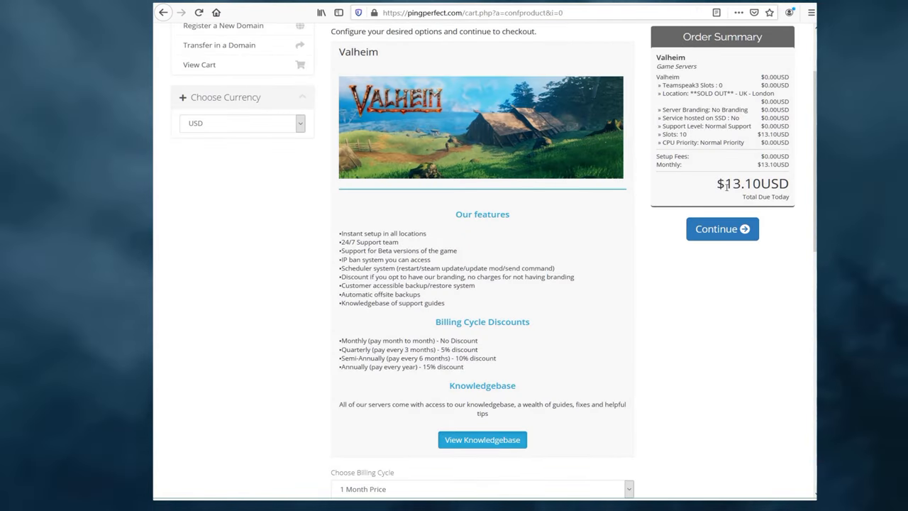
mouse_move(550, 298)
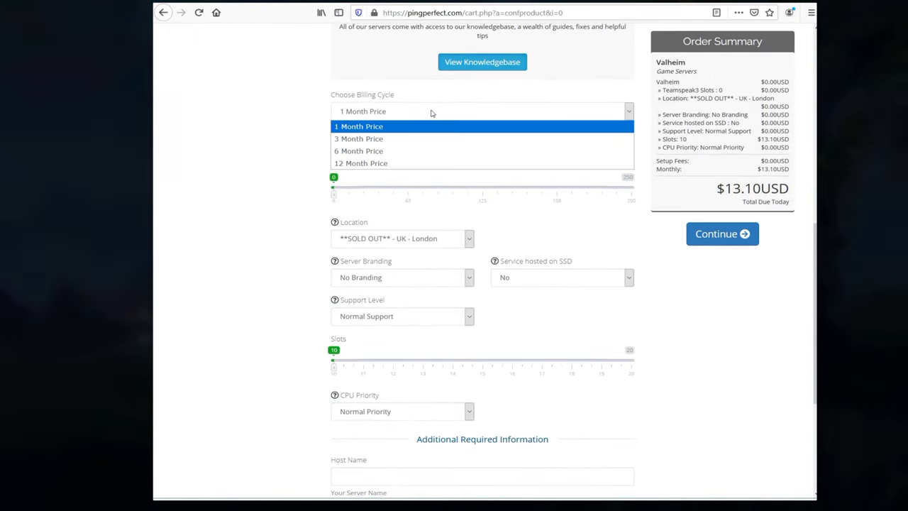
mouse_move(426, 139)
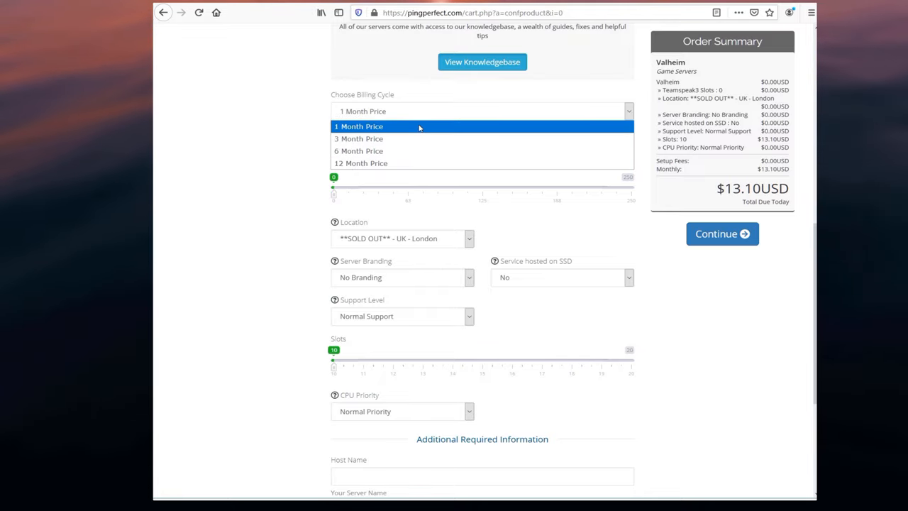
mouse_move(422, 139)
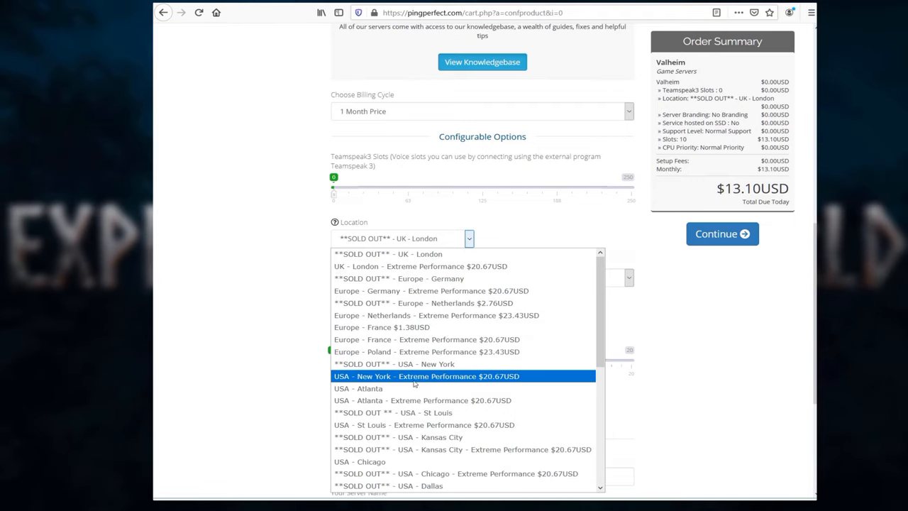
mouse_move(443, 386)
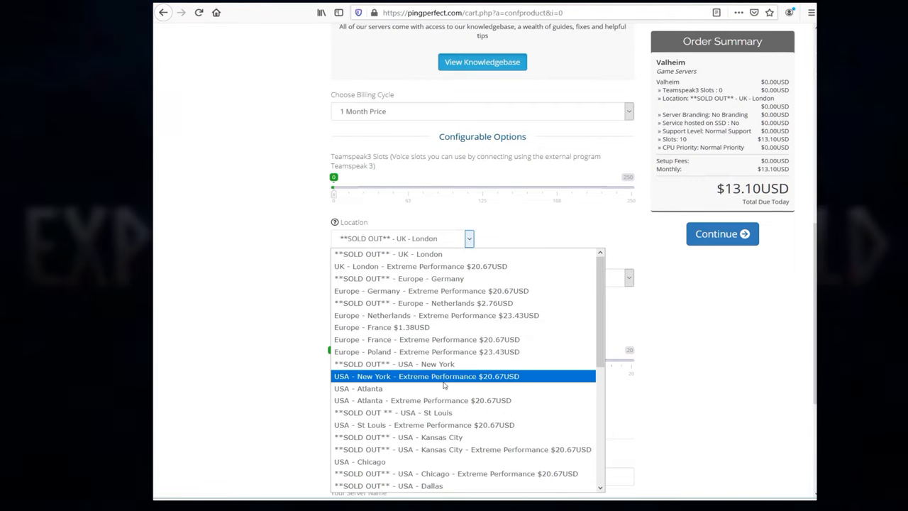
click(357, 388)
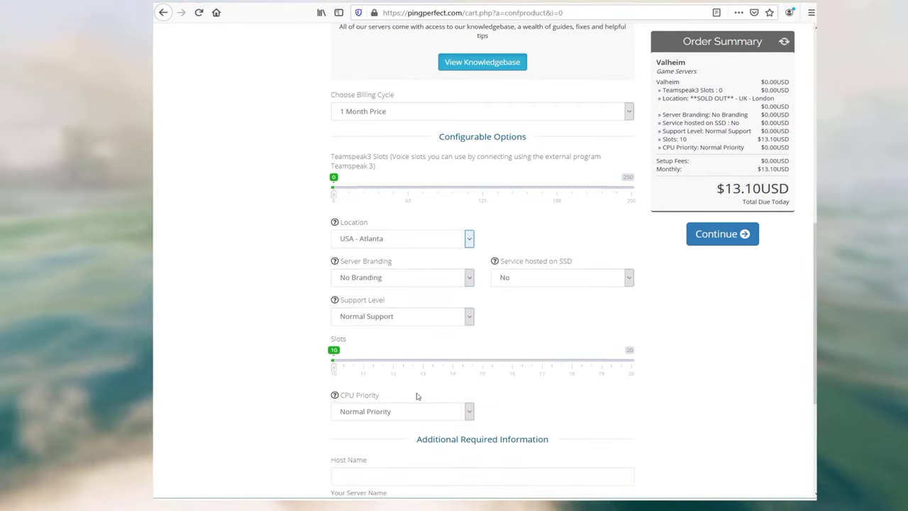
click(403, 276)
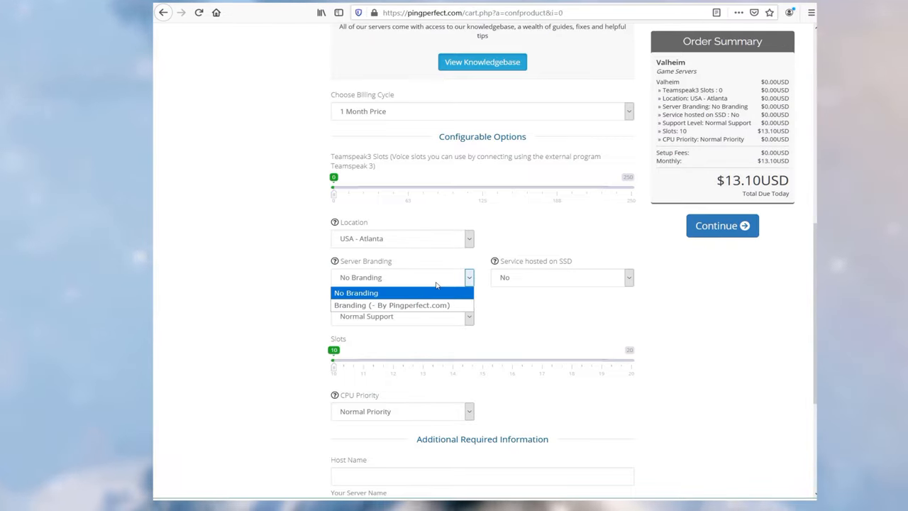
click(391, 304)
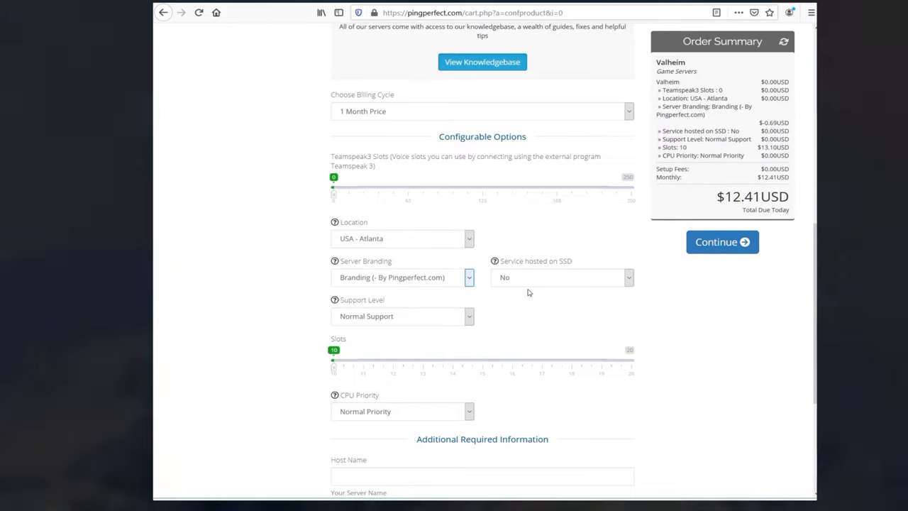
mouse_move(726, 199)
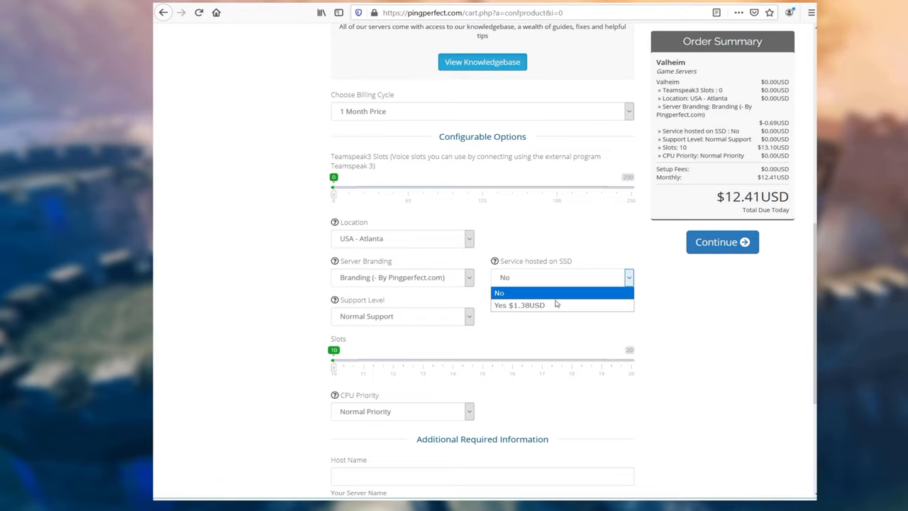
click(519, 304)
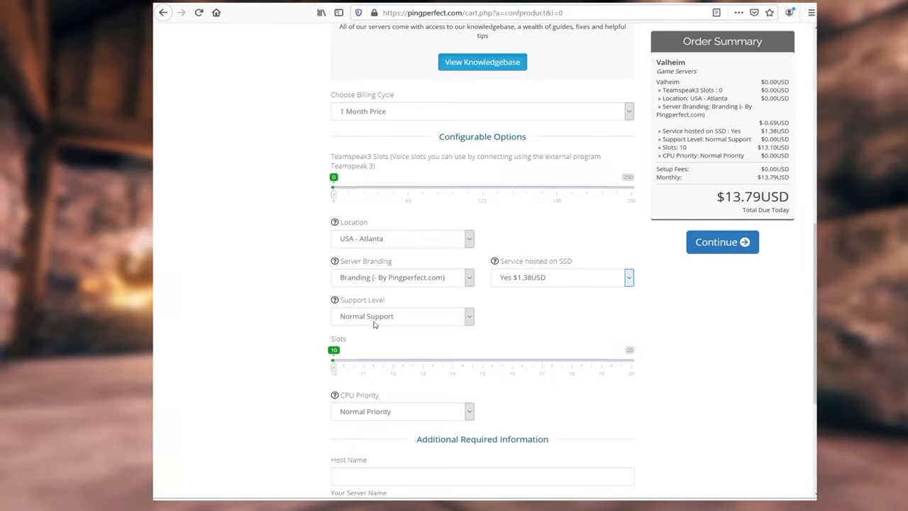
mouse_move(333, 376)
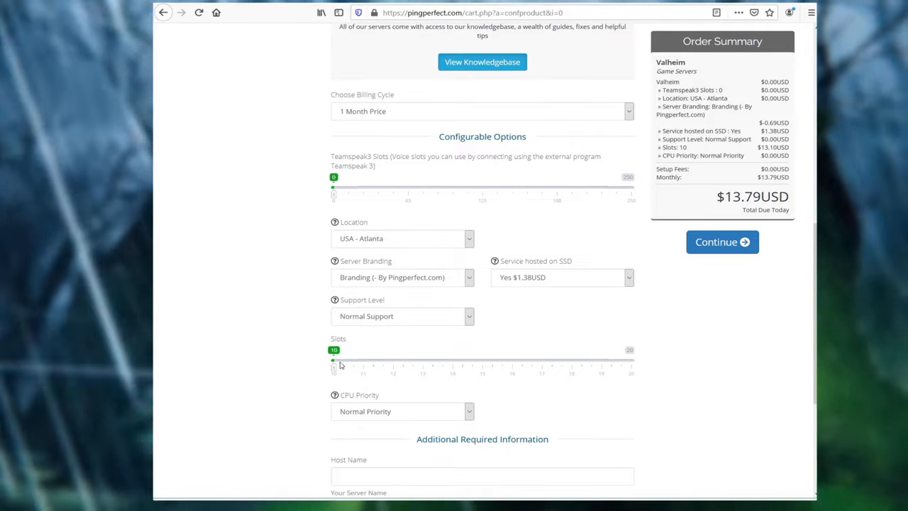
click(468, 249)
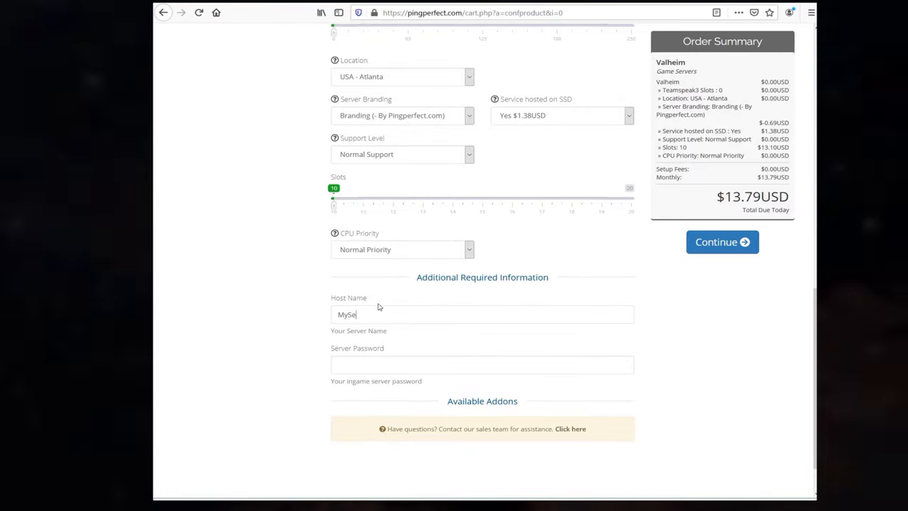
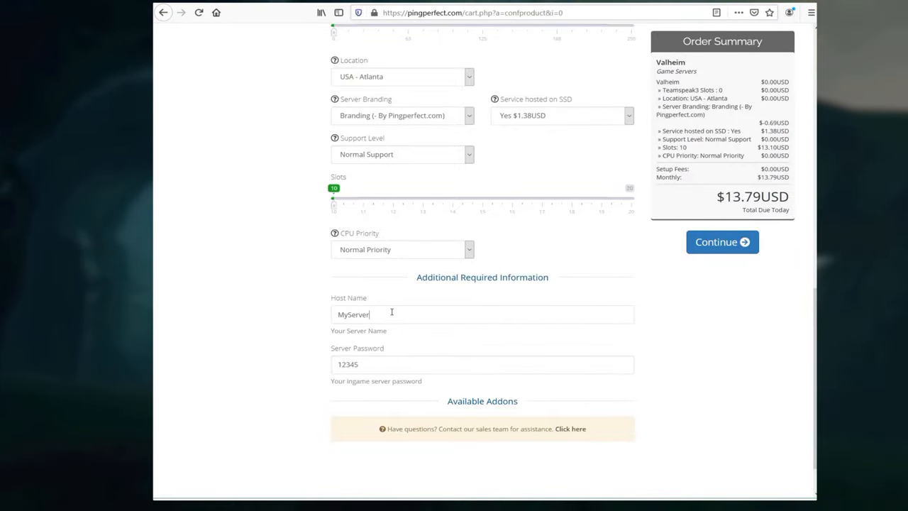
mouse_move(722, 242)
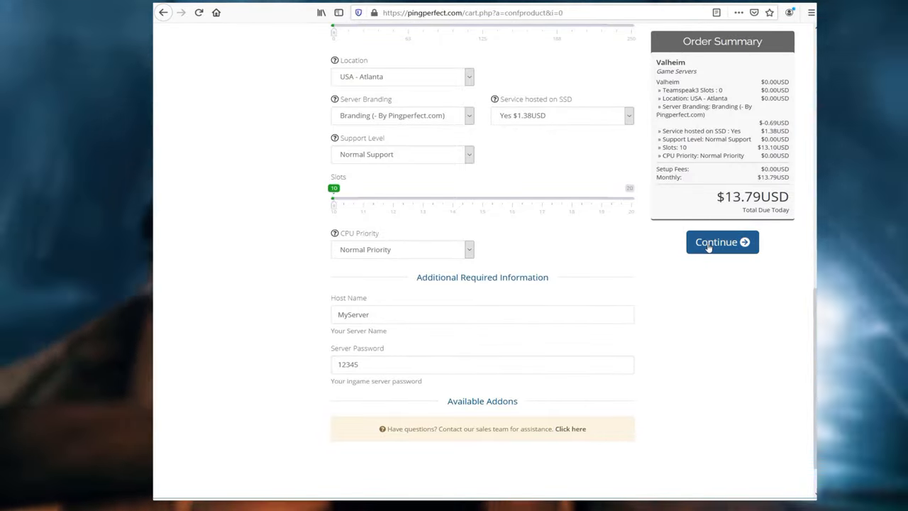
Continue through order review to checkout and reach the Payment Details section showing $12.41USD due
click(720, 241)
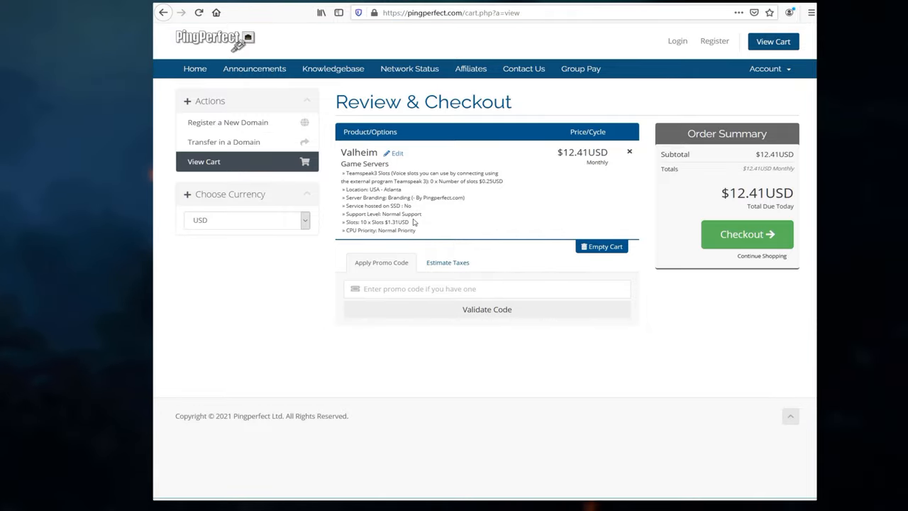
mouse_move(600, 179)
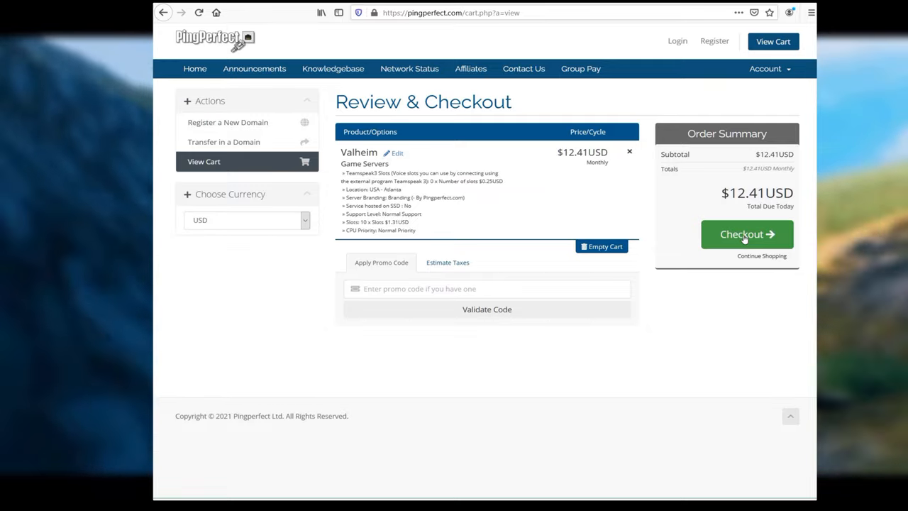
click(746, 234)
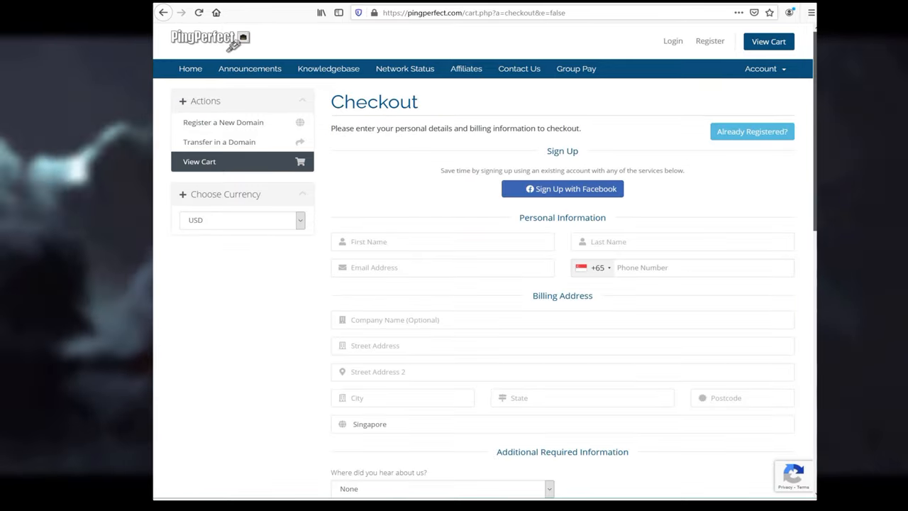
scroll(down, 3)
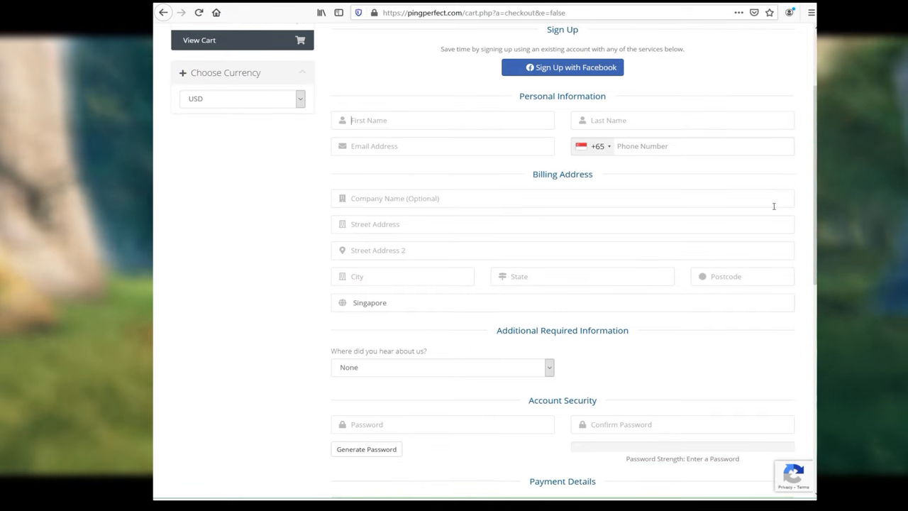
scroll(down, 3)
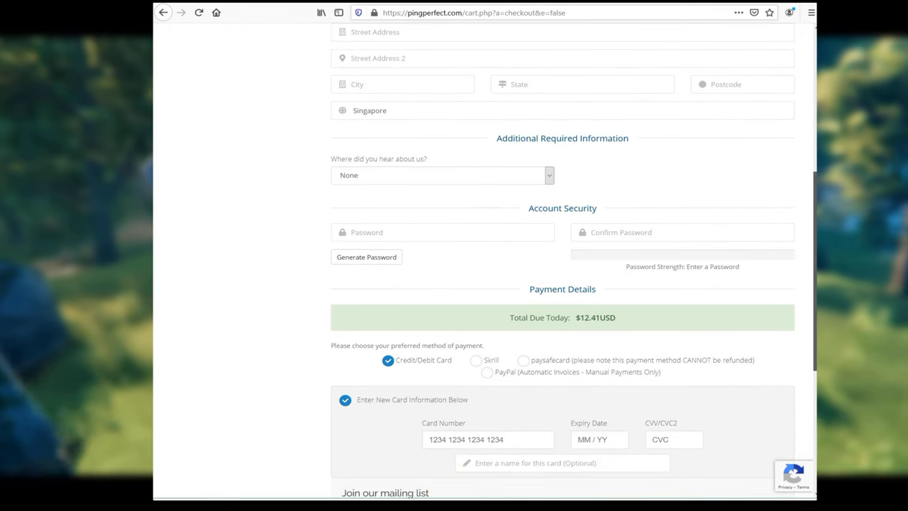
scroll(down, 3)
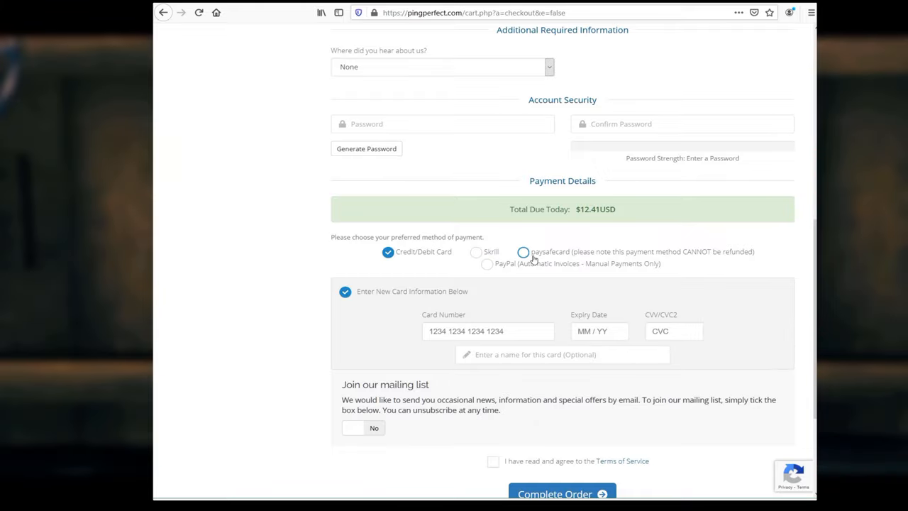
mouse_move(589, 253)
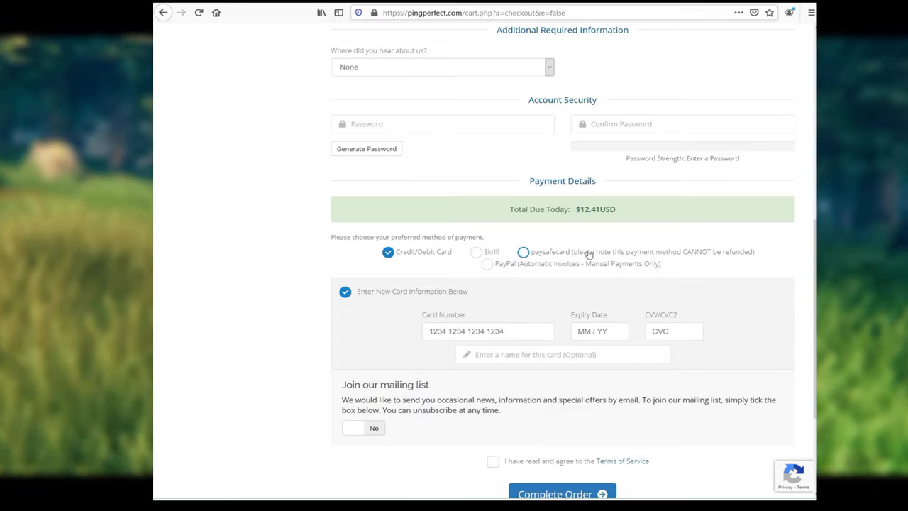
scroll(down, 3)
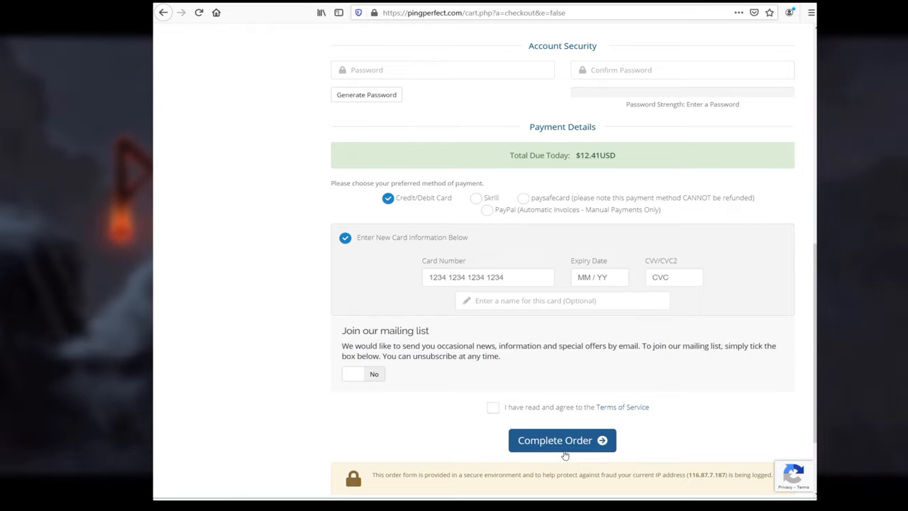
mouse_move(579, 447)
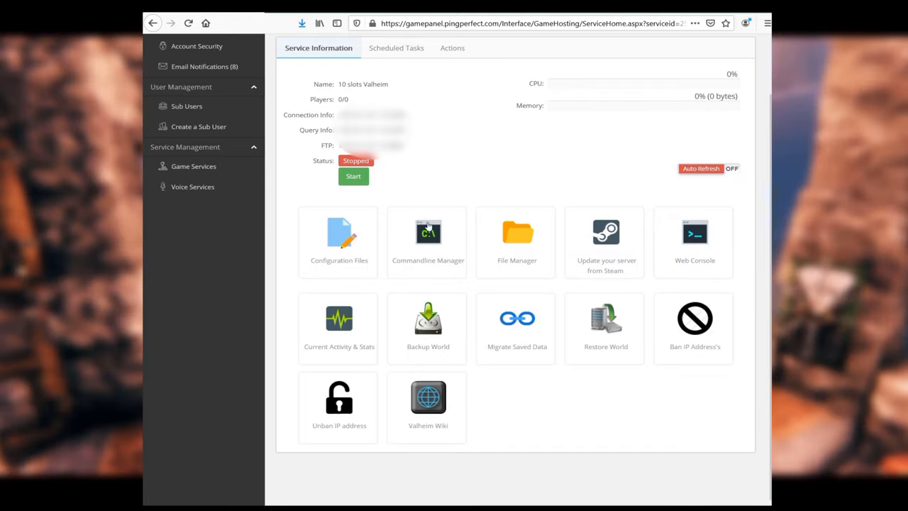
mouse_move(565, 409)
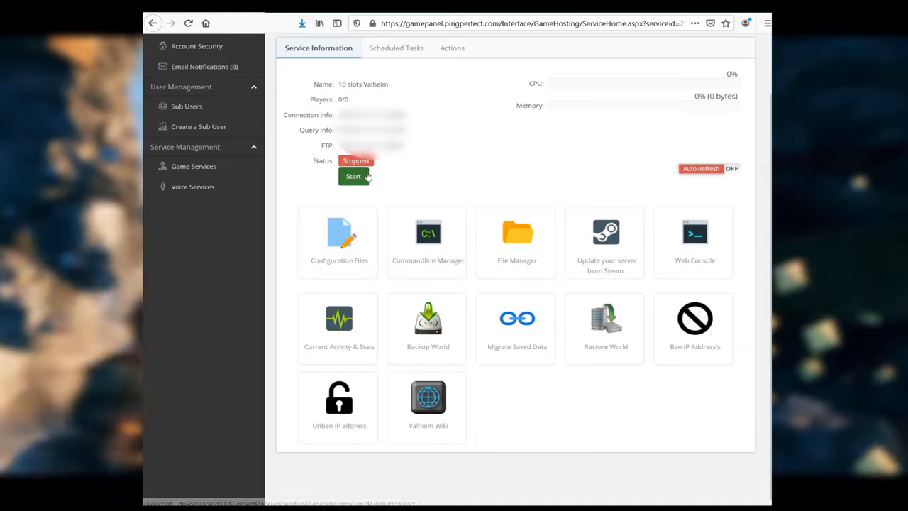
mouse_move(674, 133)
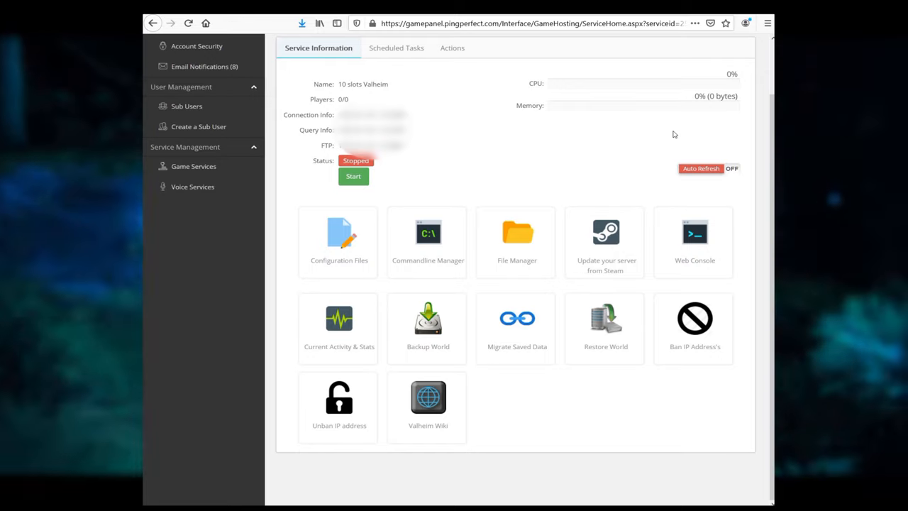
mouse_move(429, 319)
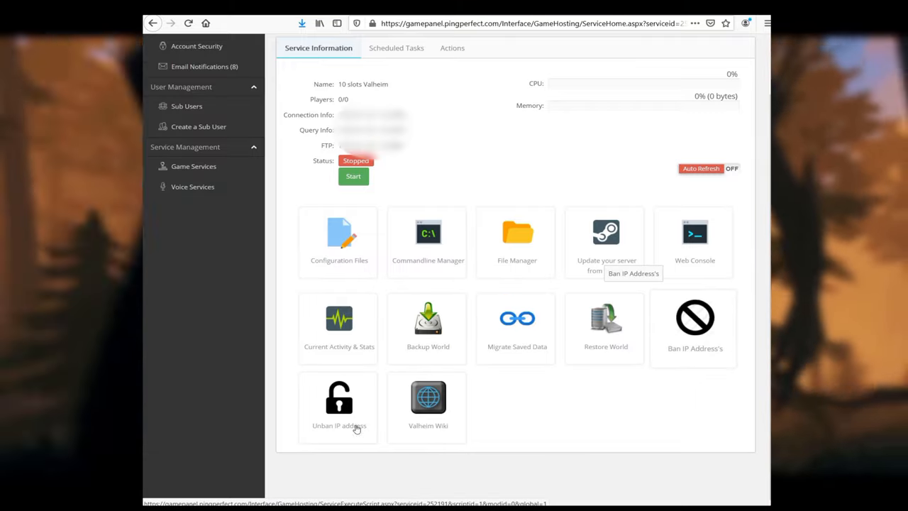
mouse_move(612, 408)
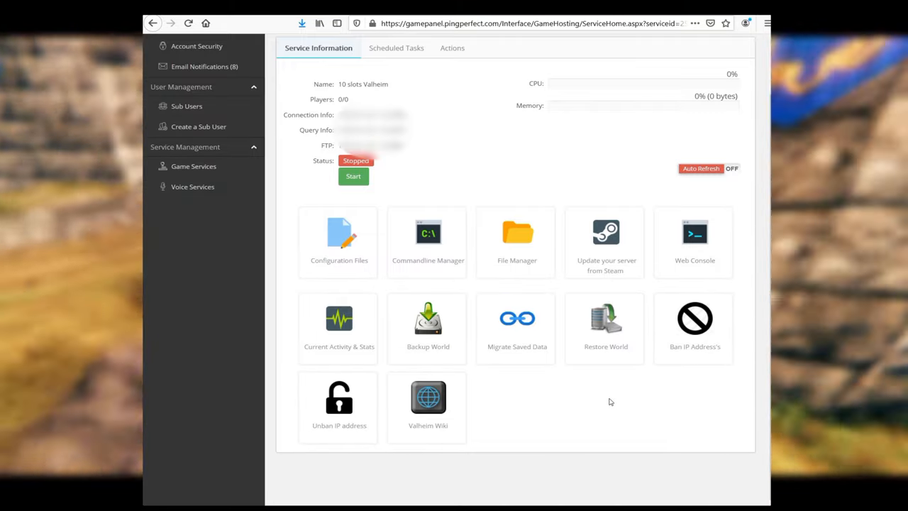
Review the stopped 10-slot Valheim service's tools in the PingPerfect Game Panel
scroll(up, 3)
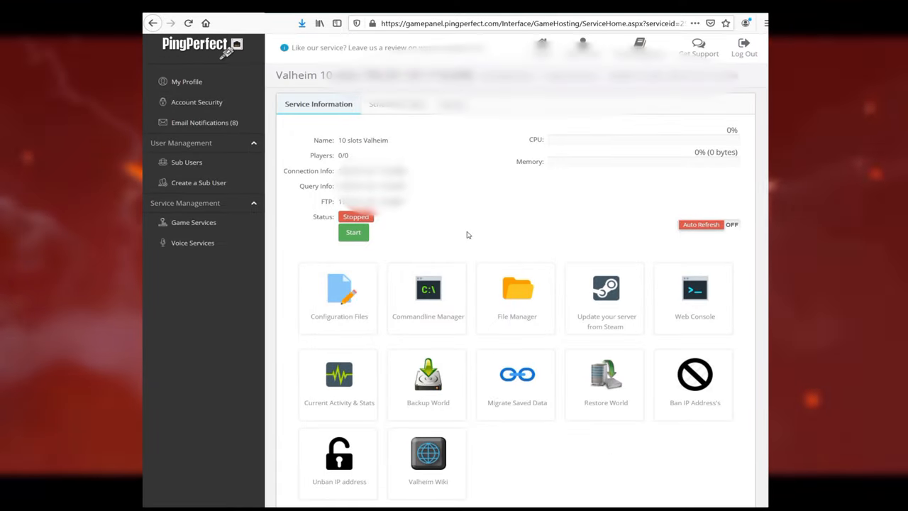
click(353, 232)
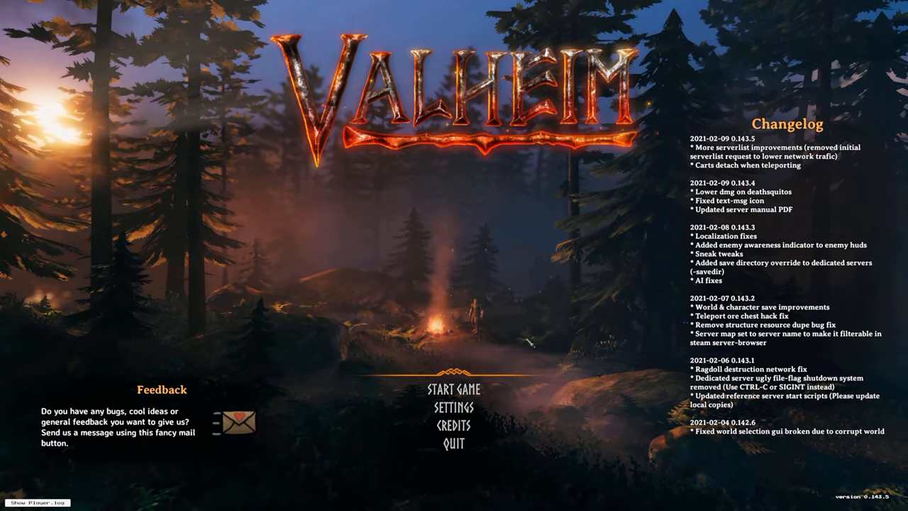
Start Game, switch to Join Game and enter 1213 in the server search filter
click(454, 389)
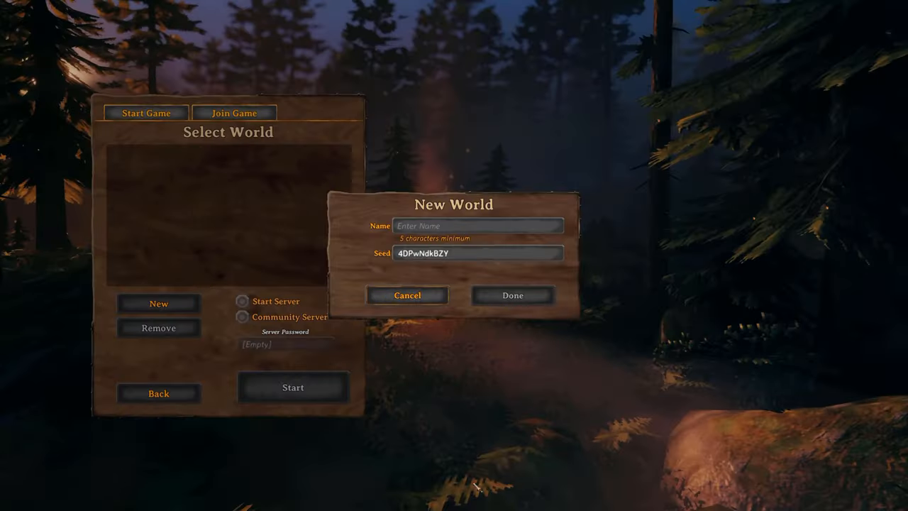
click(407, 295)
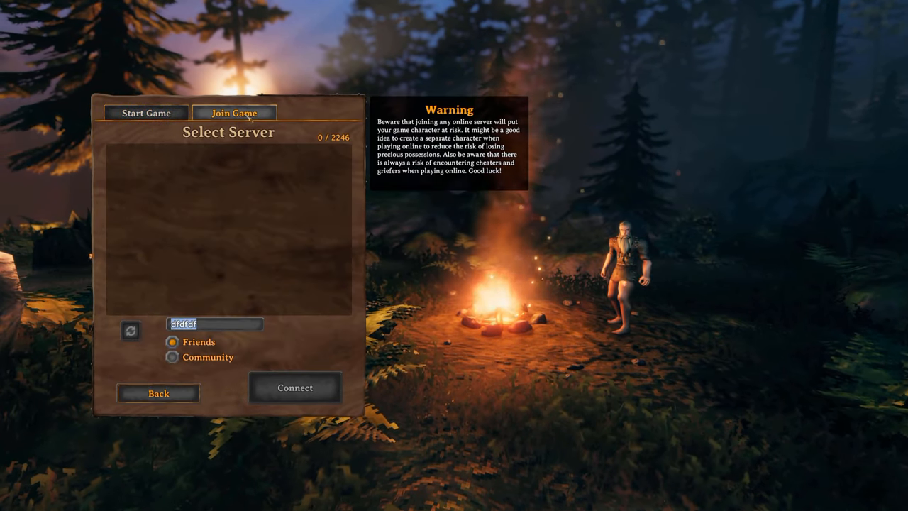
text(1213)
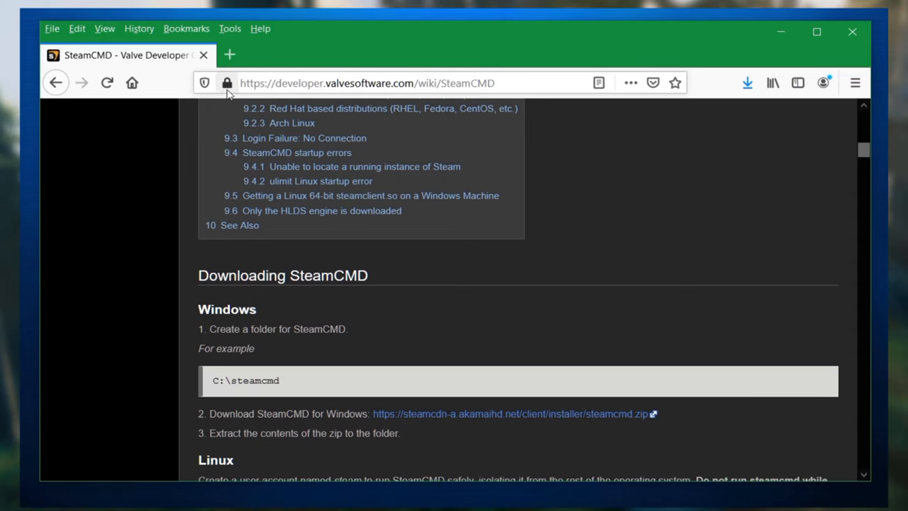
mouse_move(556, 414)
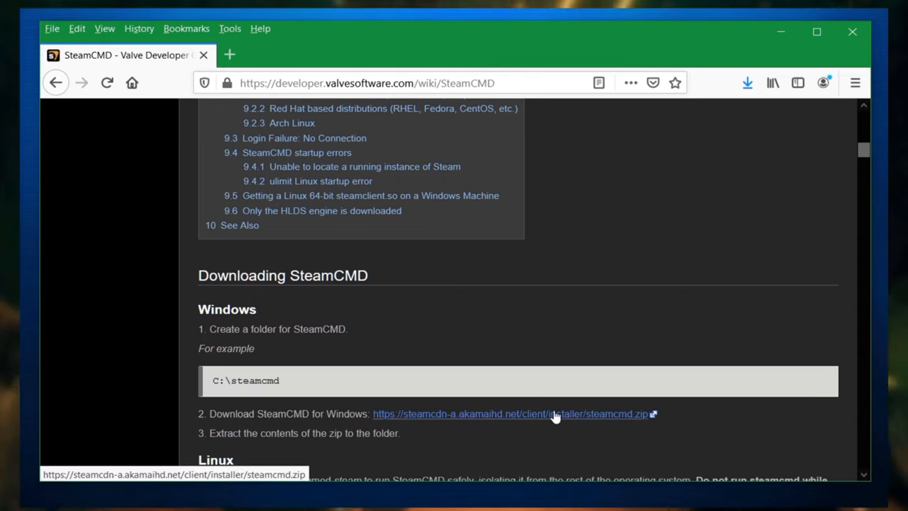
mouse_move(641, 418)
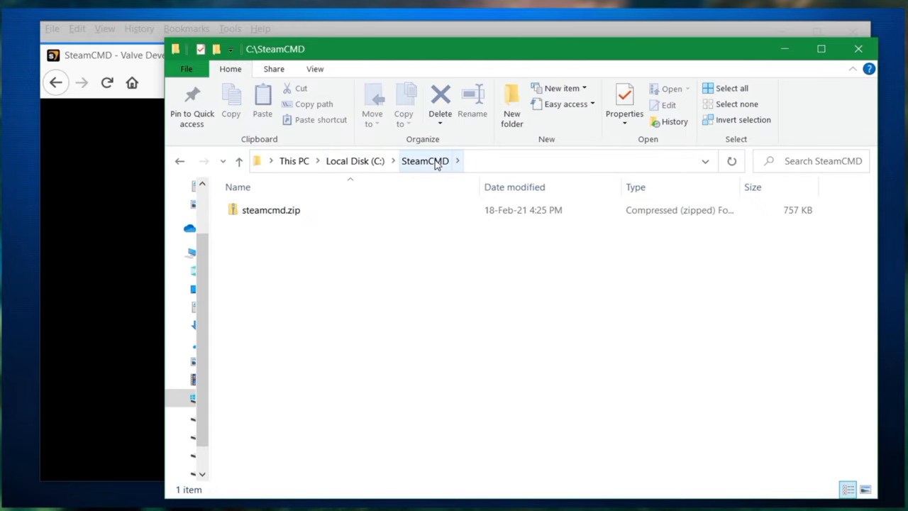
mouse_move(425, 268)
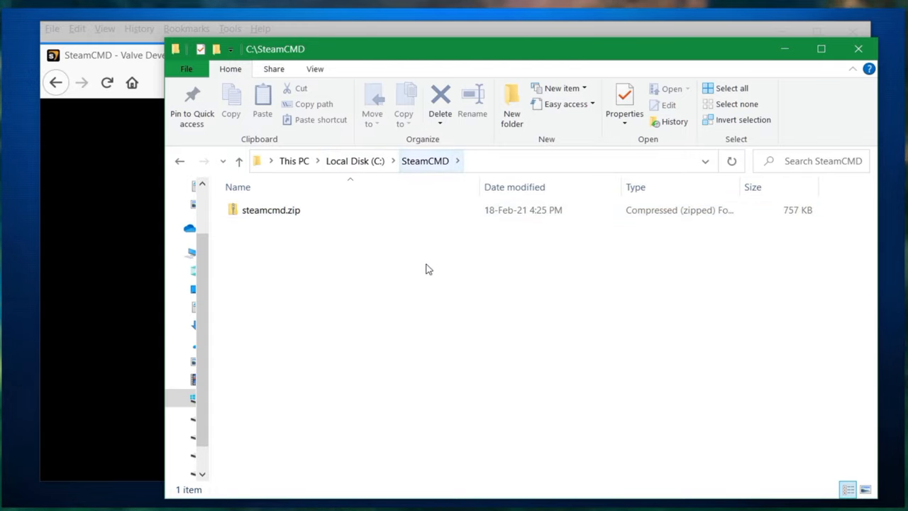
Extract steamcmd.zip so steamcmd.exe sits in C:\SteamCMD
click(271, 210)
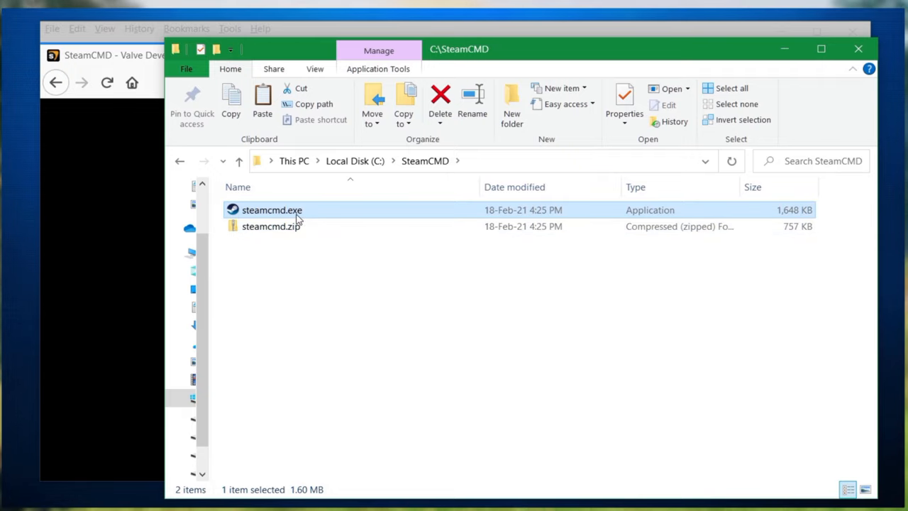
mouse_move(420, 177)
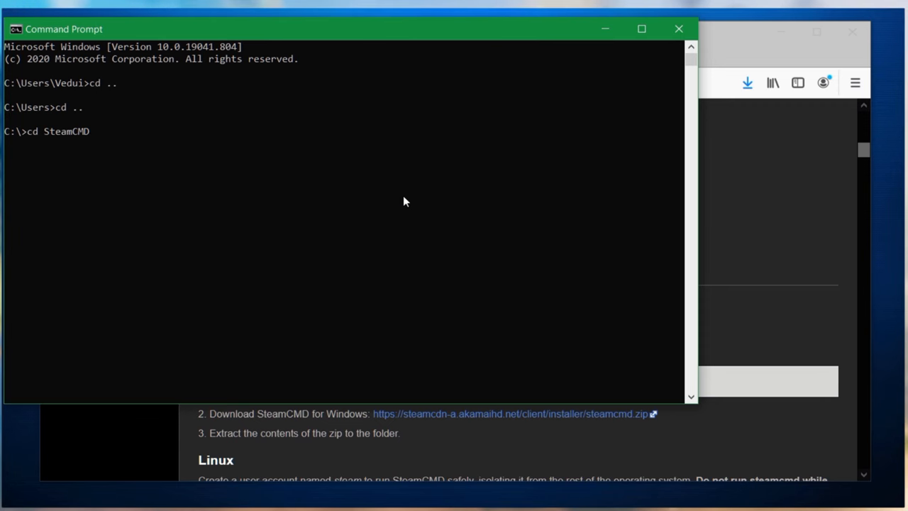
Change into the SteamCMD folder, list it with dir and launch steamcmd
key(Return)
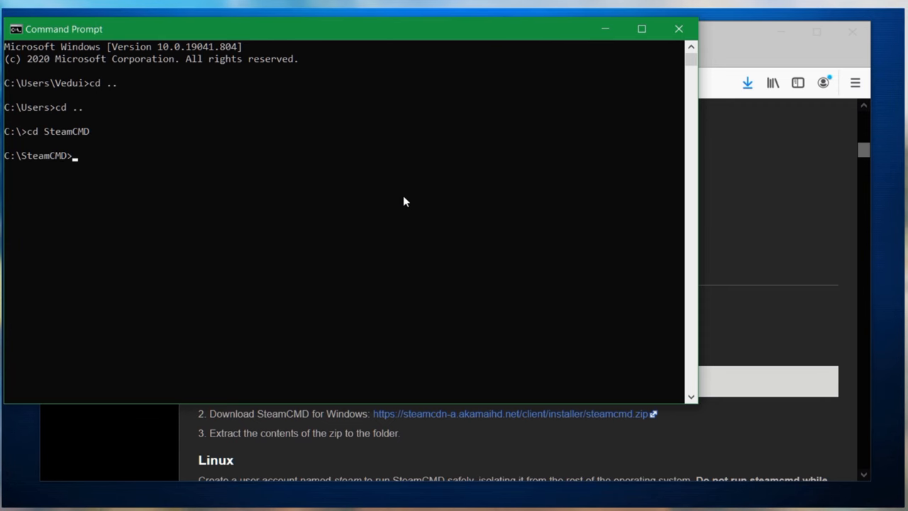
text(dir)
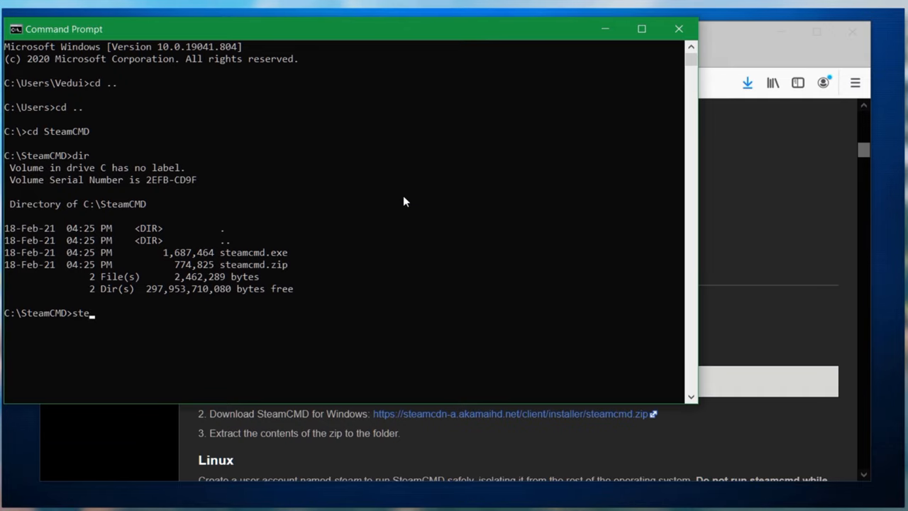
key(Return)
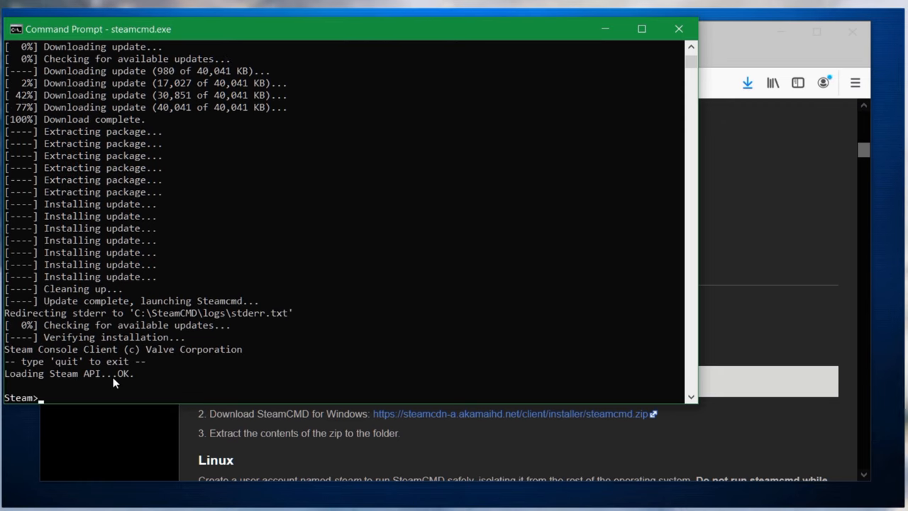
Log in anonymously and enter force_install_dir c:\SteamCMD\Valheim\
text(login ano)
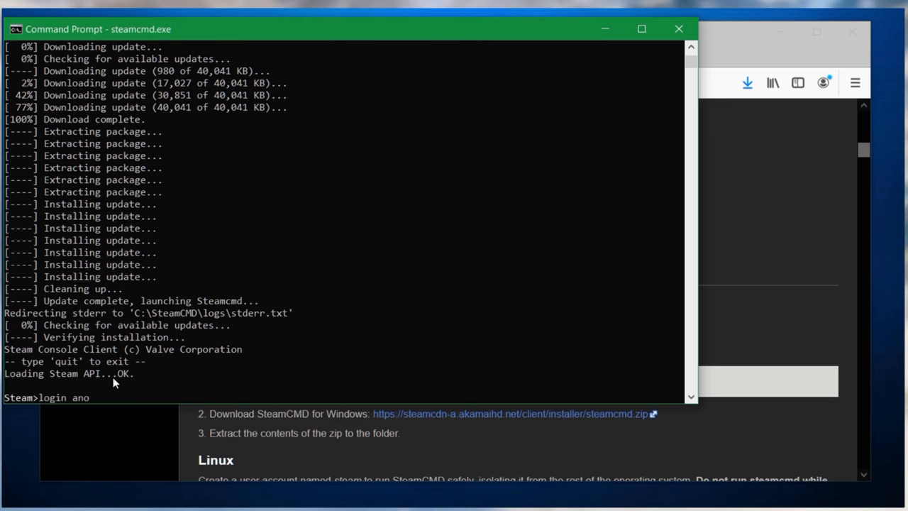
text(nymous)
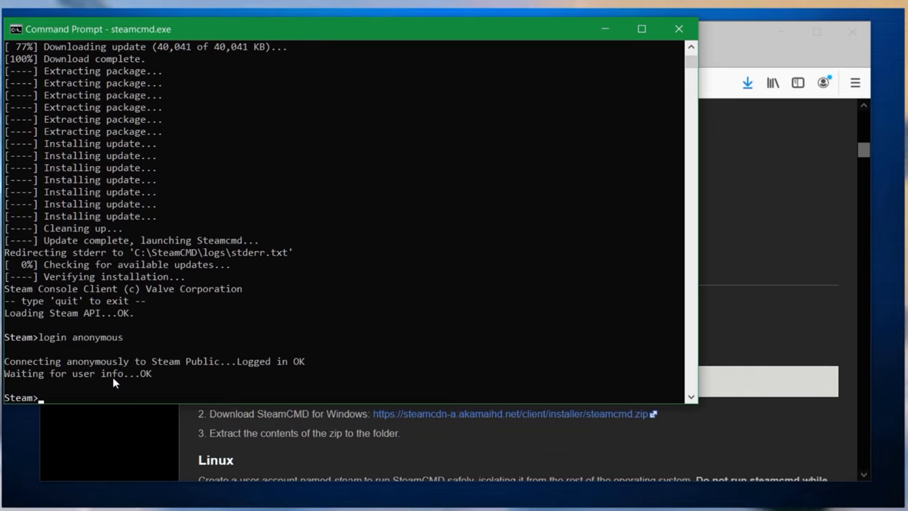
text(force_install_dir c:\SteamCMD\Valheim\)
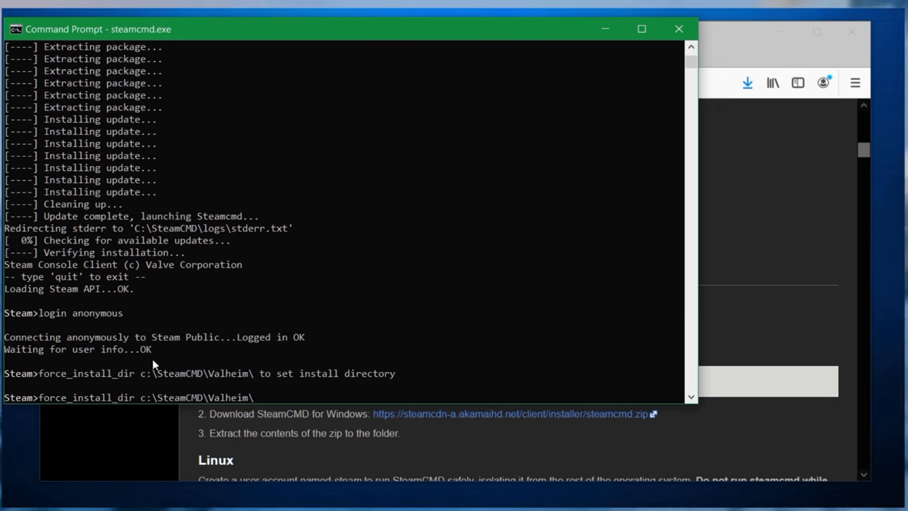
mouse_move(233, 402)
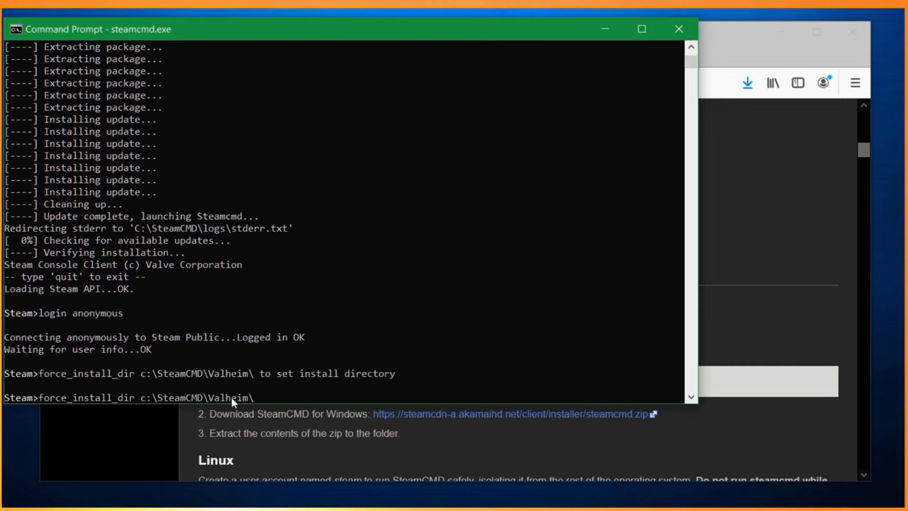
Install app 896660 into c:\SteamCMD\Valheim\ and exit SteamCMD
key(Return)
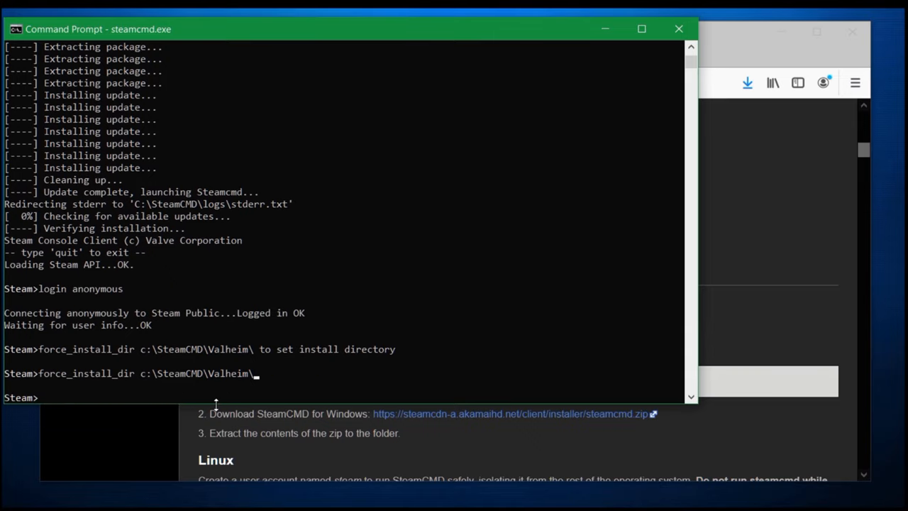
mouse_move(315, 388)
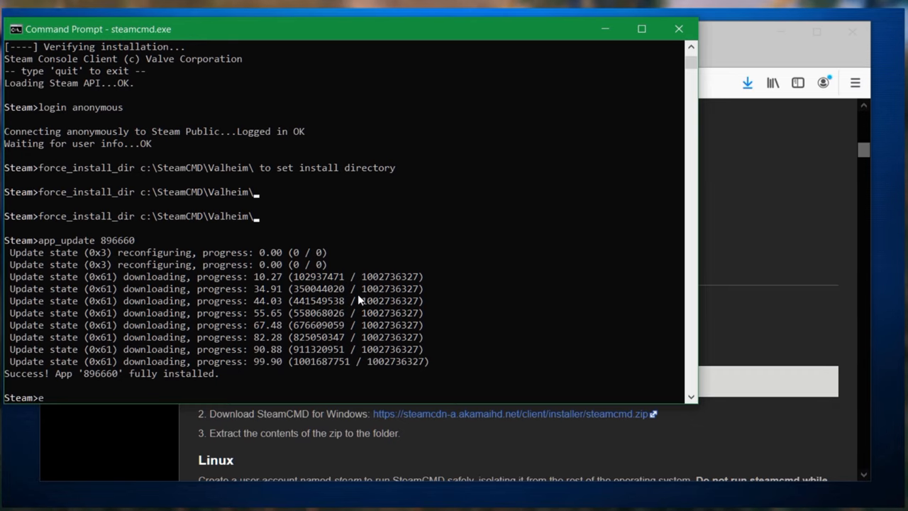
text(exit)
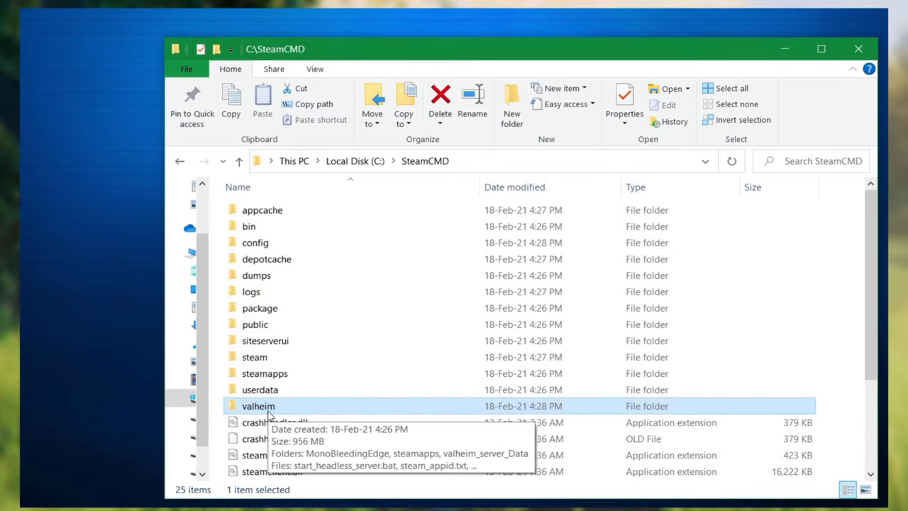
Open 'start_headless_server - active.bat' from C:\SteamCMD\valheim in Notepad++ for editing
double_click(258, 406)
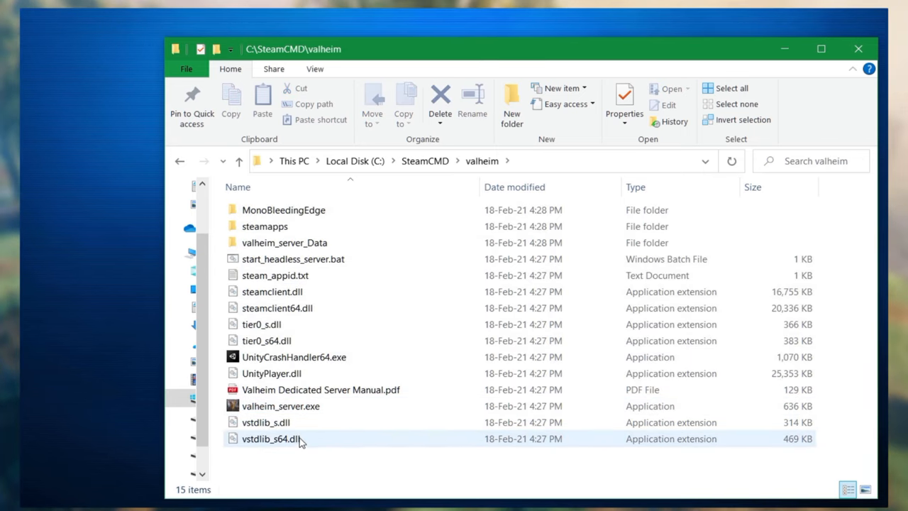
click(292, 259)
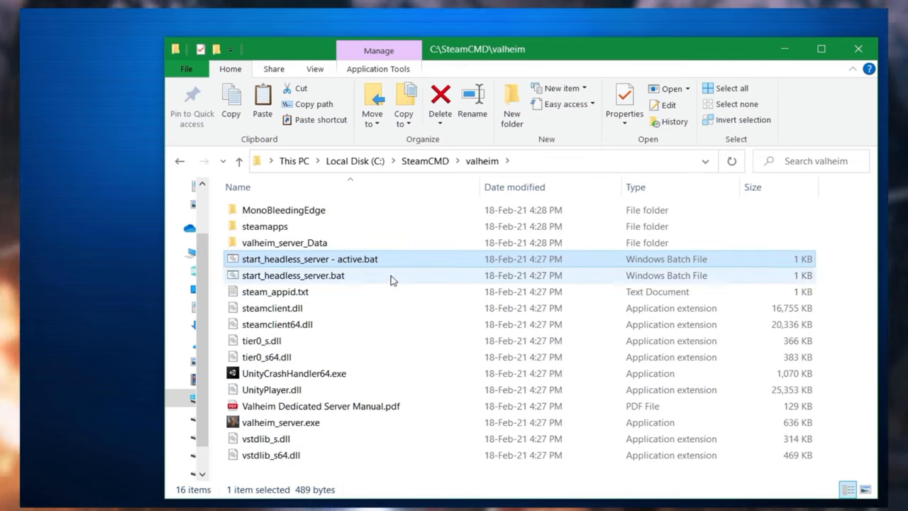
mouse_move(354, 294)
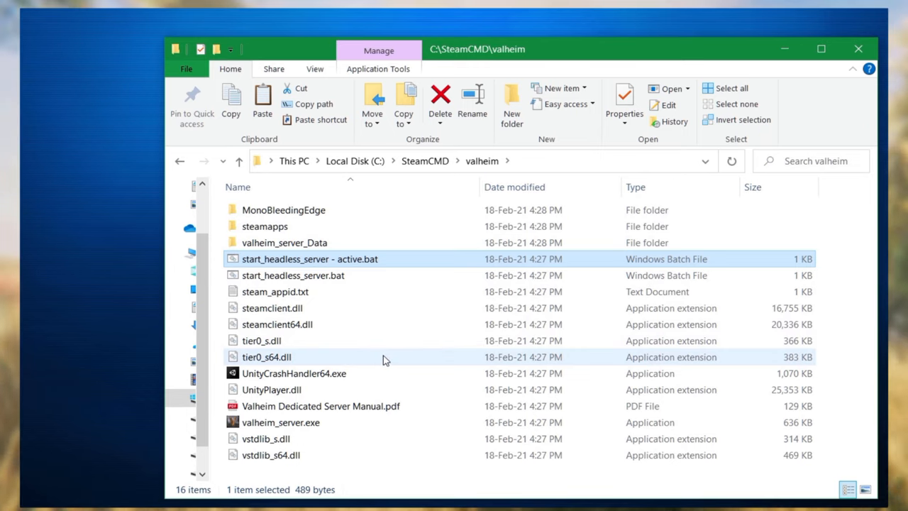
mouse_move(398, 357)
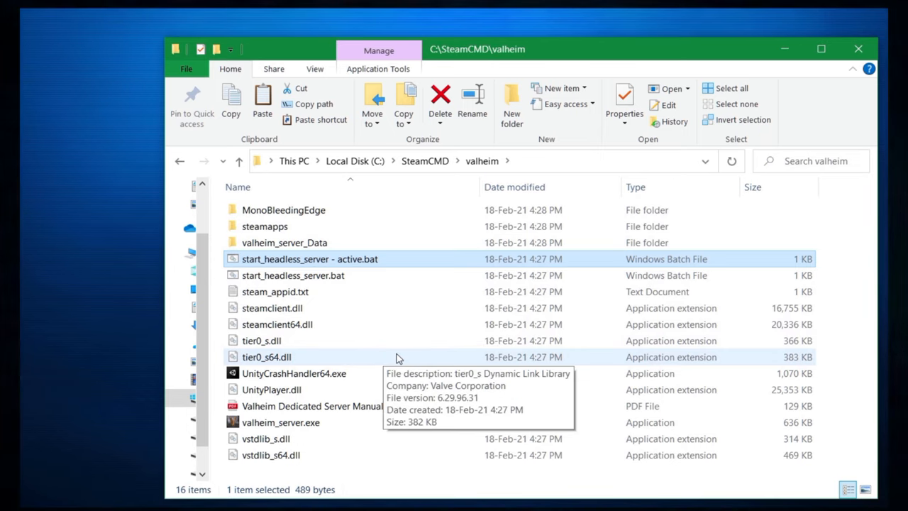
mouse_move(367, 302)
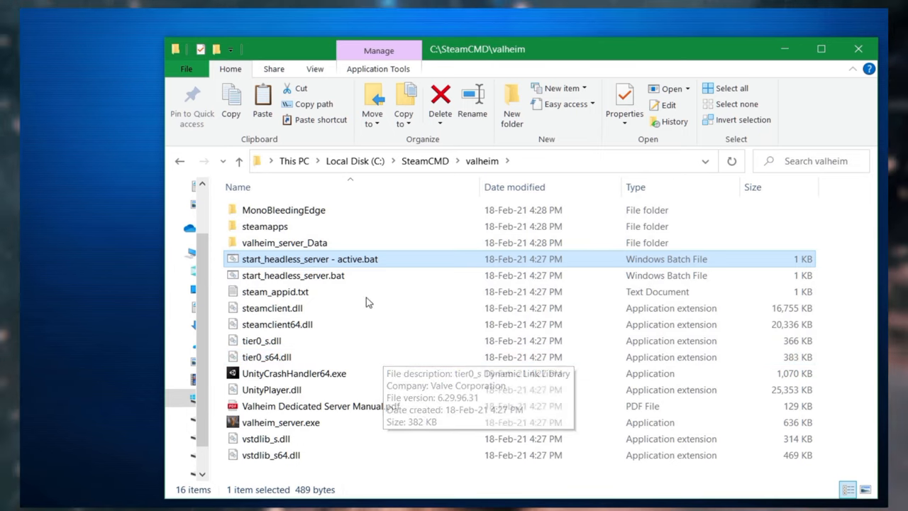
mouse_move(333, 293)
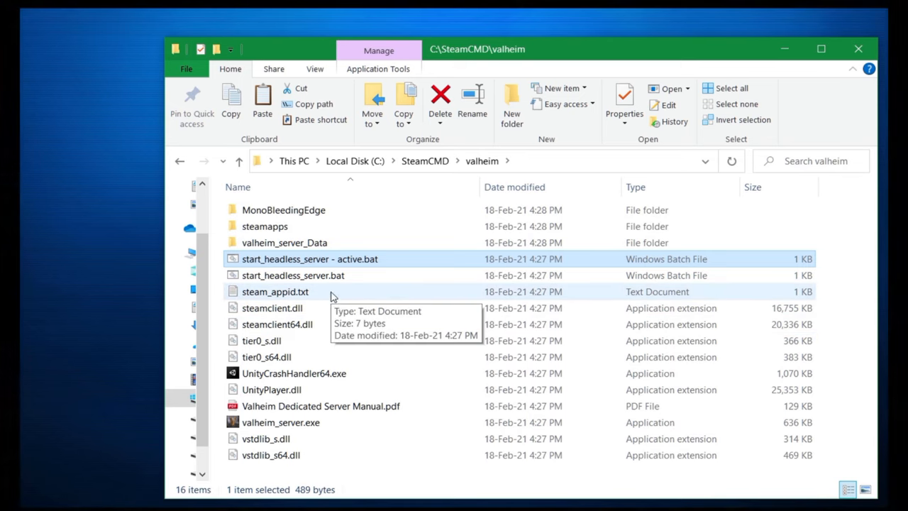
mouse_move(299, 363)
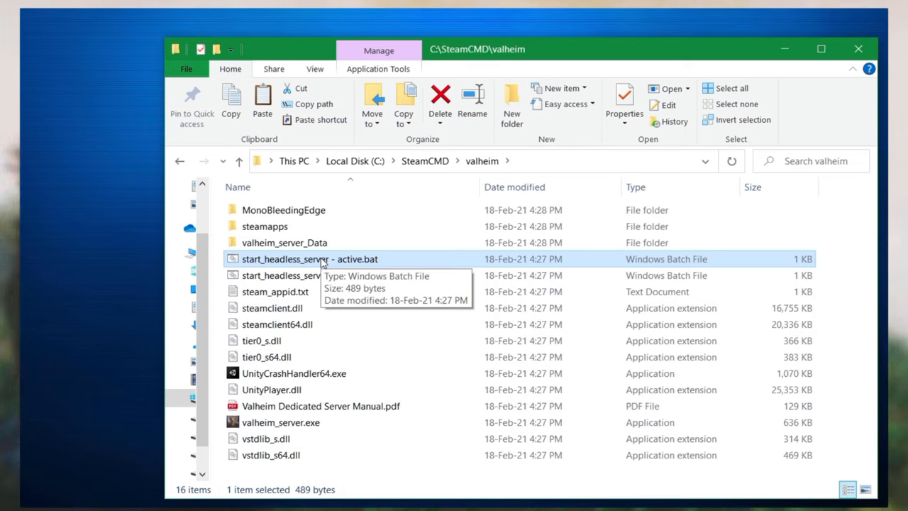
mouse_move(320, 268)
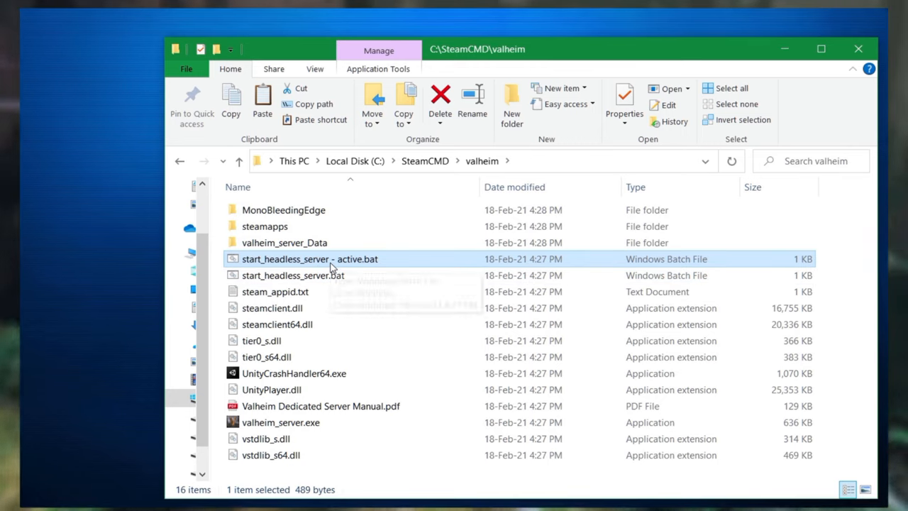
double_click(309, 258)
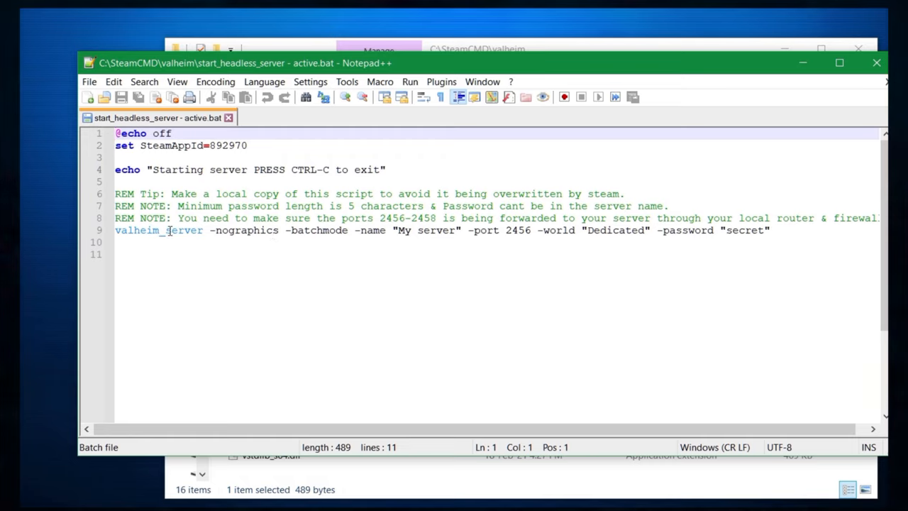
mouse_move(406, 238)
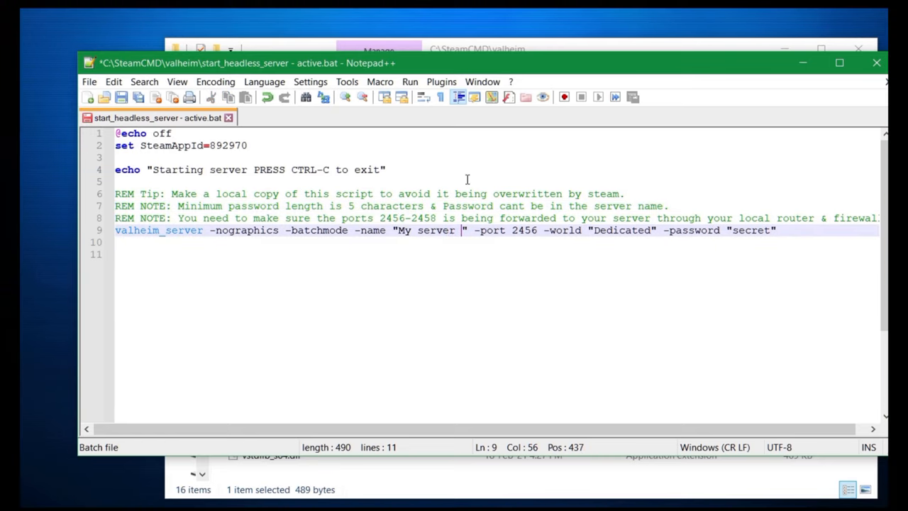
Set the launch line's -name to "My server Name" and -world to "Veduis_Game"
text(Name)
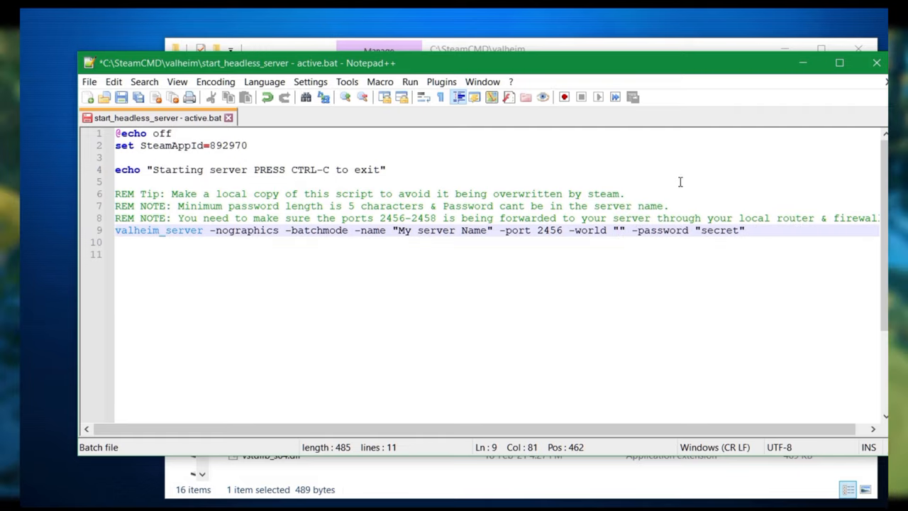
text(Veduis)
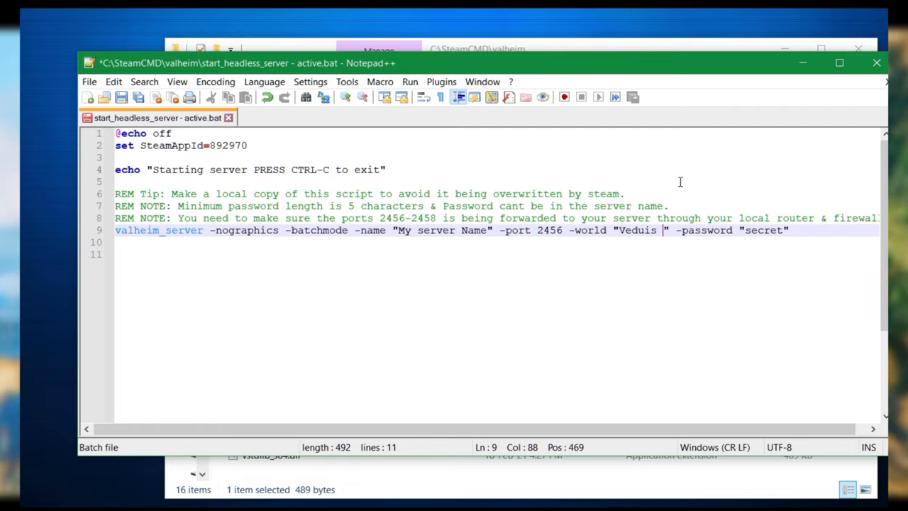
text(_Game)
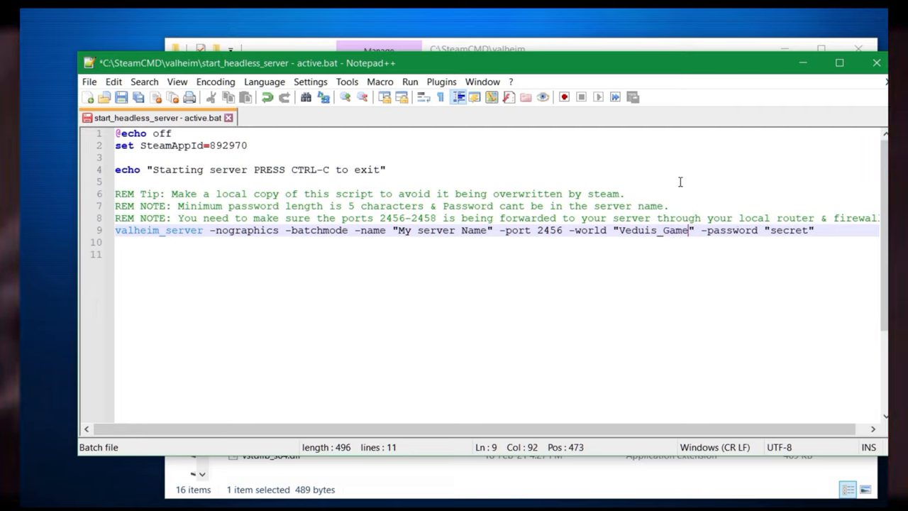
click(808, 230)
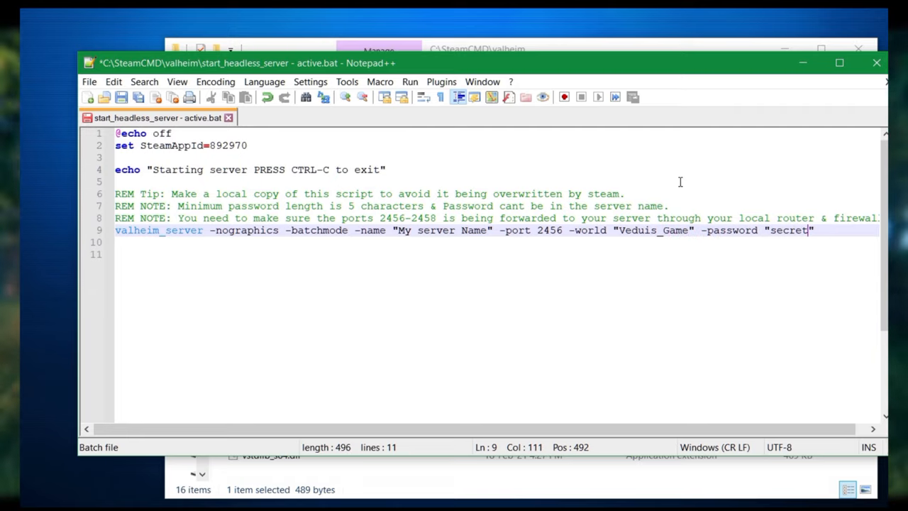
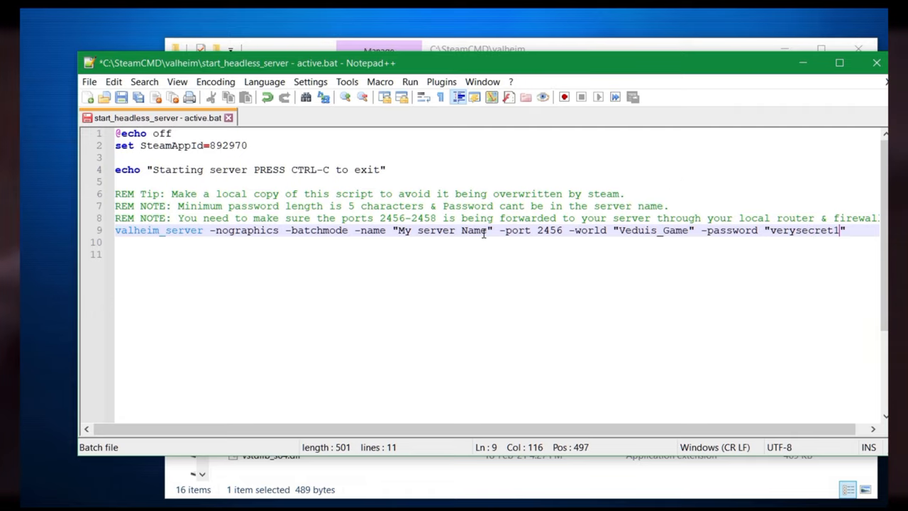
mouse_move(621, 225)
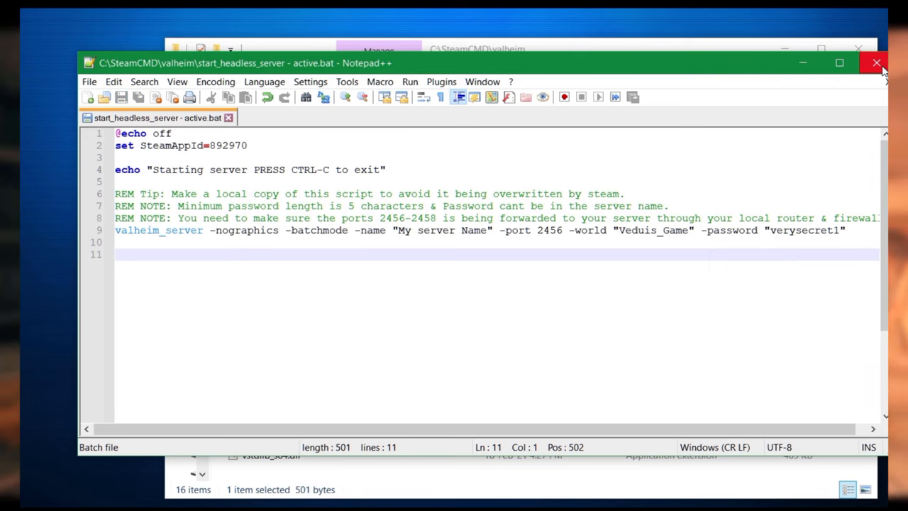
click(874, 62)
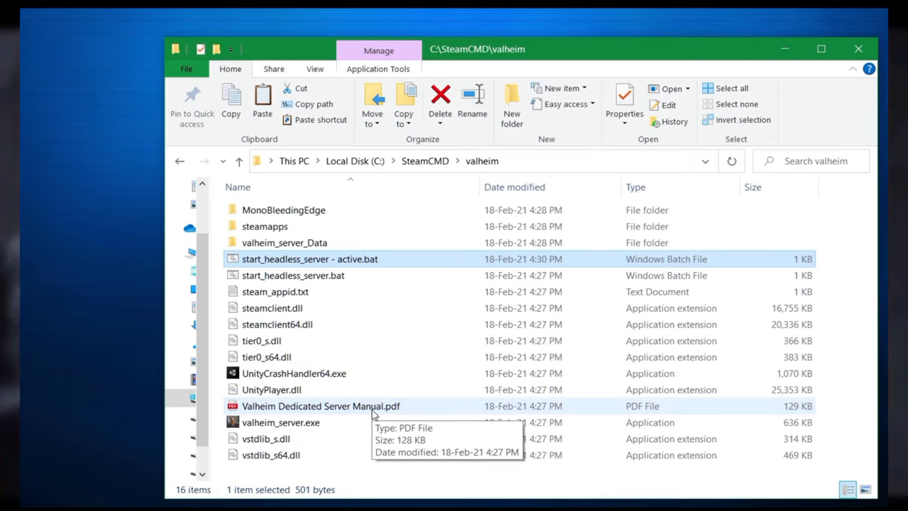
Open the Valheim Dedicated Server Manual PDF and scroll to the -name, -port, -world, -password options table
click(321, 406)
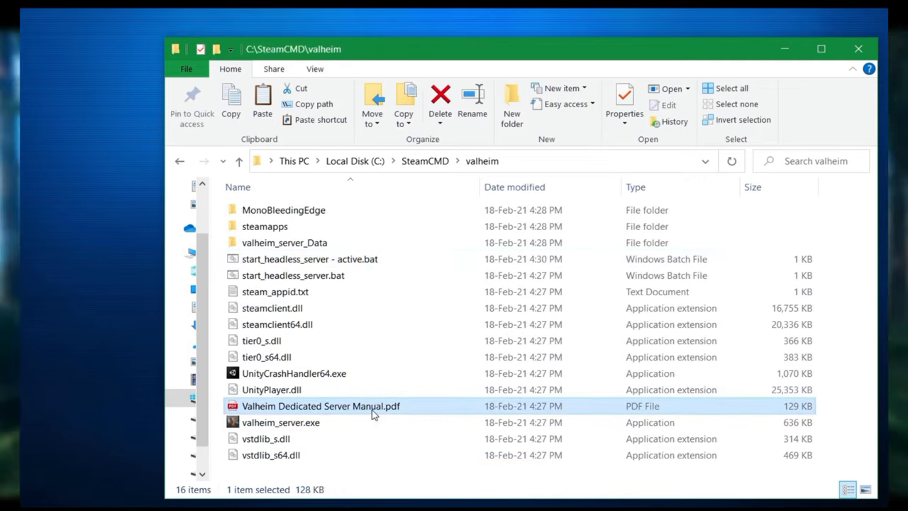
double_click(321, 406)
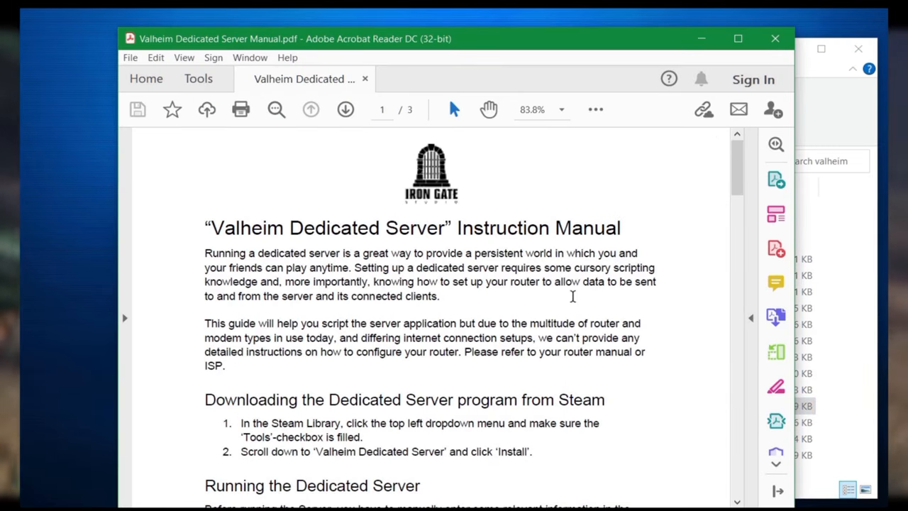
scroll(down, 3)
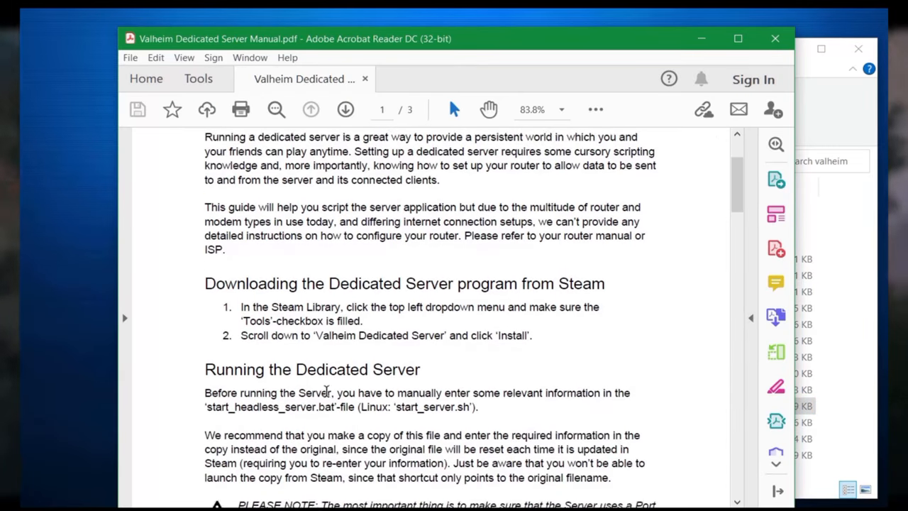
scroll(down, 3)
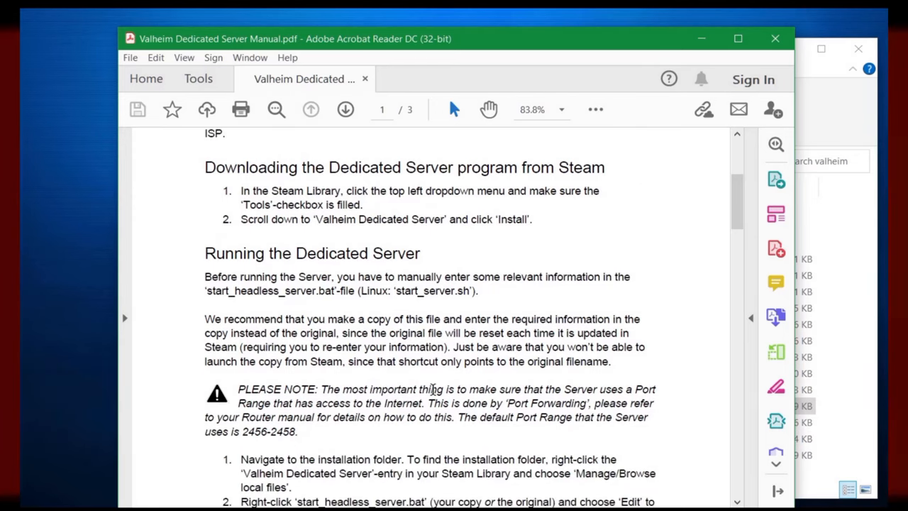
scroll(down, 3)
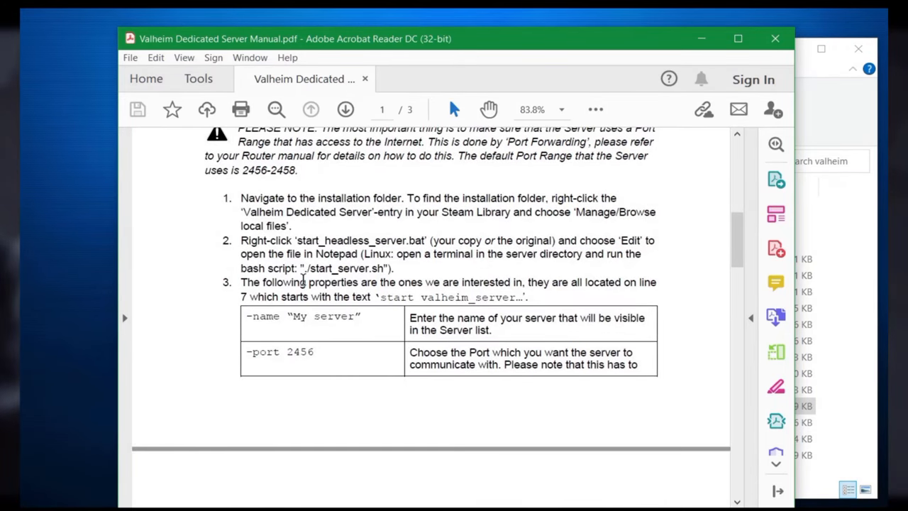
mouse_move(451, 312)
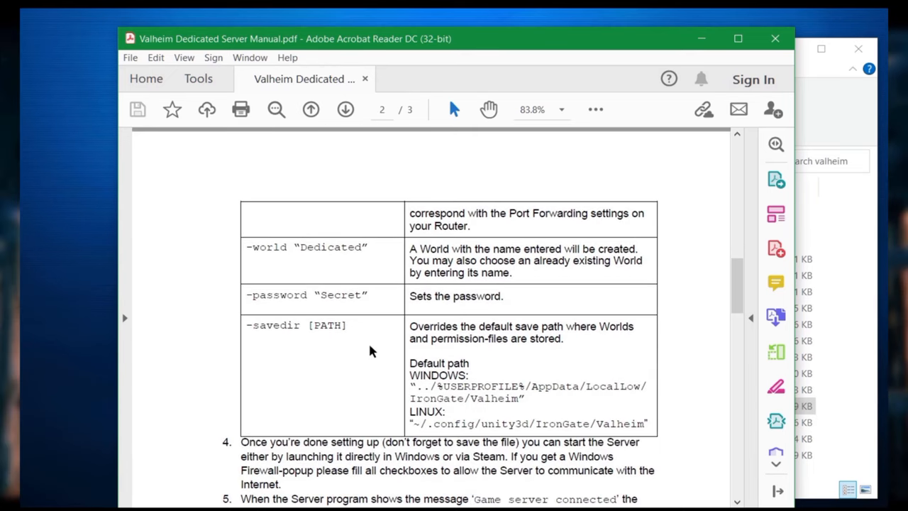
scroll(down, 3)
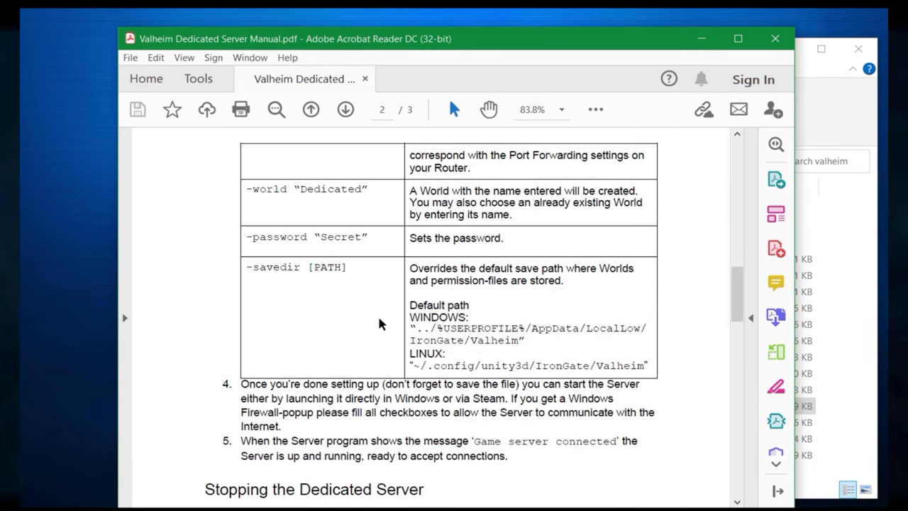
scroll(down, 3)
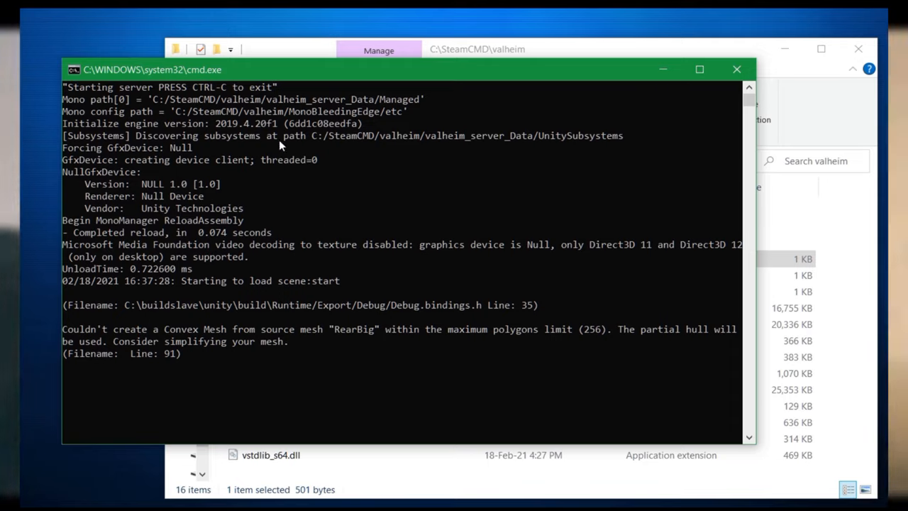
mouse_move(518, 253)
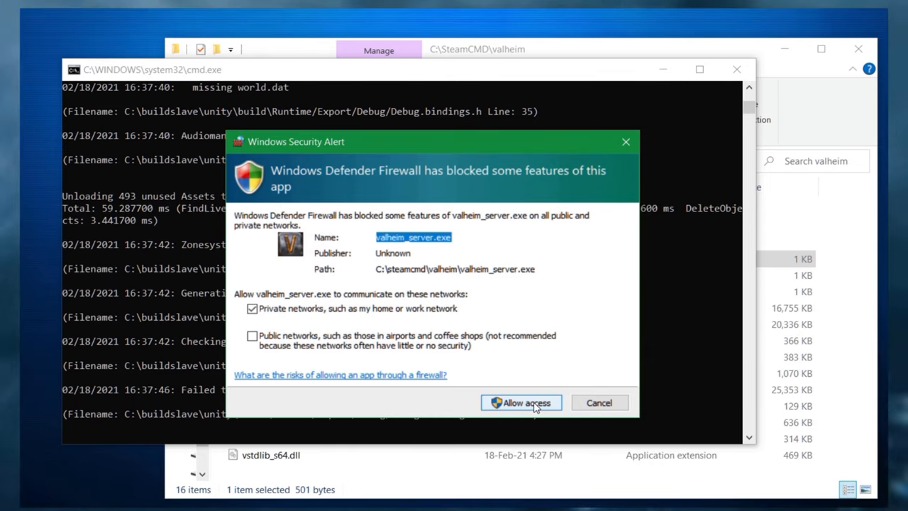
mouse_move(531, 411)
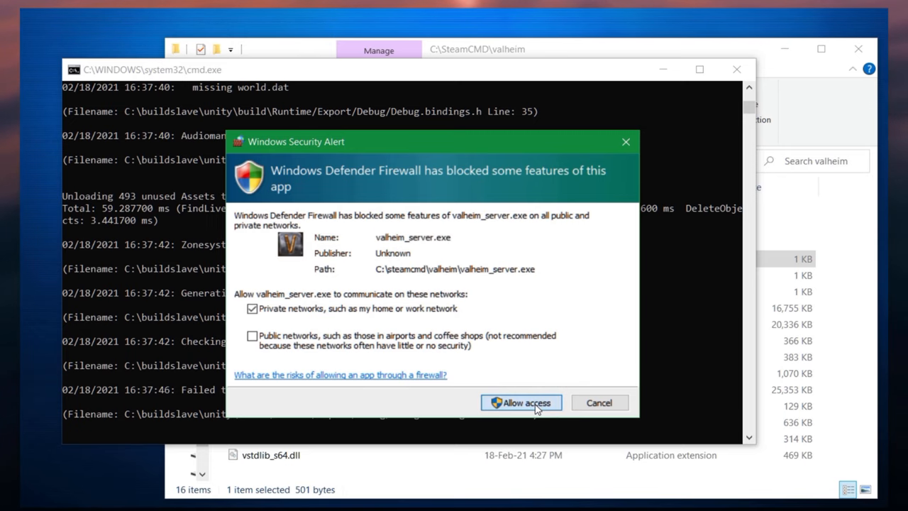
Allow the running Valheim server through Windows Defender Firewall via the security alert
click(521, 403)
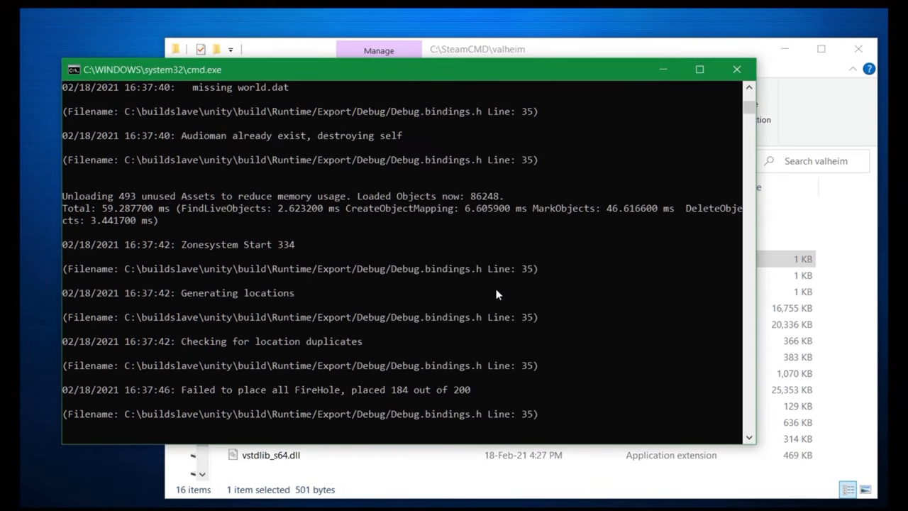
scroll(down, 3)
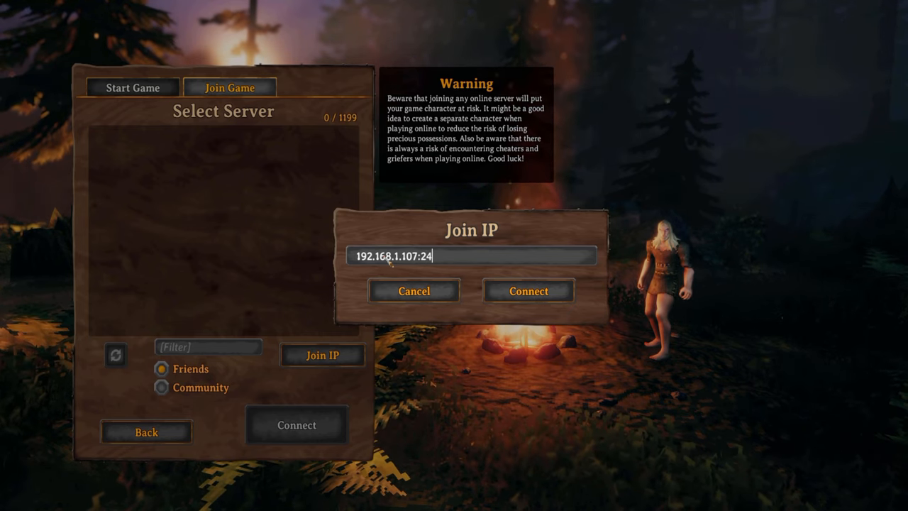
Join the server by IP at 192.168.1.107:2456 from Valheim's Join IP dialog
text(56)
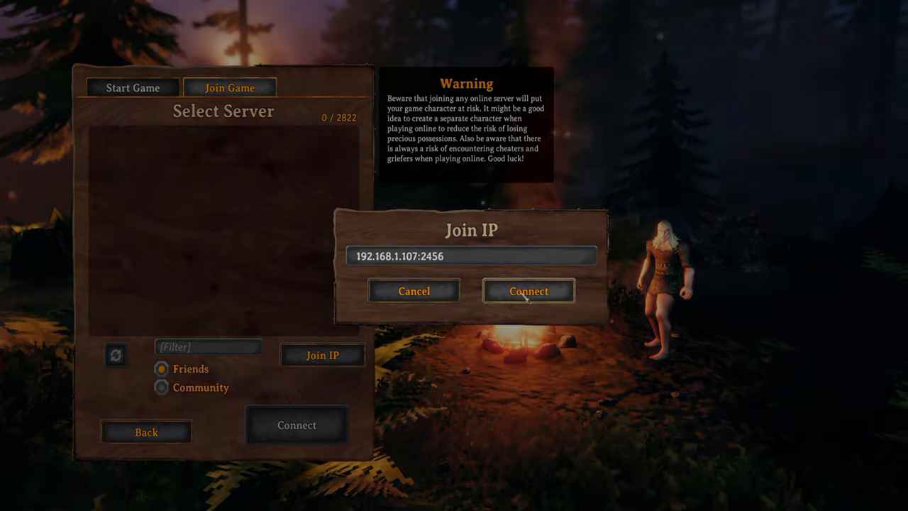
click(528, 290)
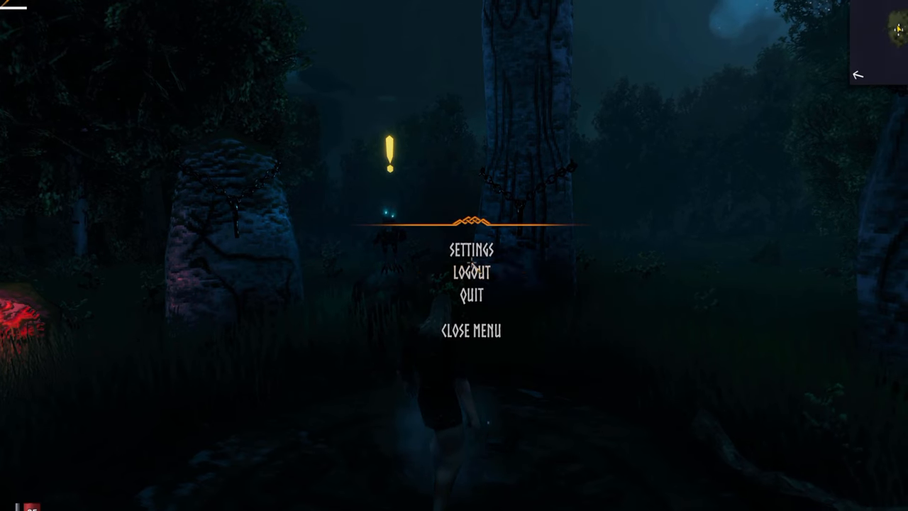
mouse_move(471, 296)
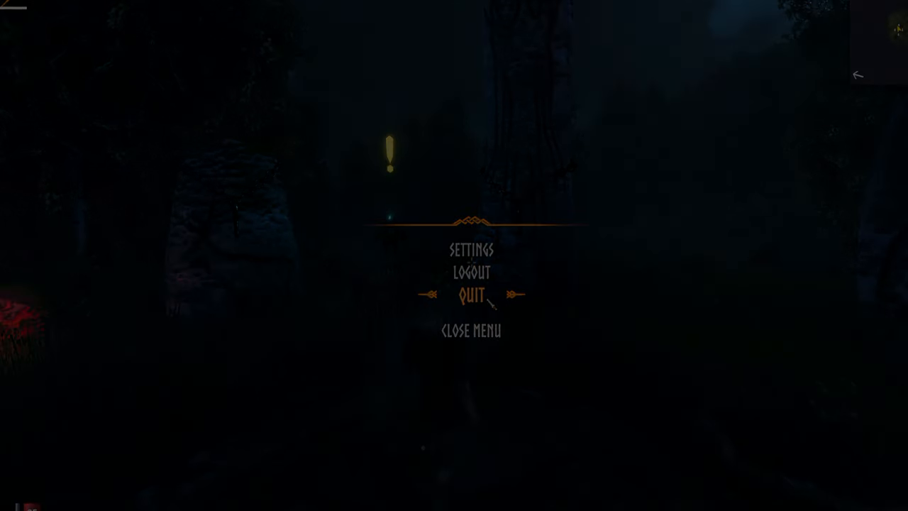